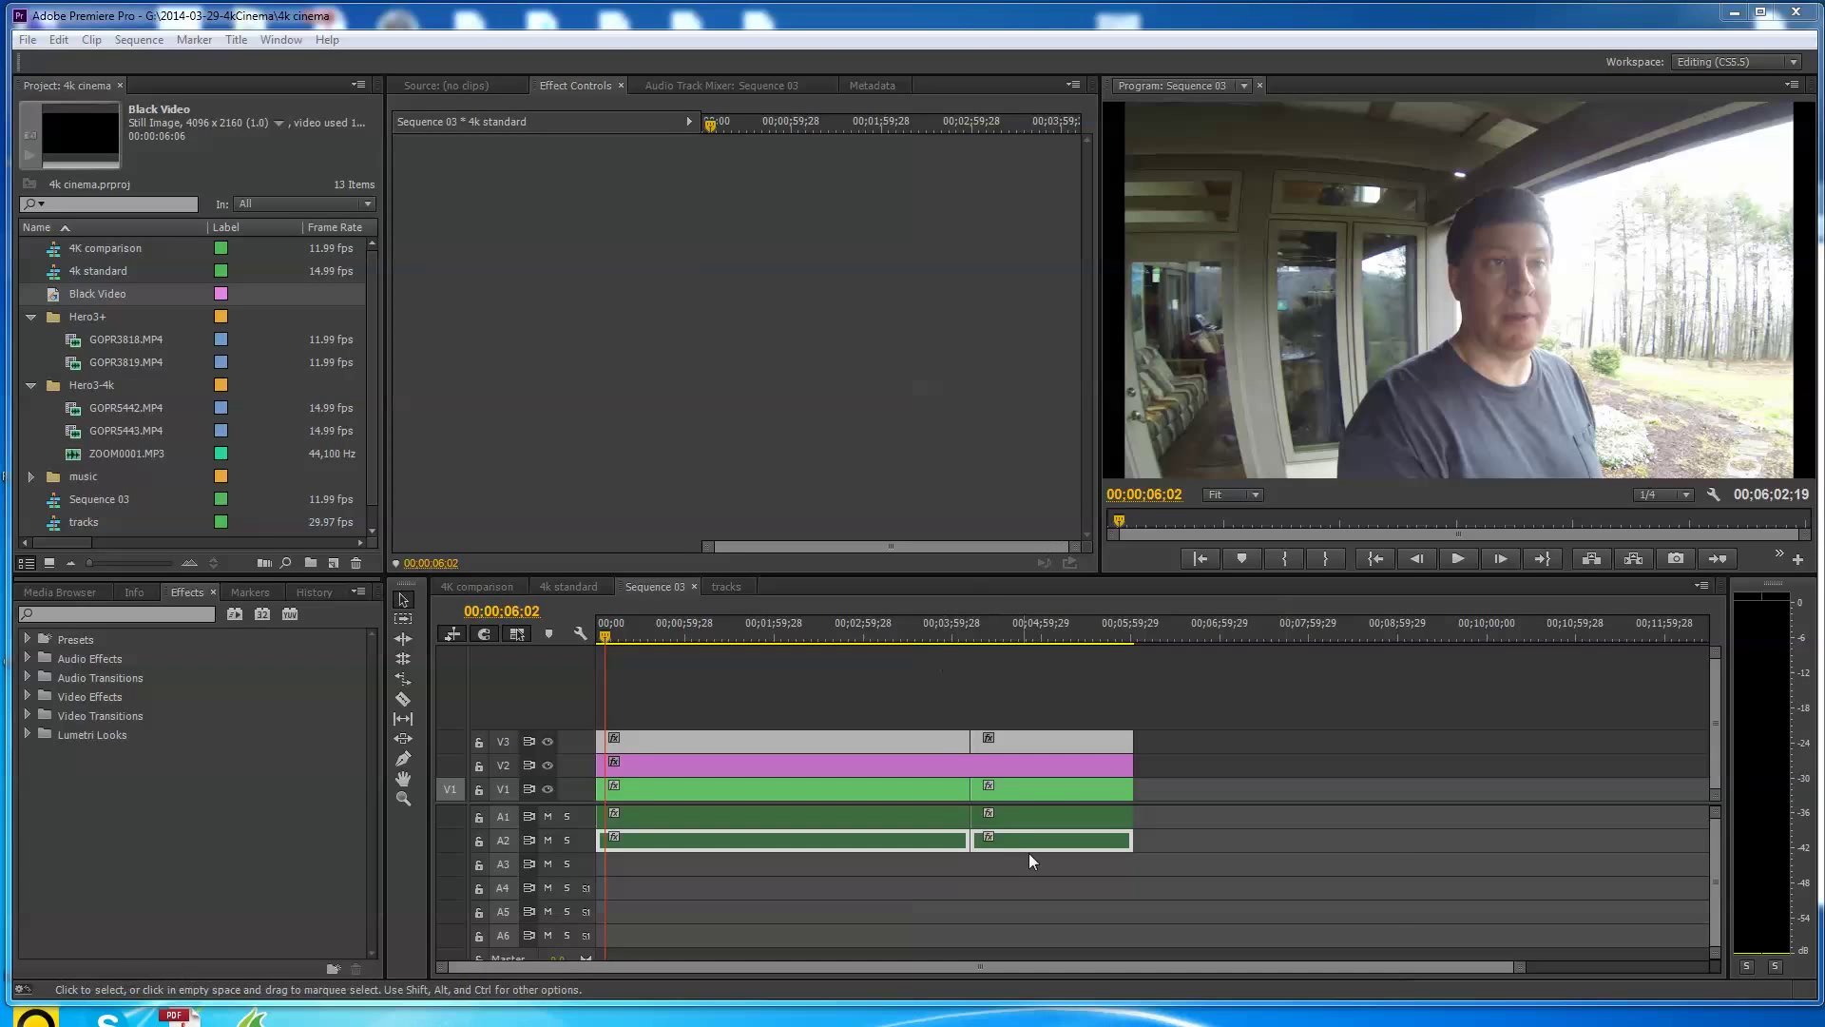
mouse_move(1313, 838)
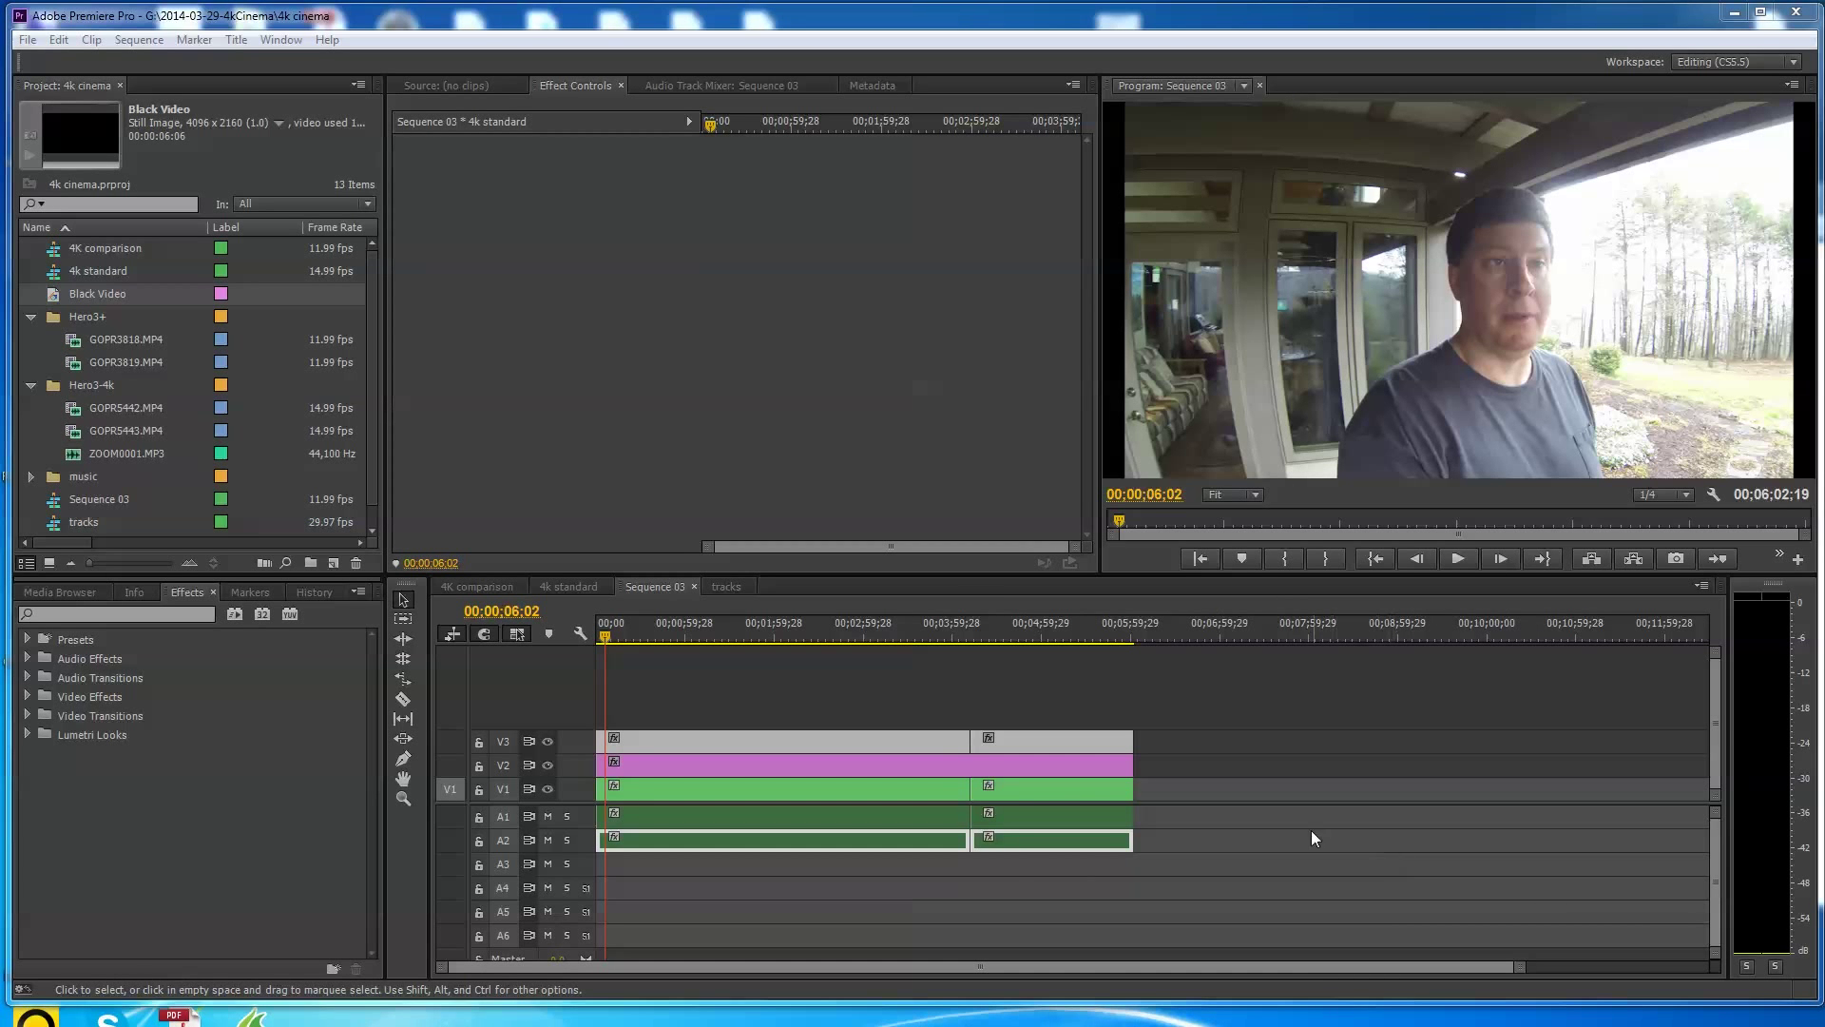
mouse_move(663, 687)
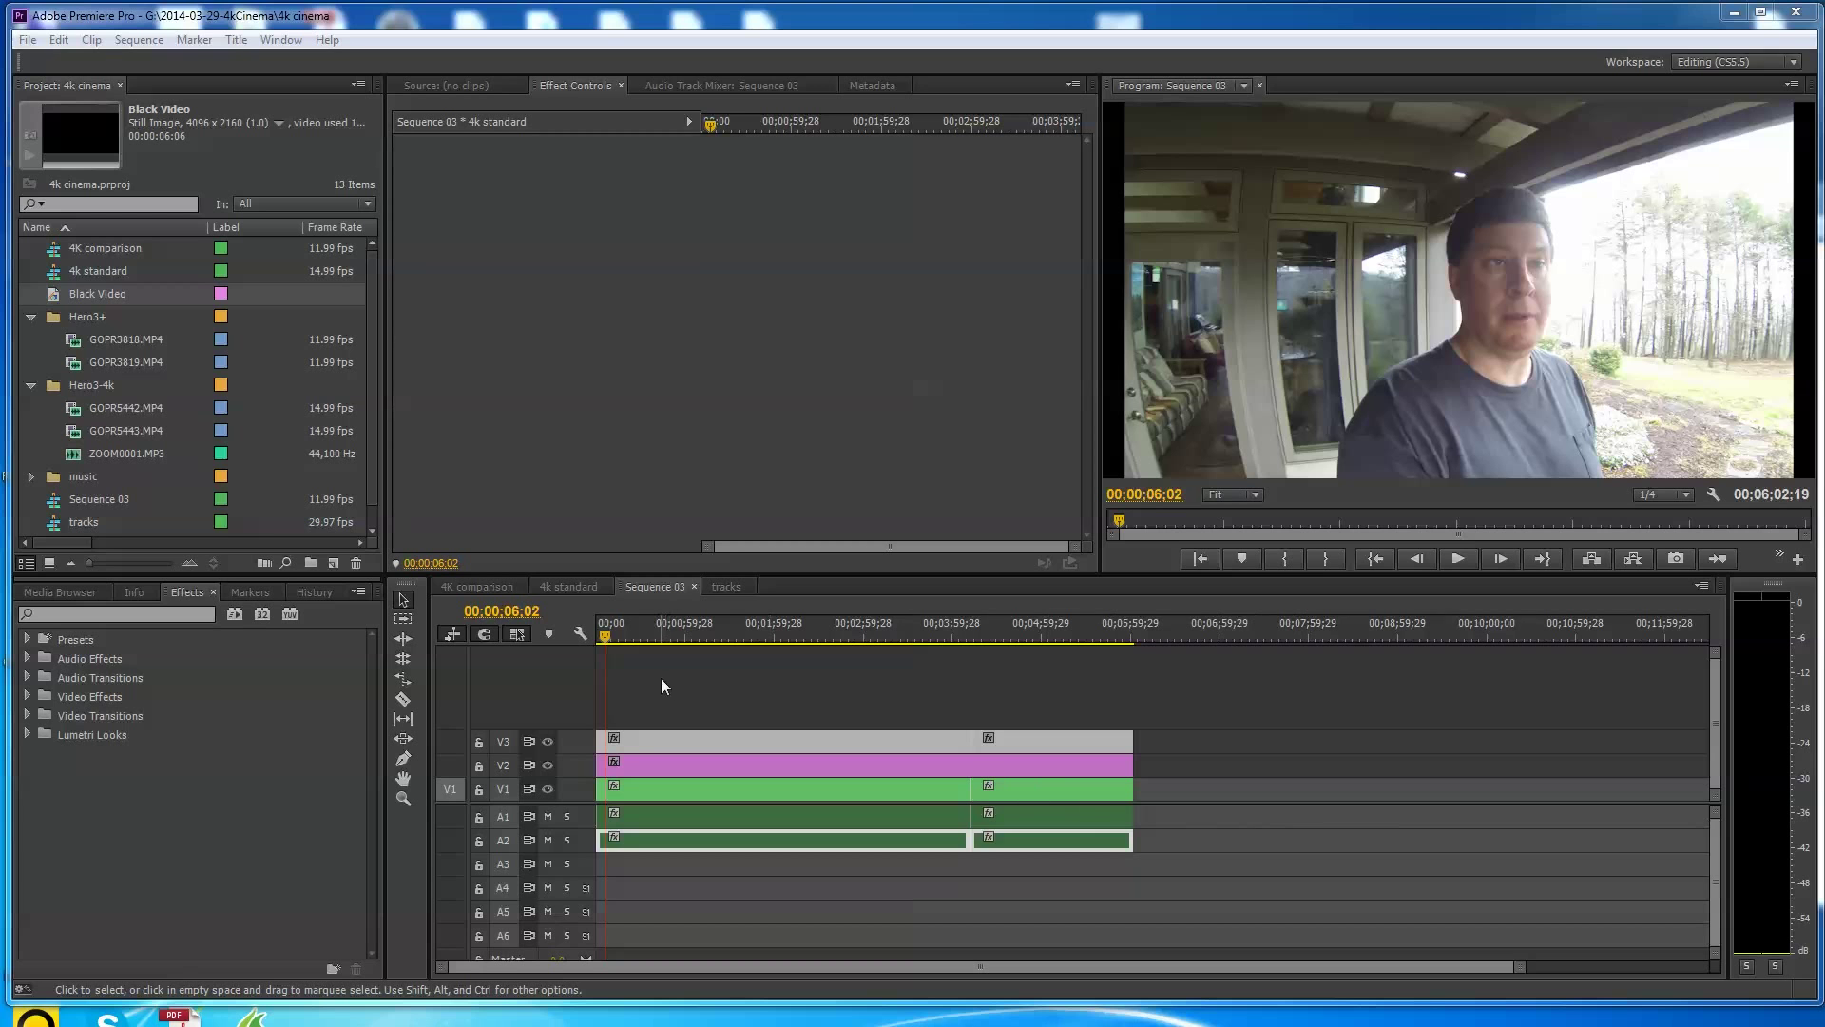
mouse_move(625, 293)
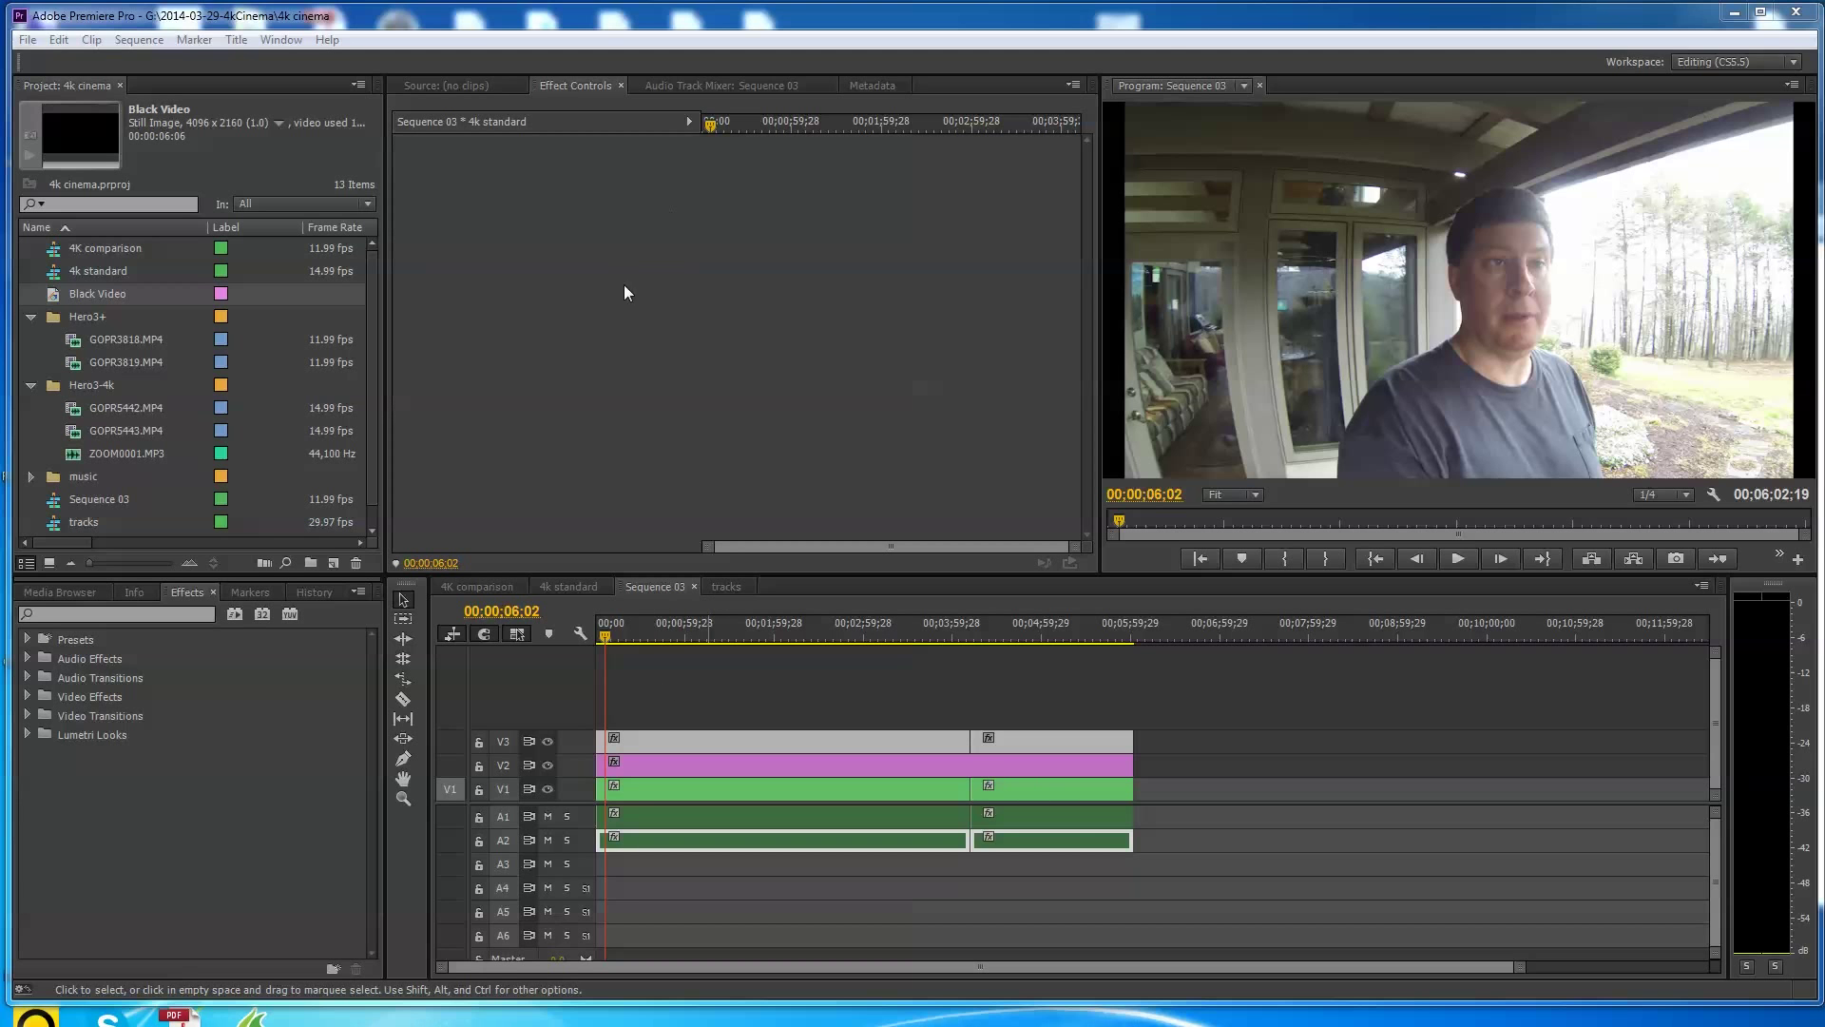
mouse_move(1101, 450)
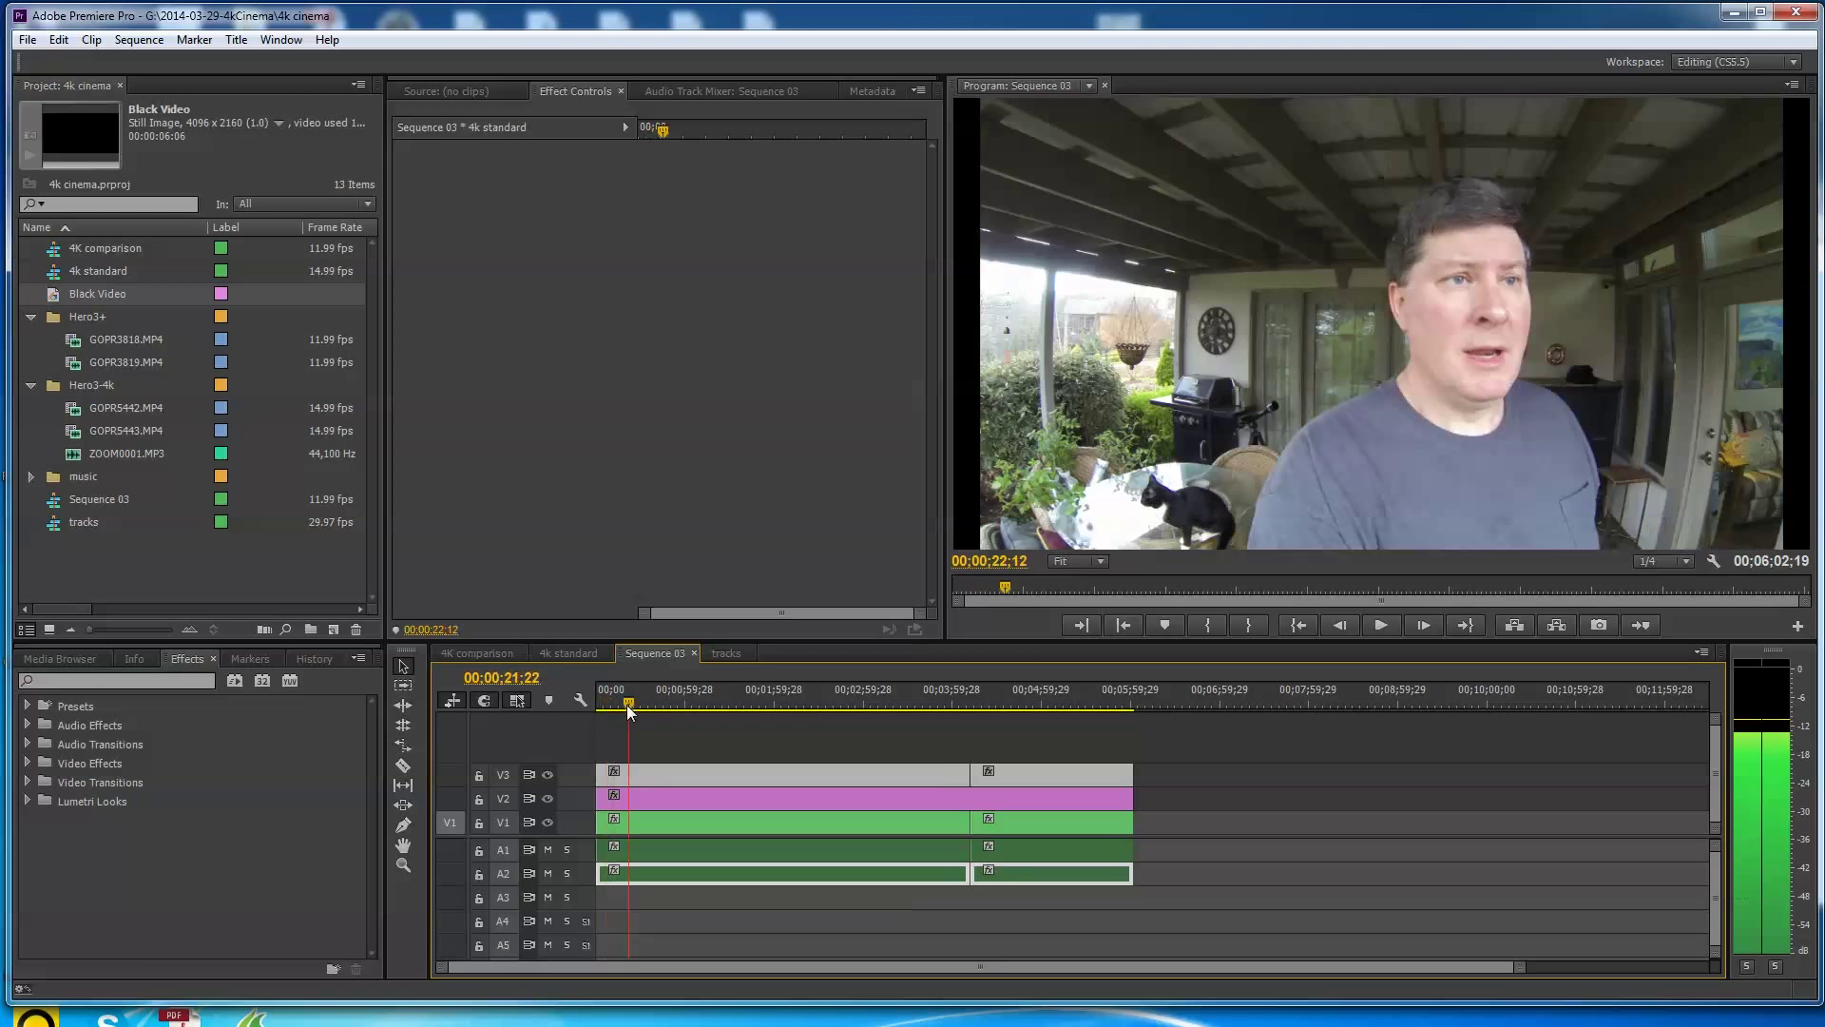
- Move the playhead back to about 00:00:09:17 to show the indoor porch frame
click(610, 704)
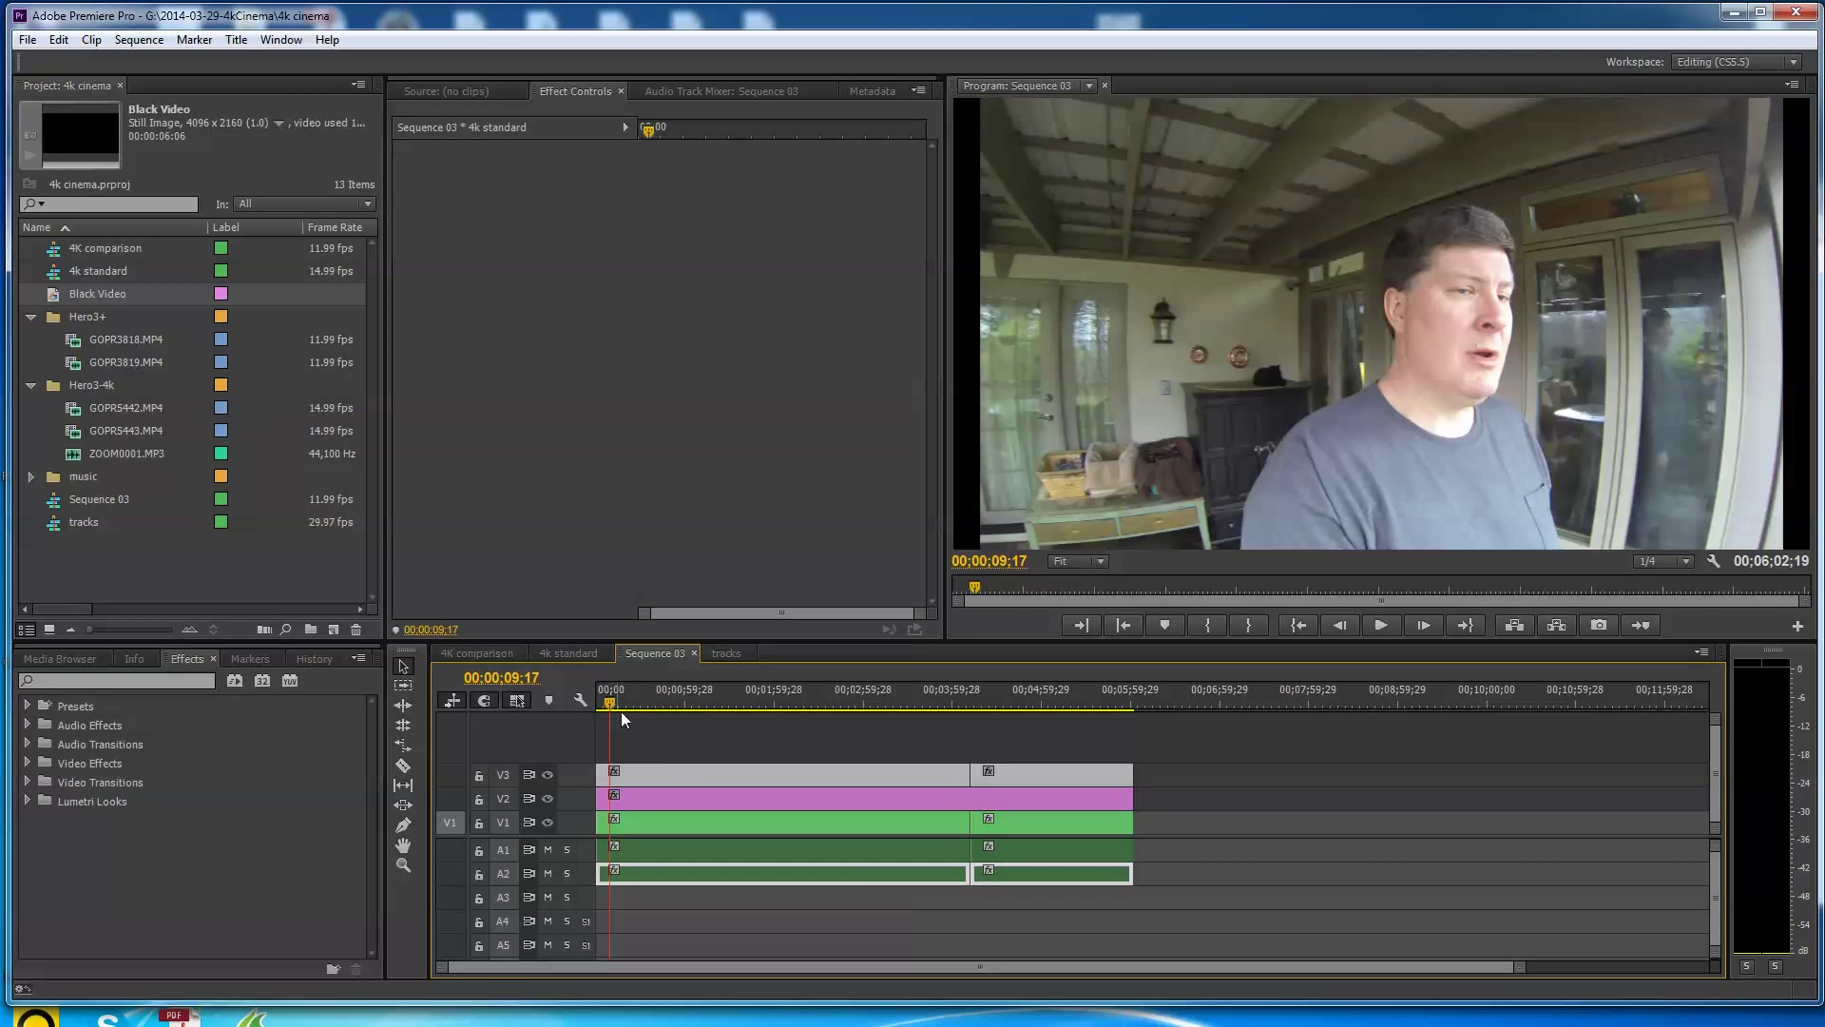
mouse_move(635, 780)
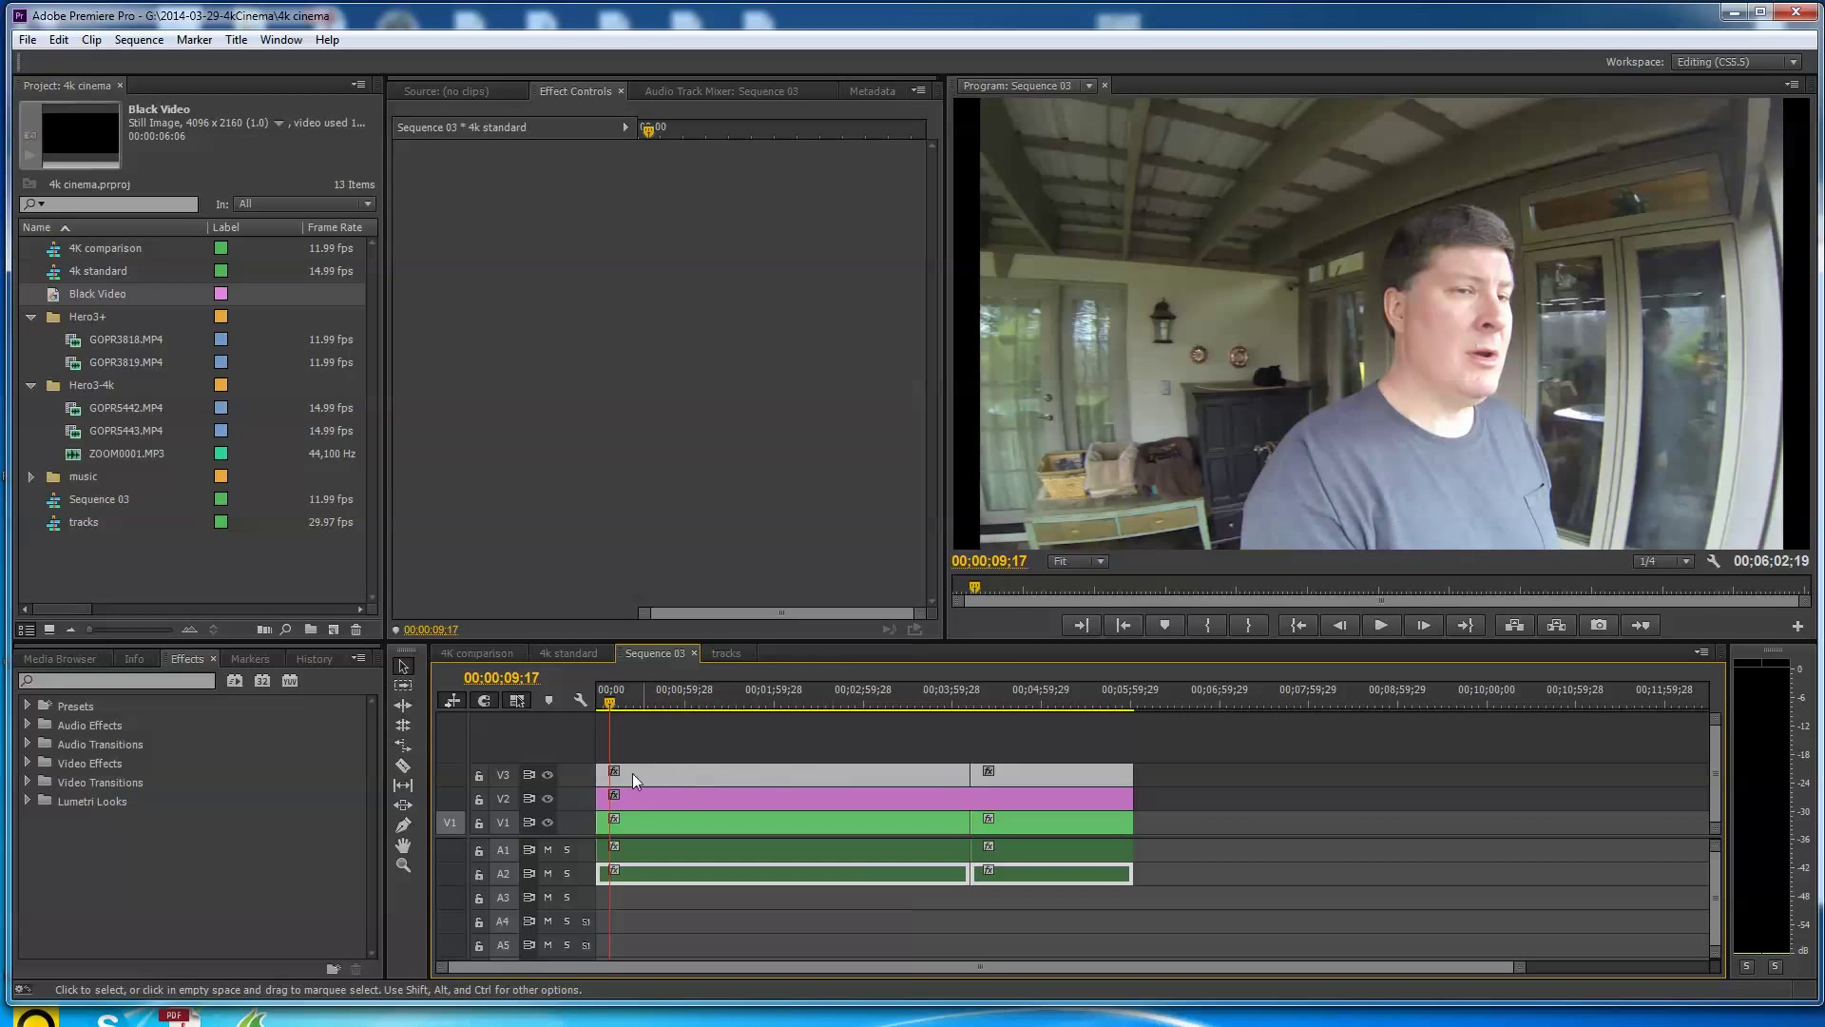
mouse_move(798, 782)
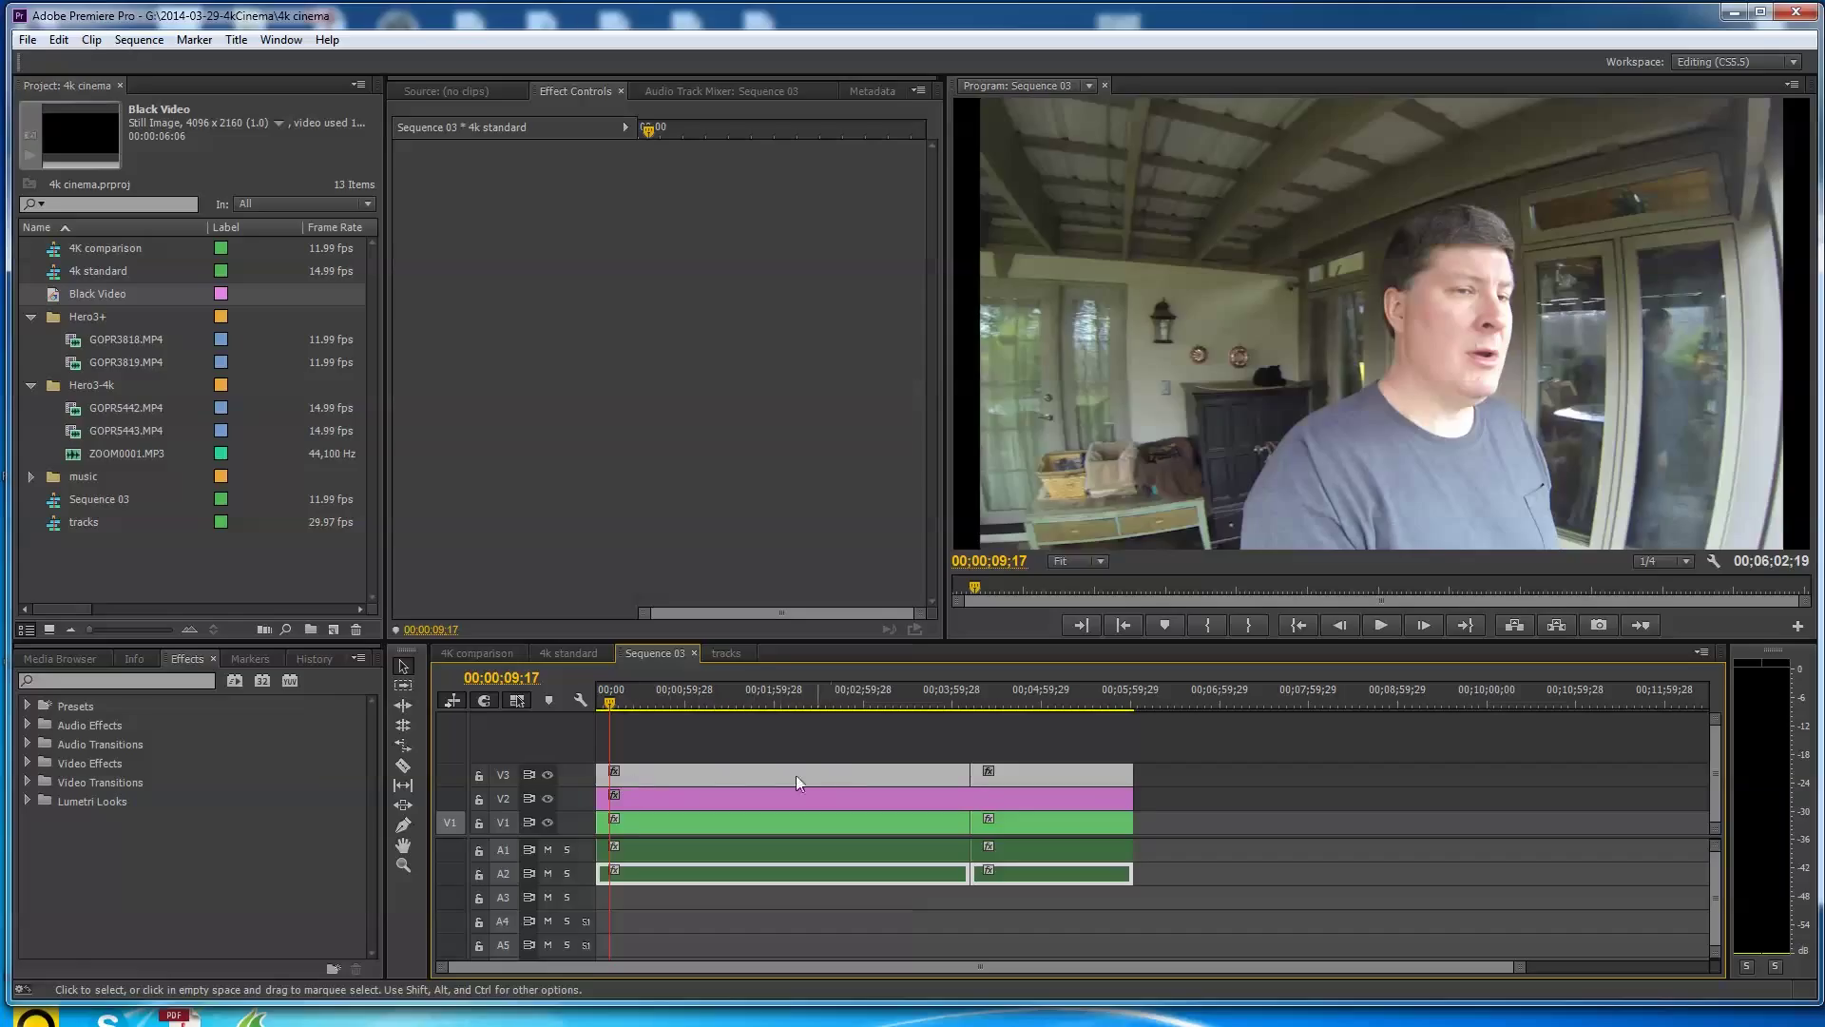
mouse_move(816, 778)
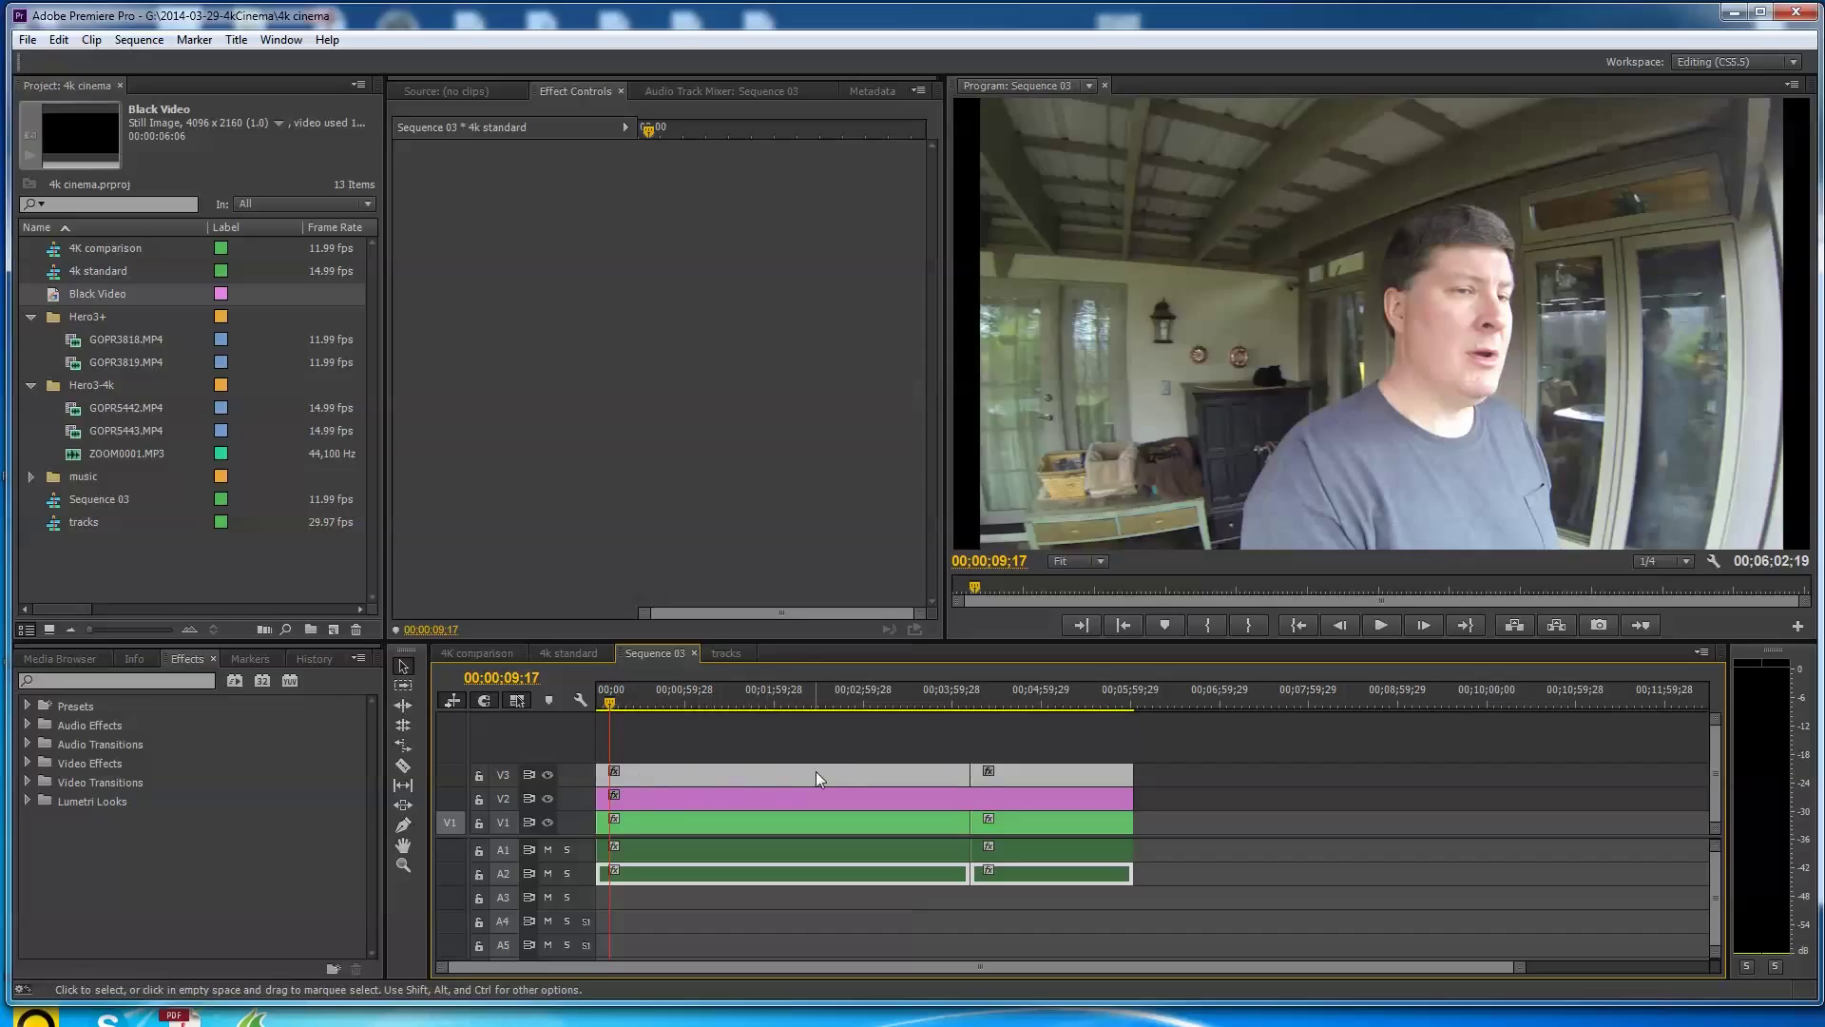
mouse_move(696, 782)
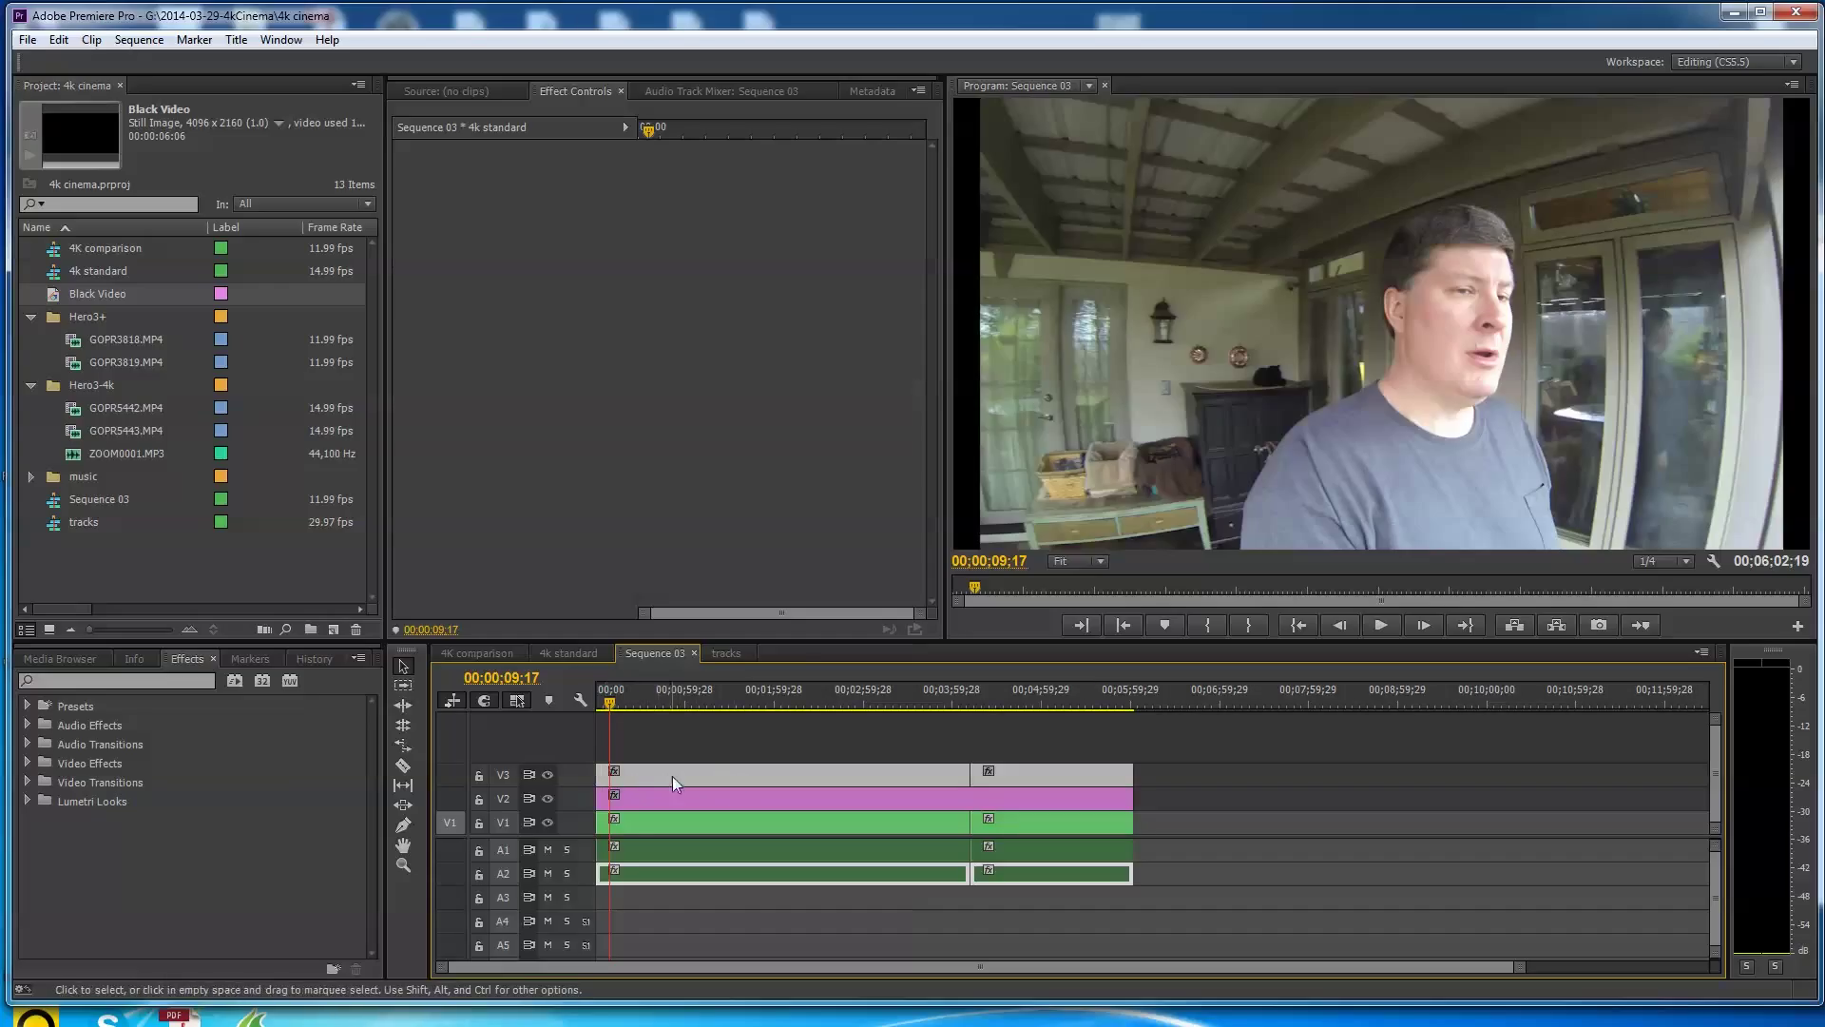
mouse_move(1584, 194)
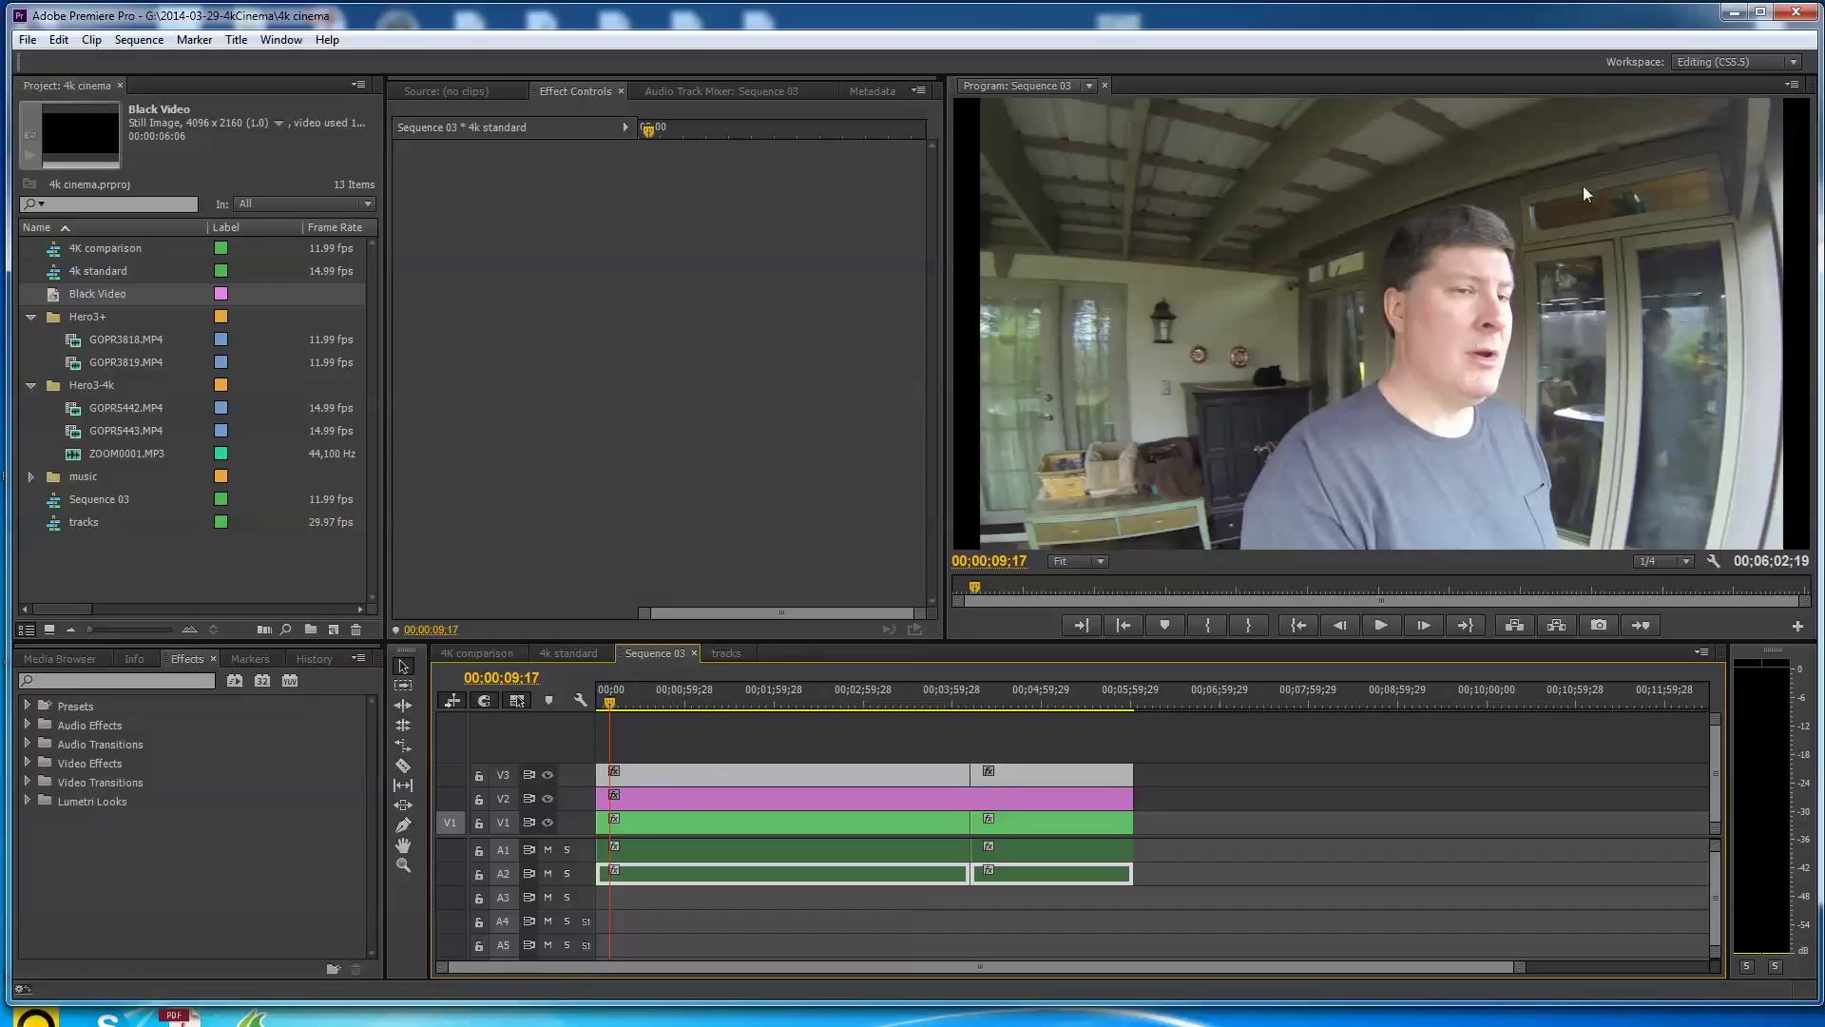
mouse_move(964, 135)
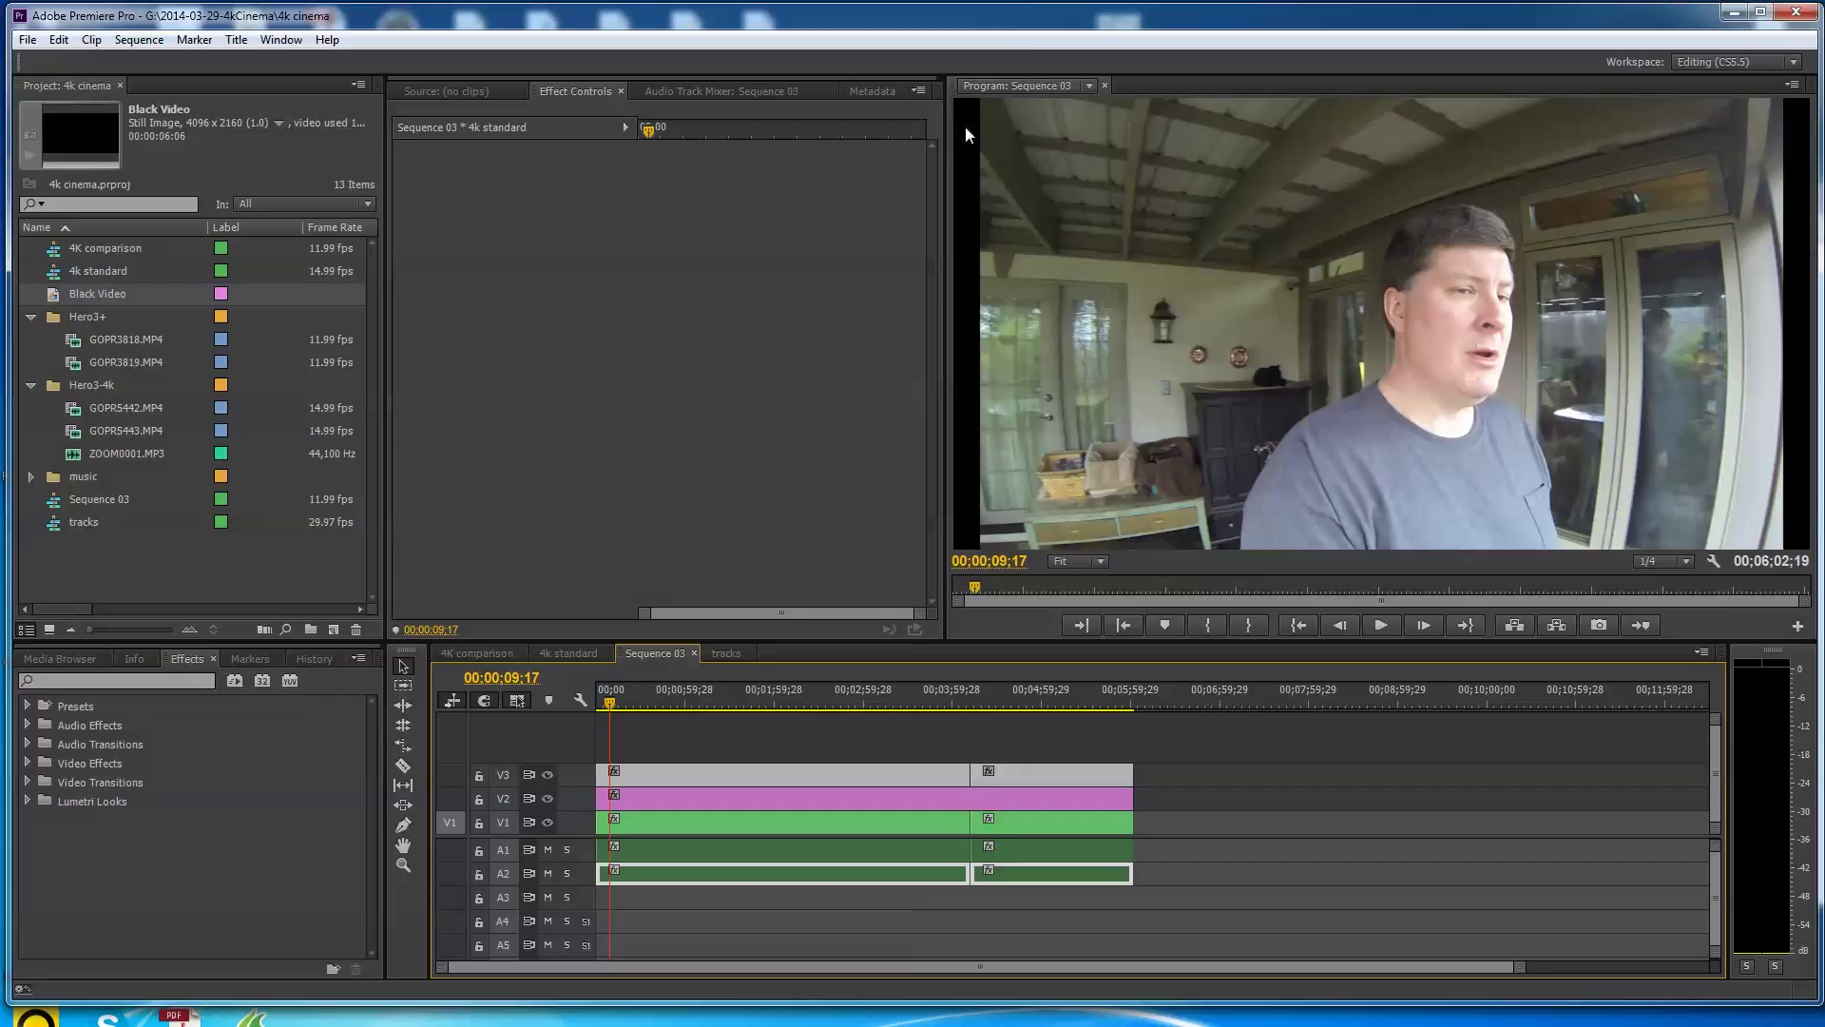
mouse_move(1734, 204)
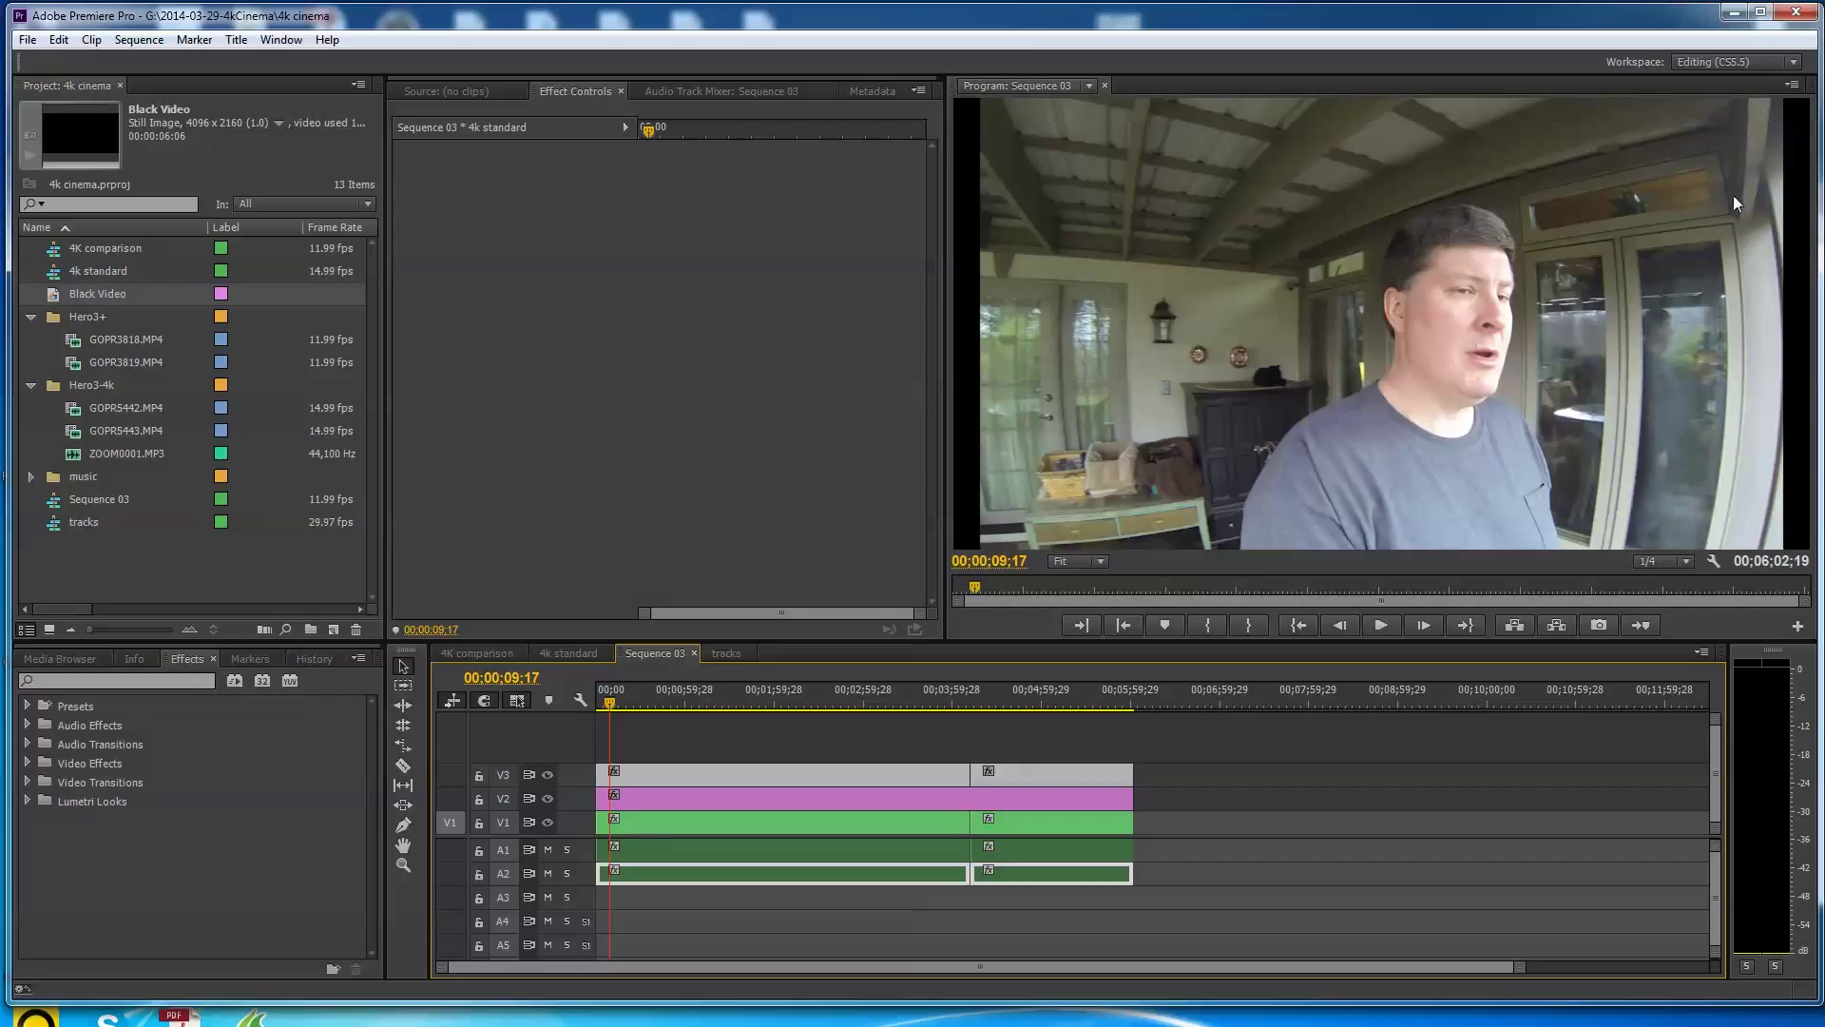
mouse_move(1728, 346)
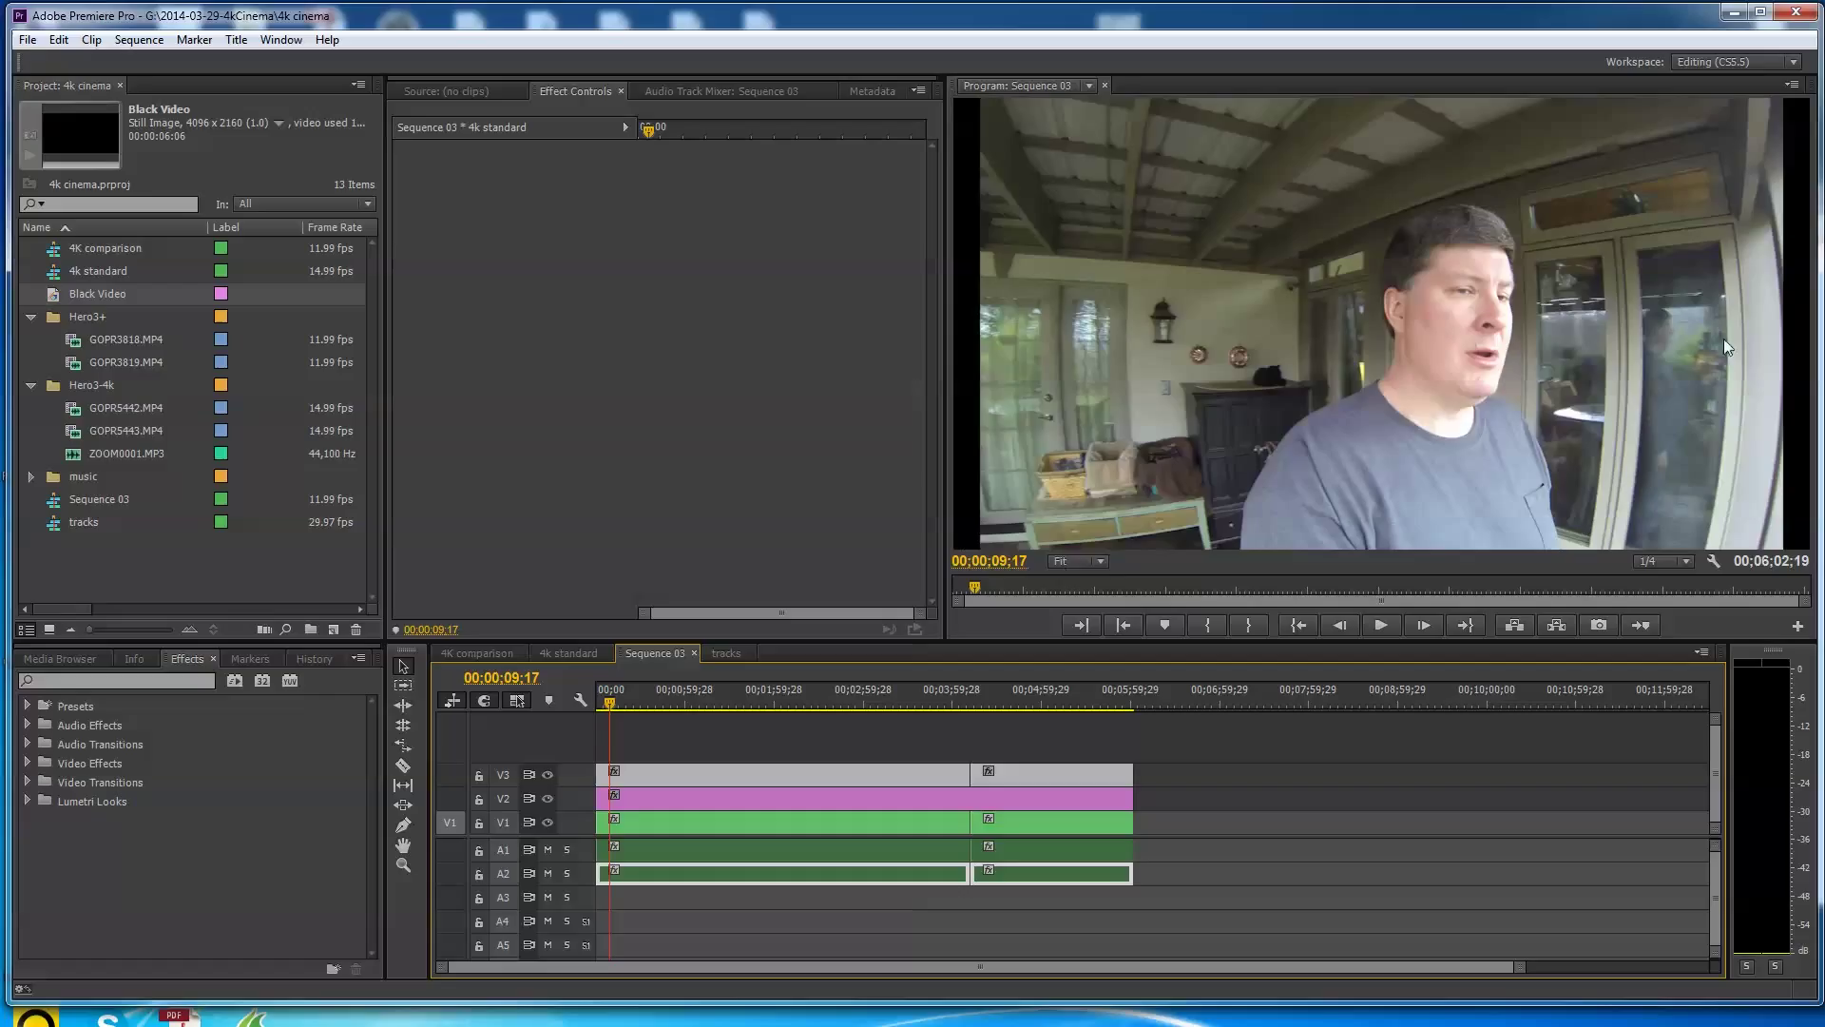
mouse_move(988, 426)
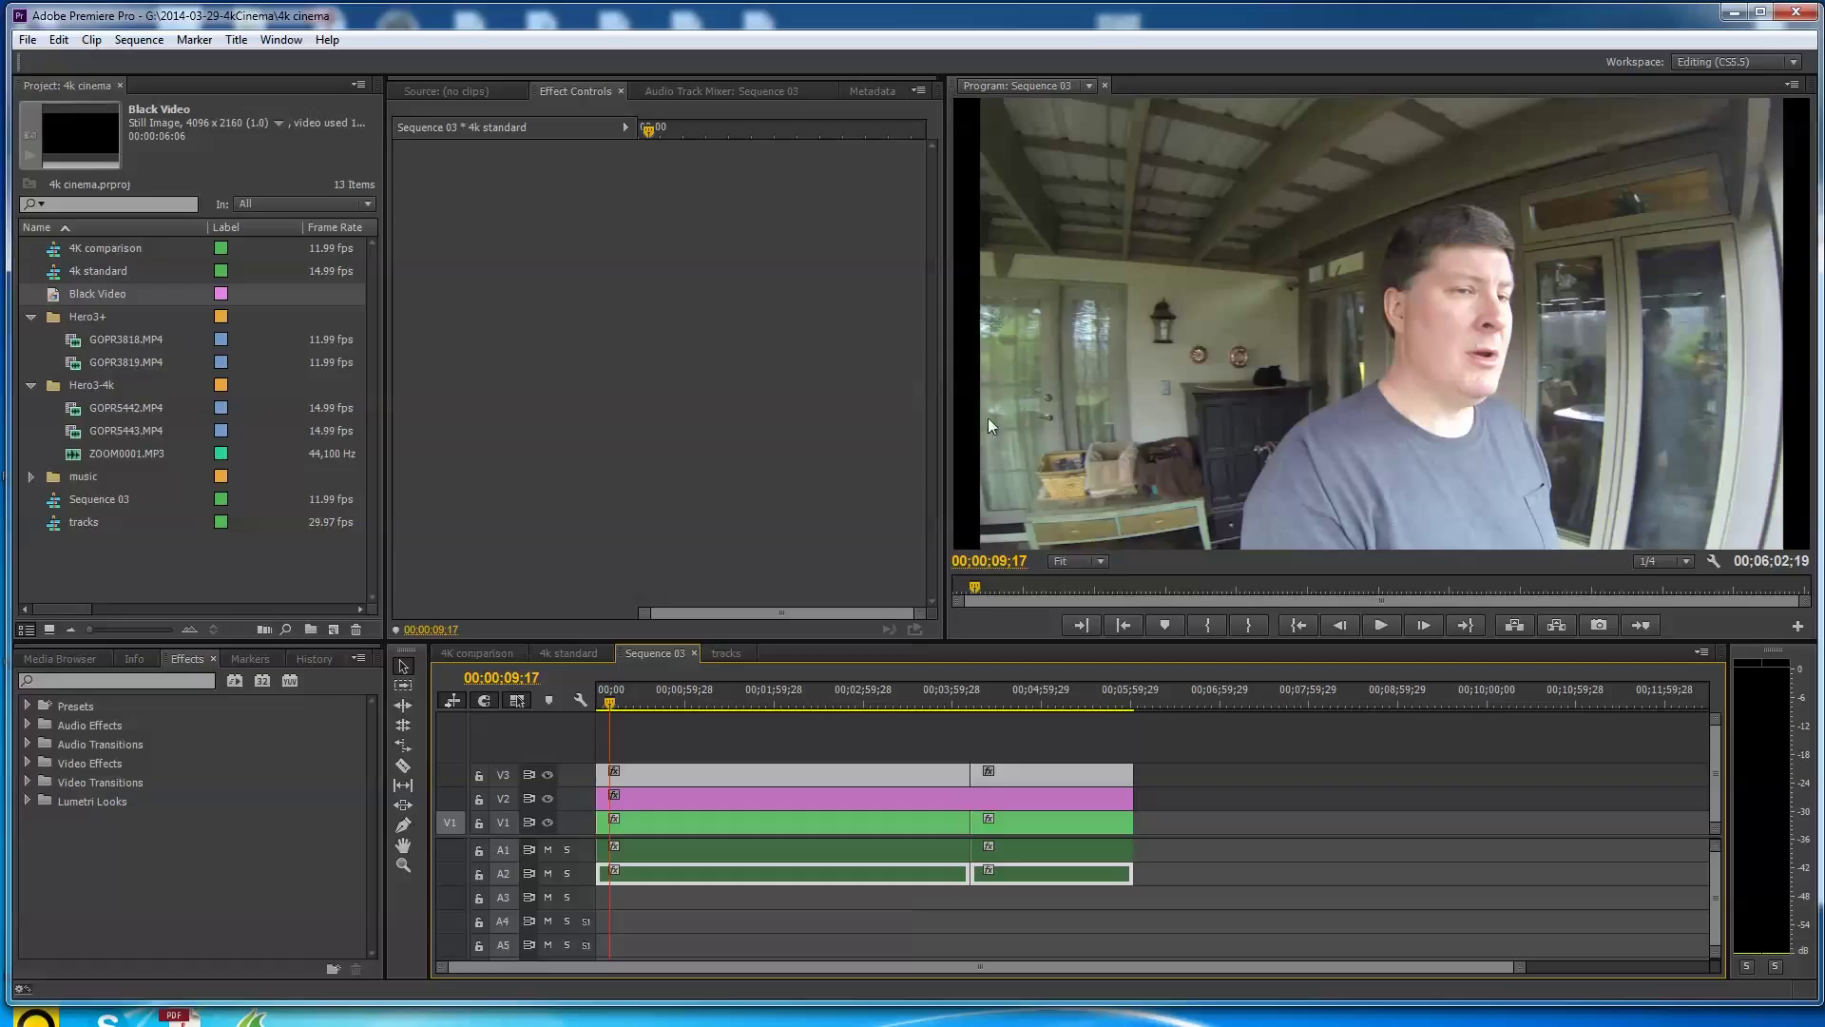
mouse_move(1774, 544)
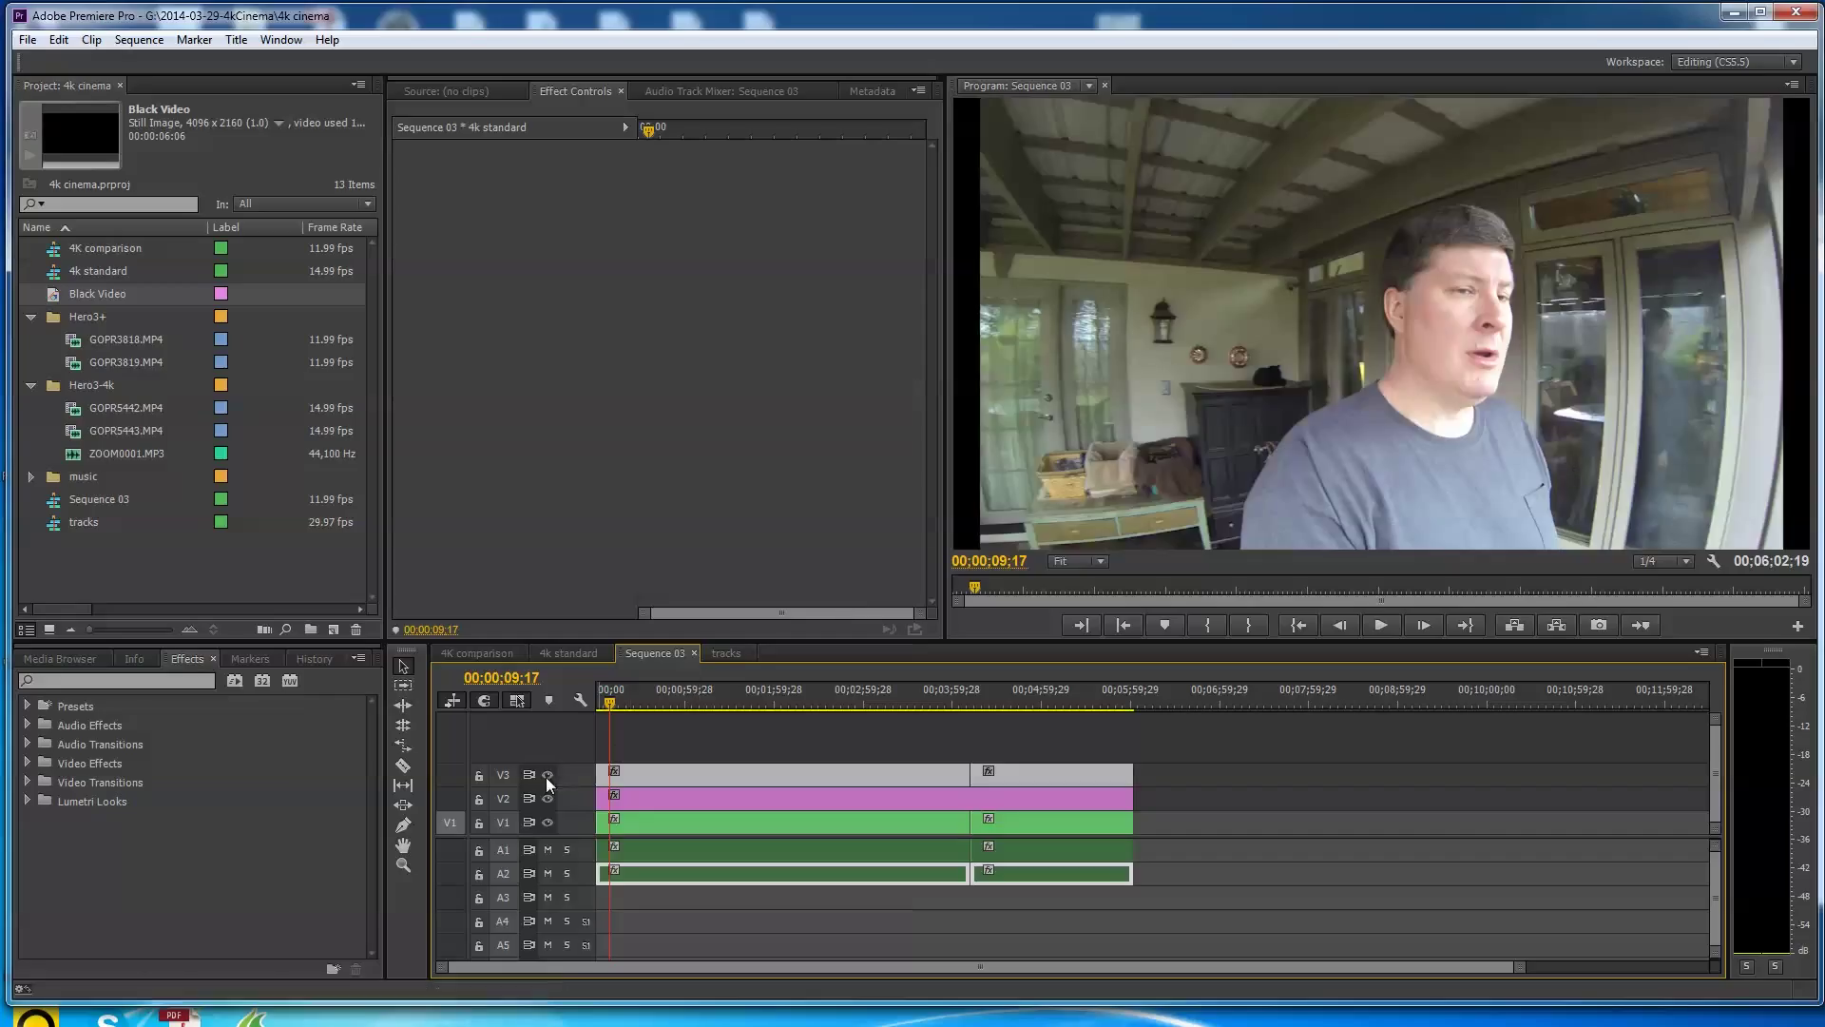
- Hide the V3 and V2 track outputs and refresh the frame to reveal the bottom-track clip
click(547, 773)
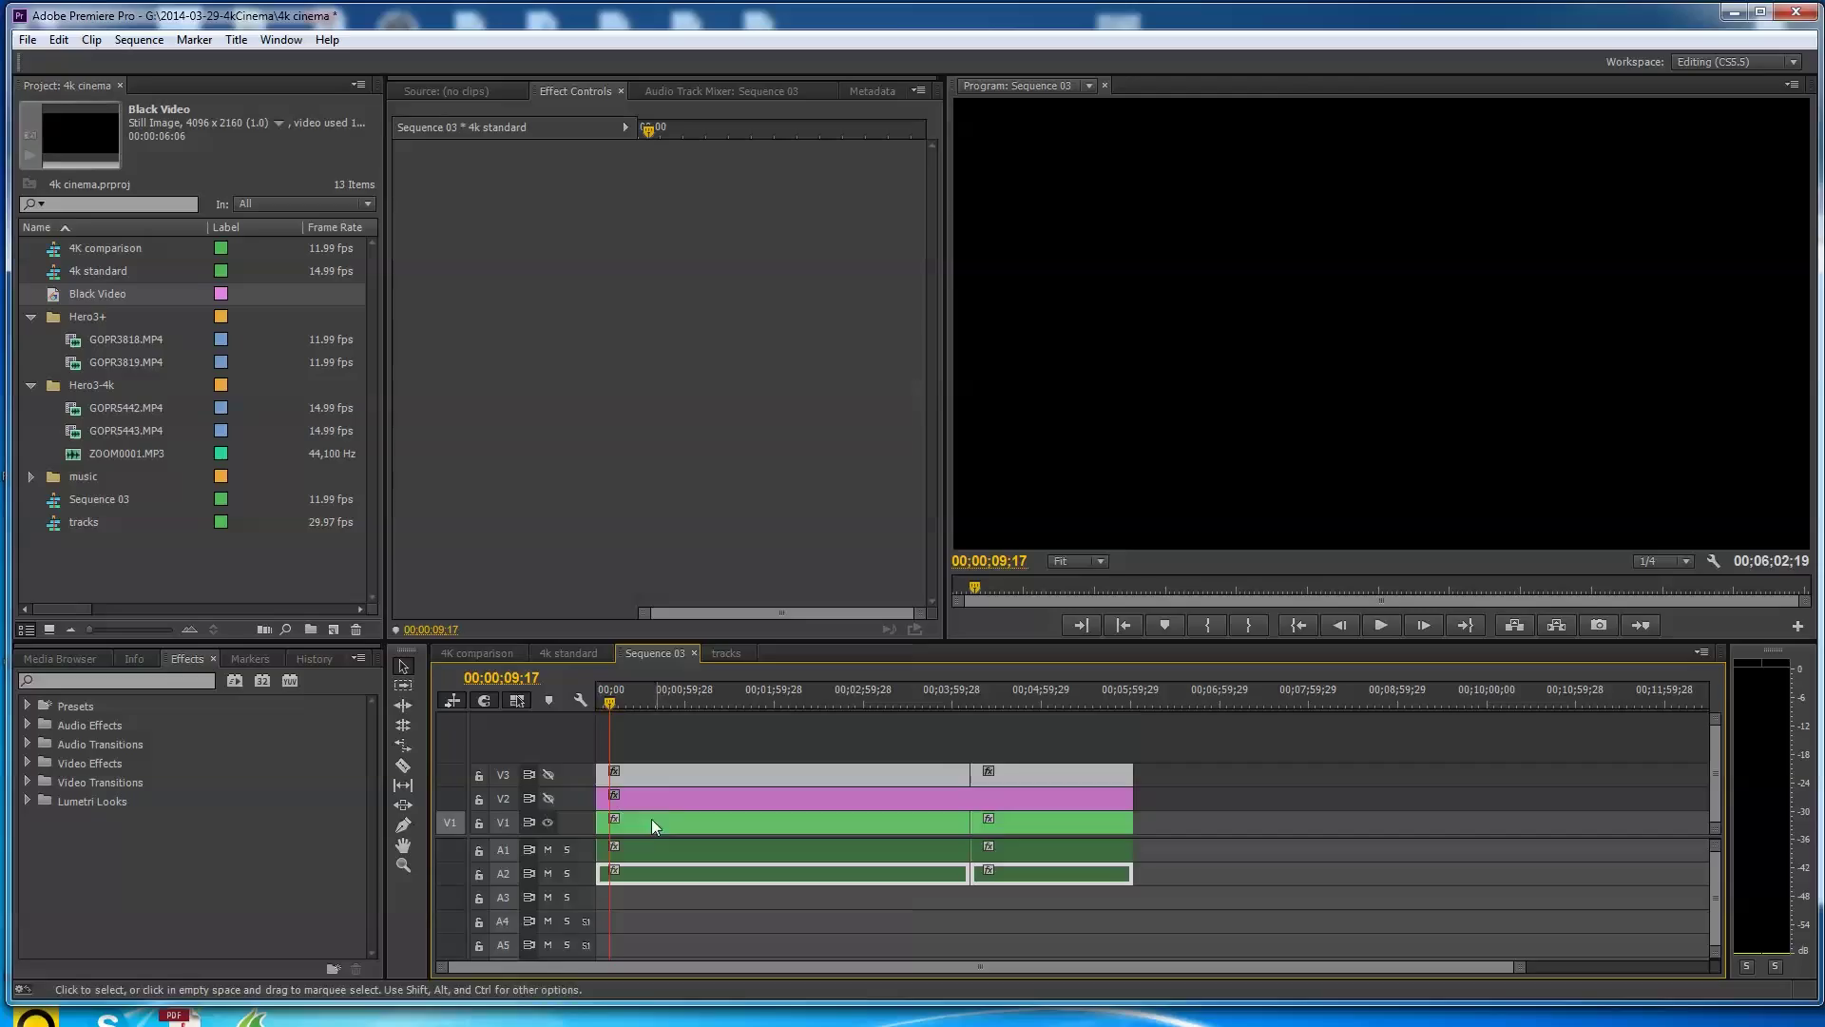
click(610, 704)
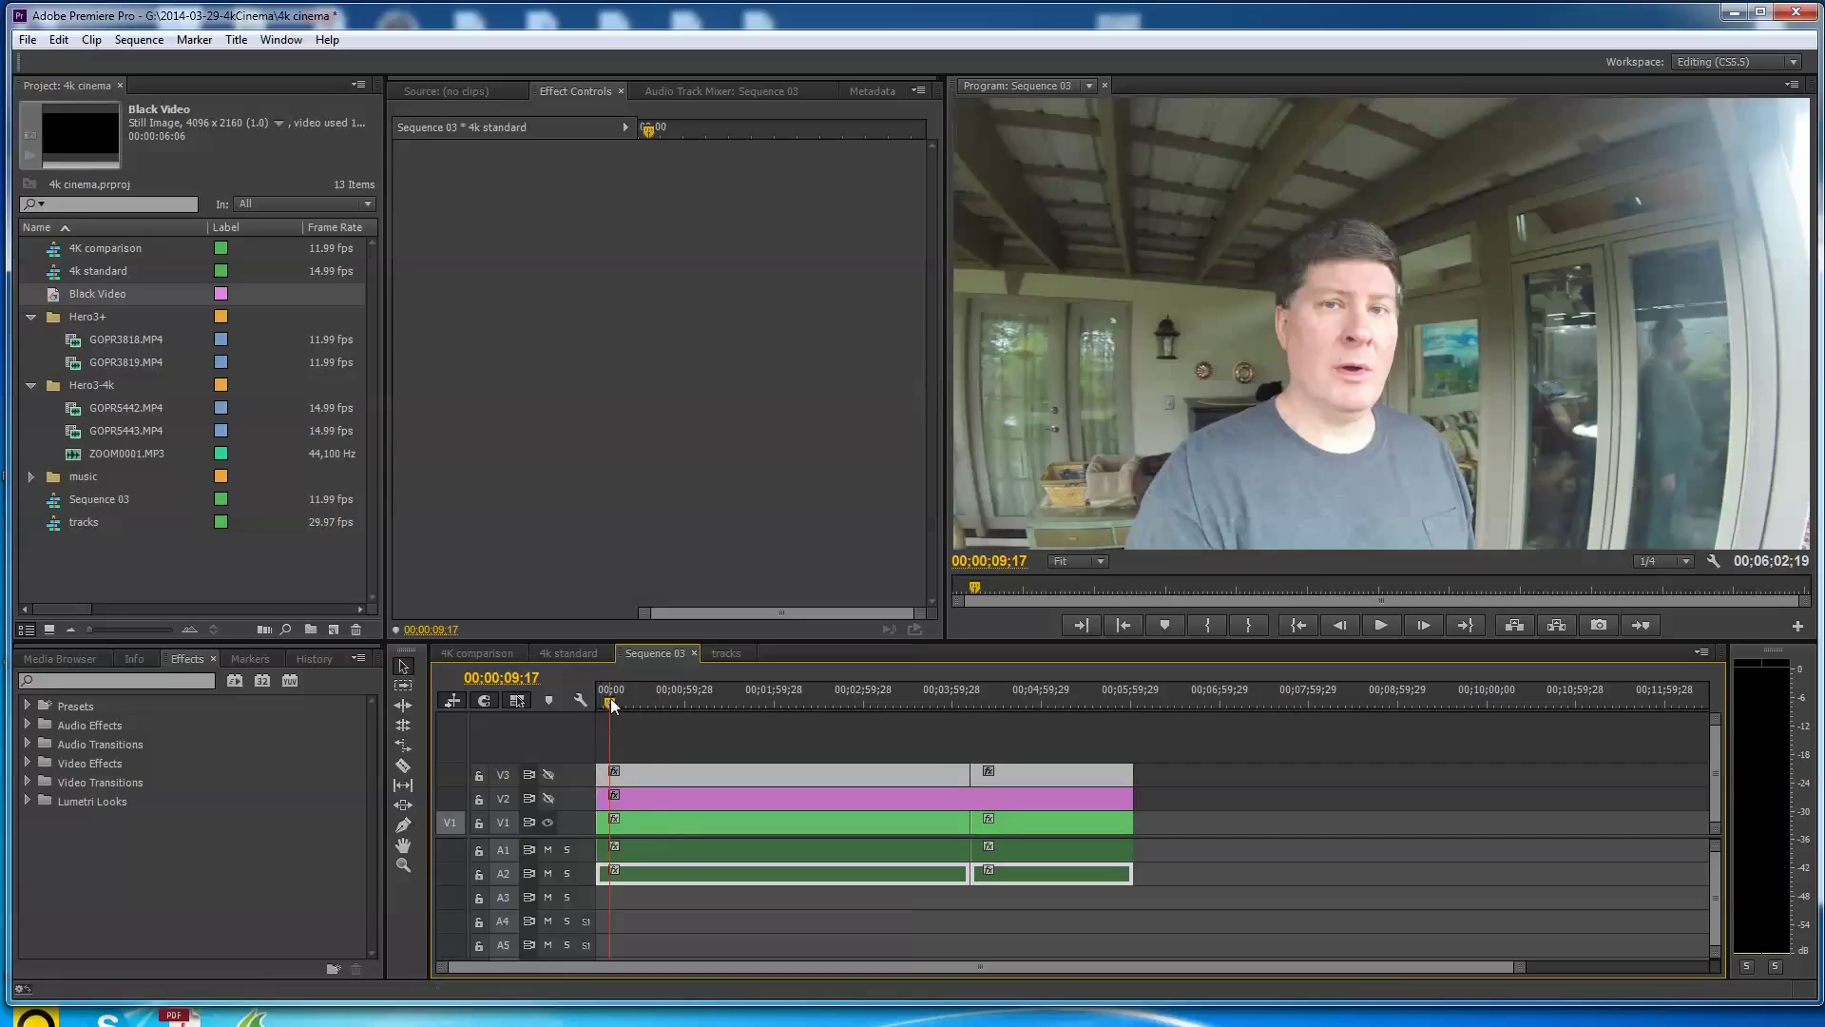
mouse_move(1415, 300)
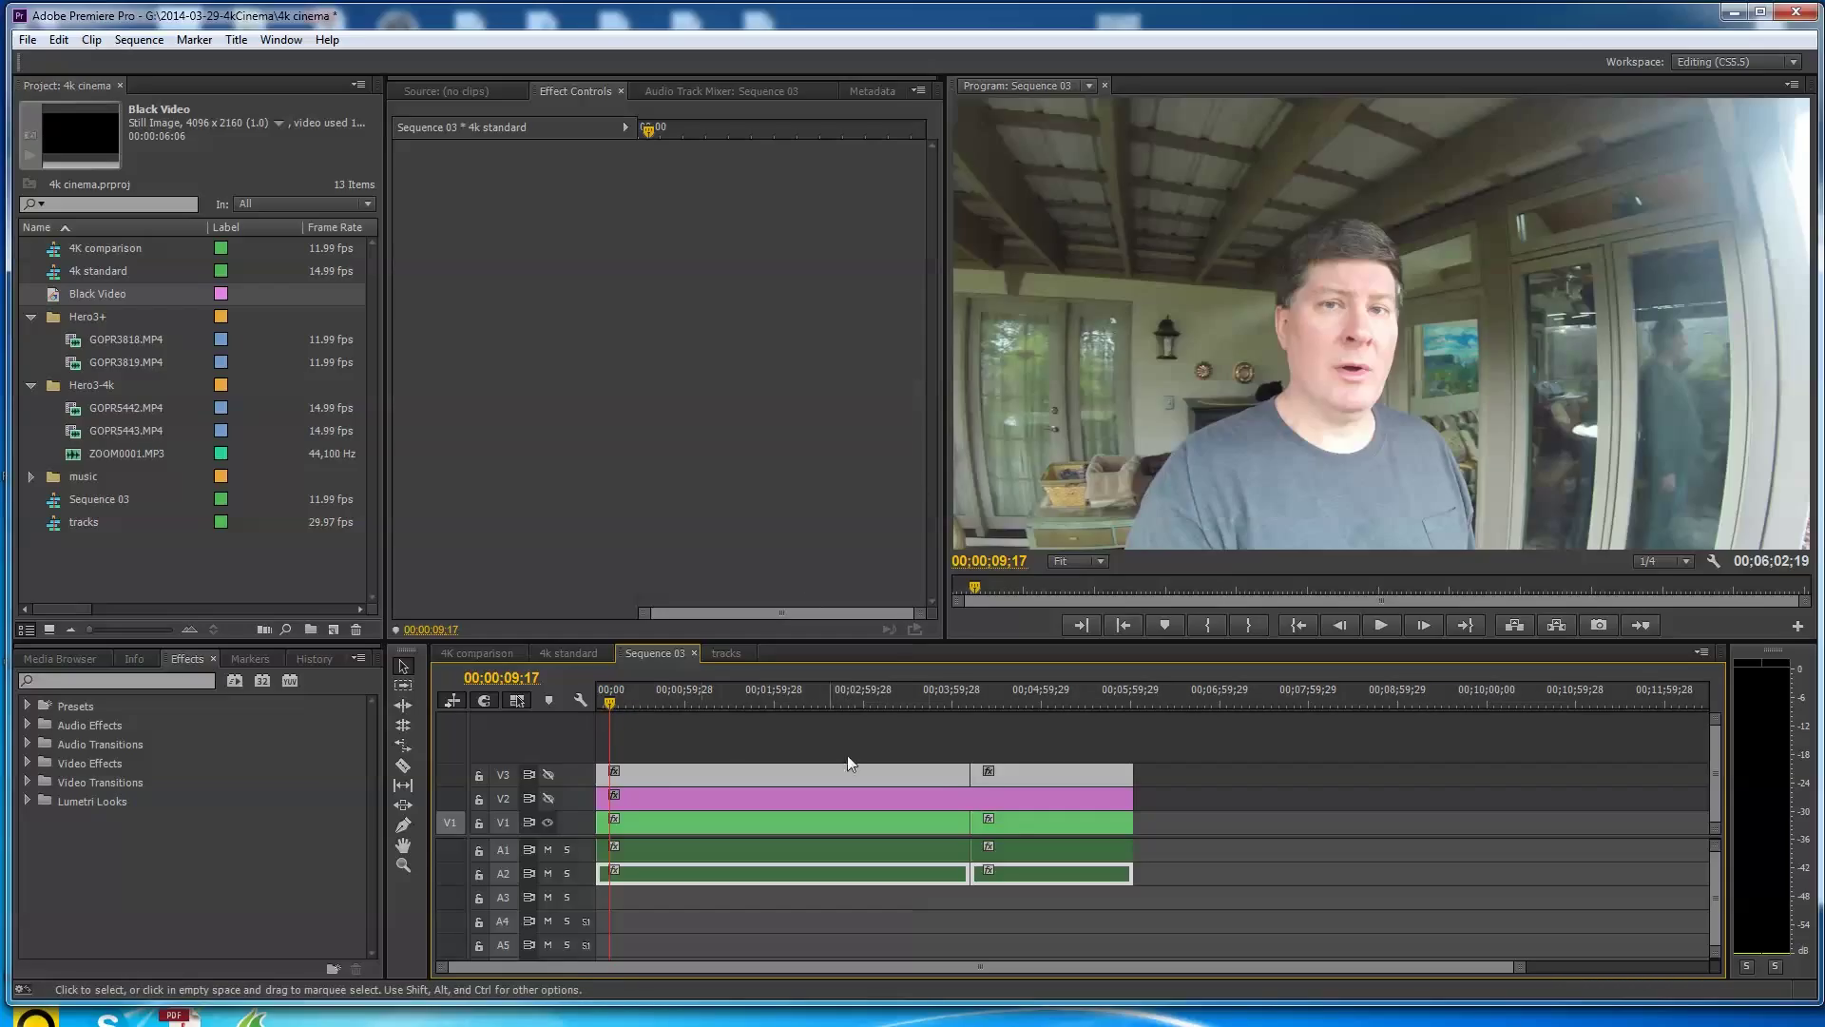
mouse_move(915, 779)
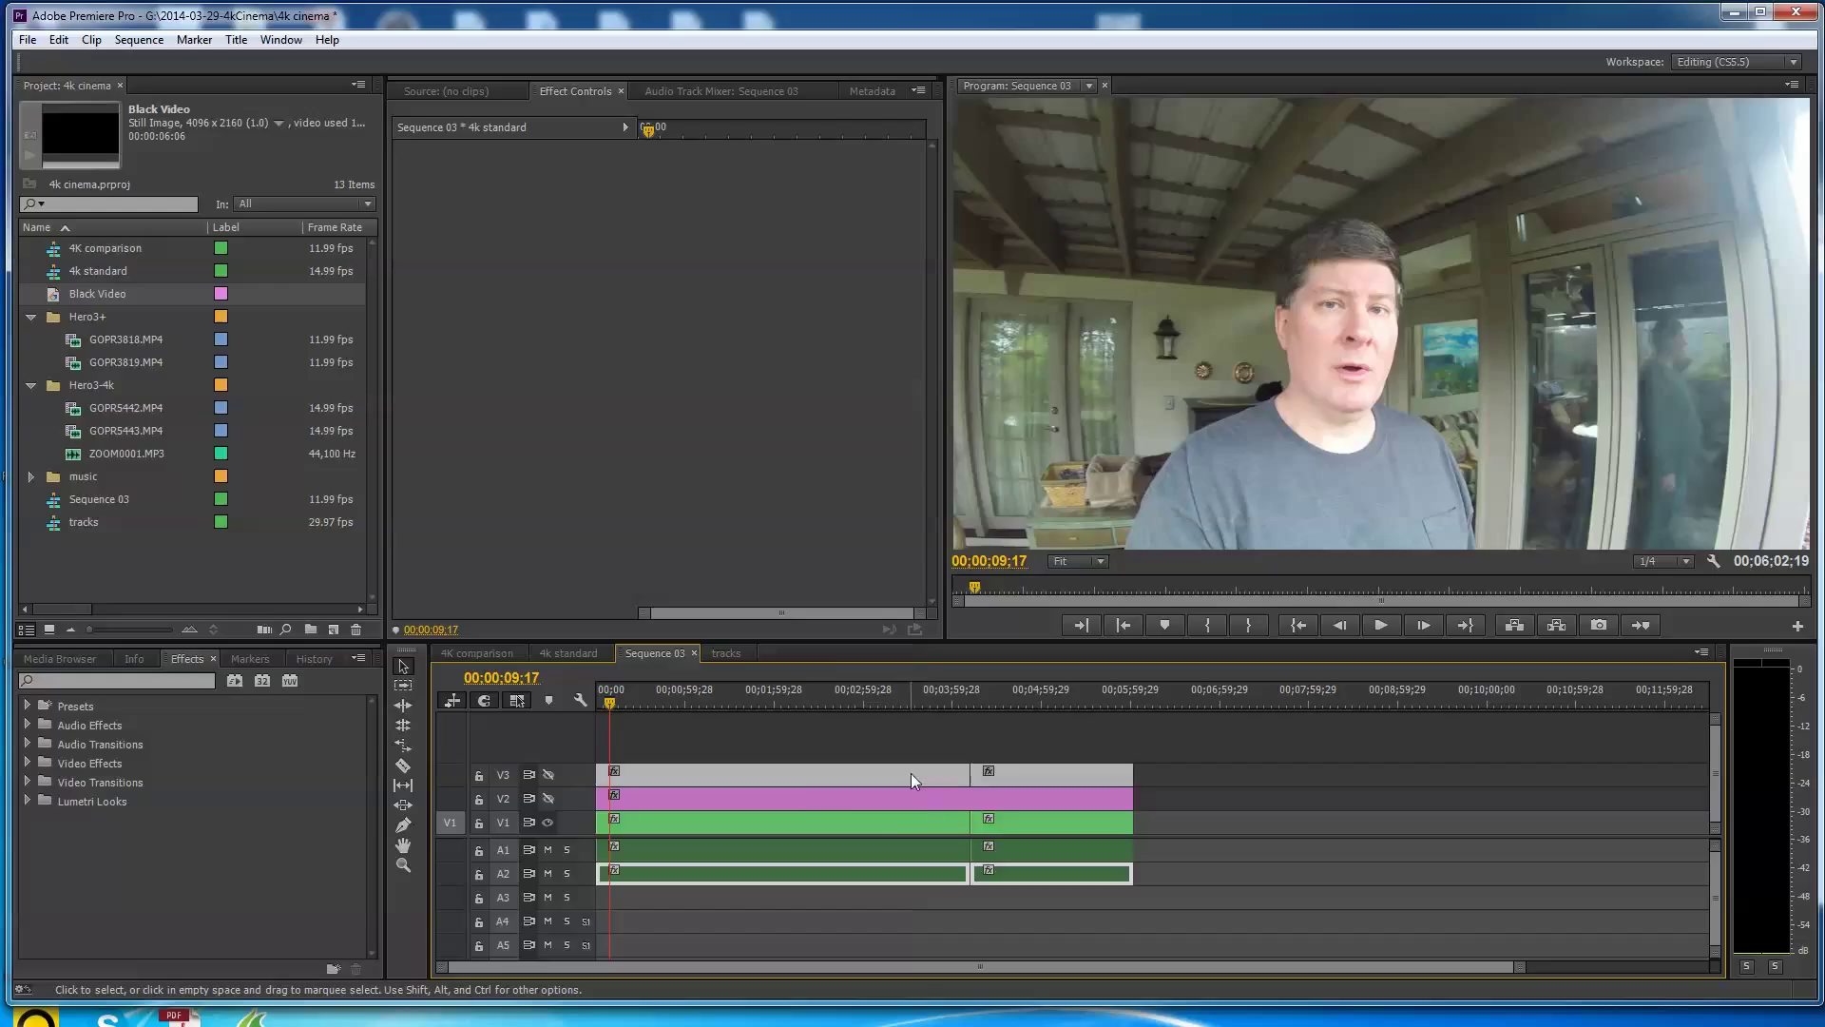
mouse_move(881, 828)
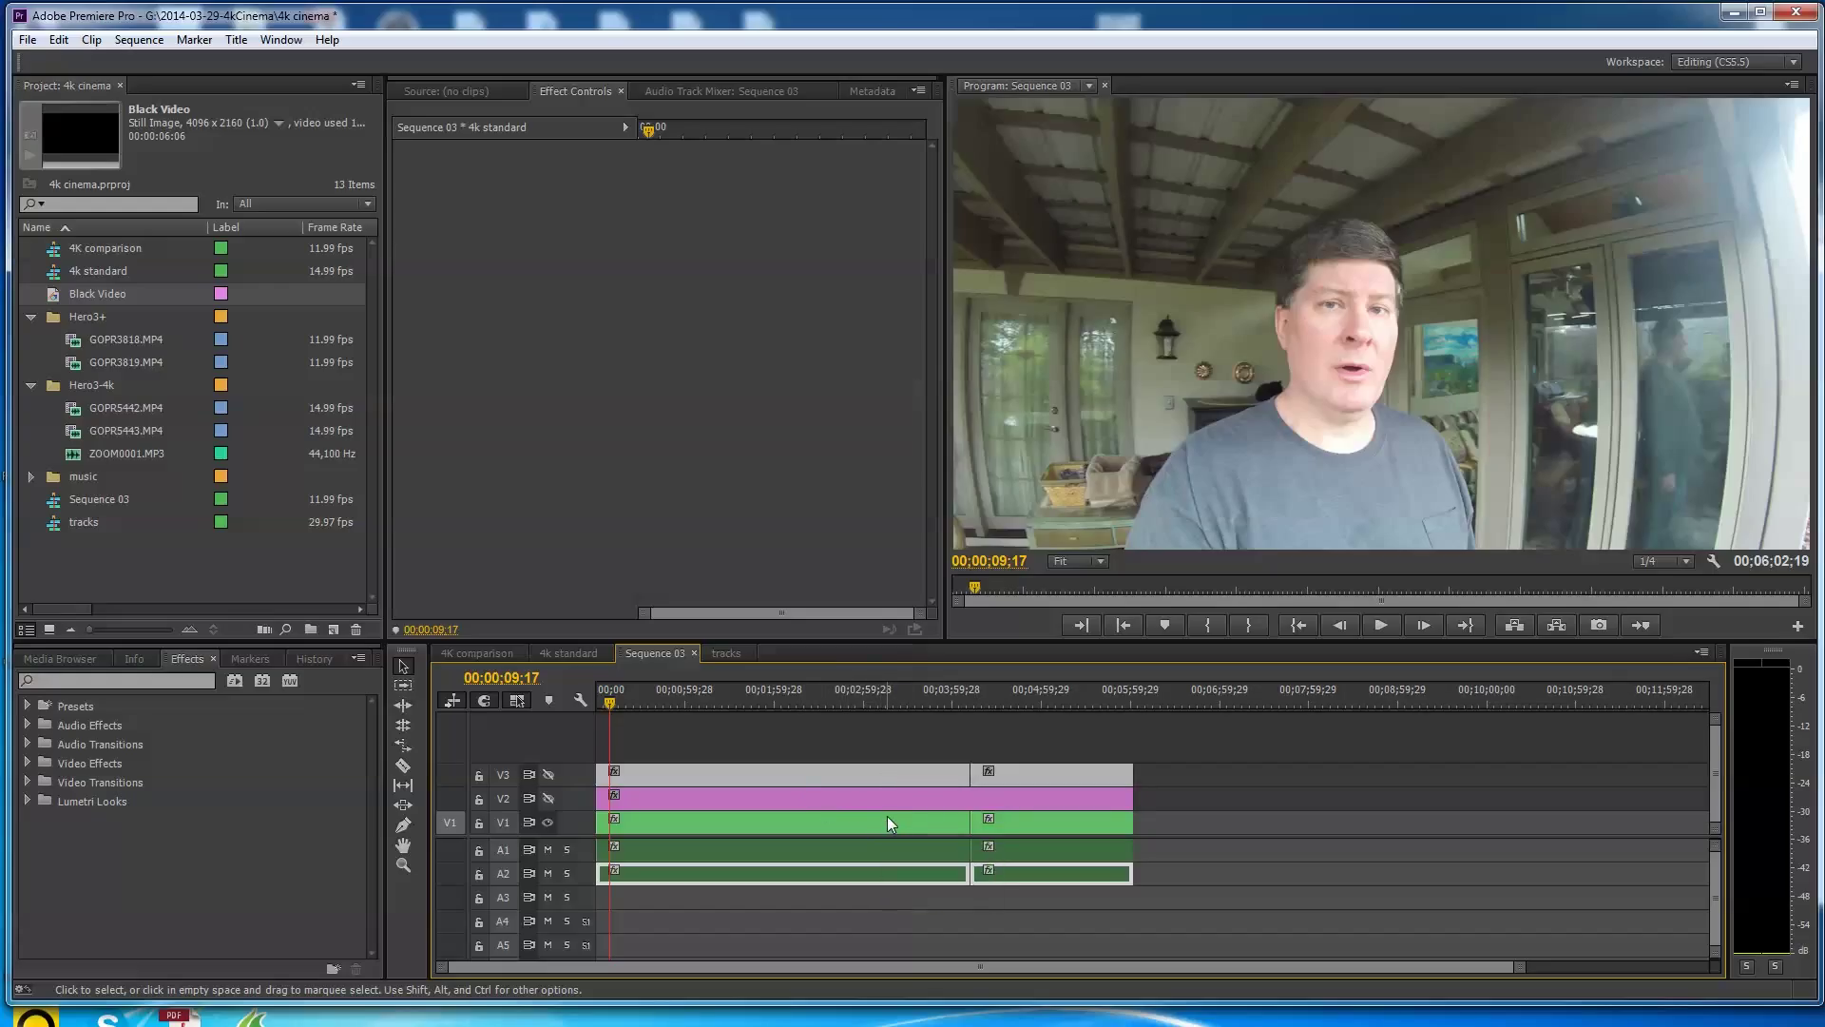
mouse_move(874, 816)
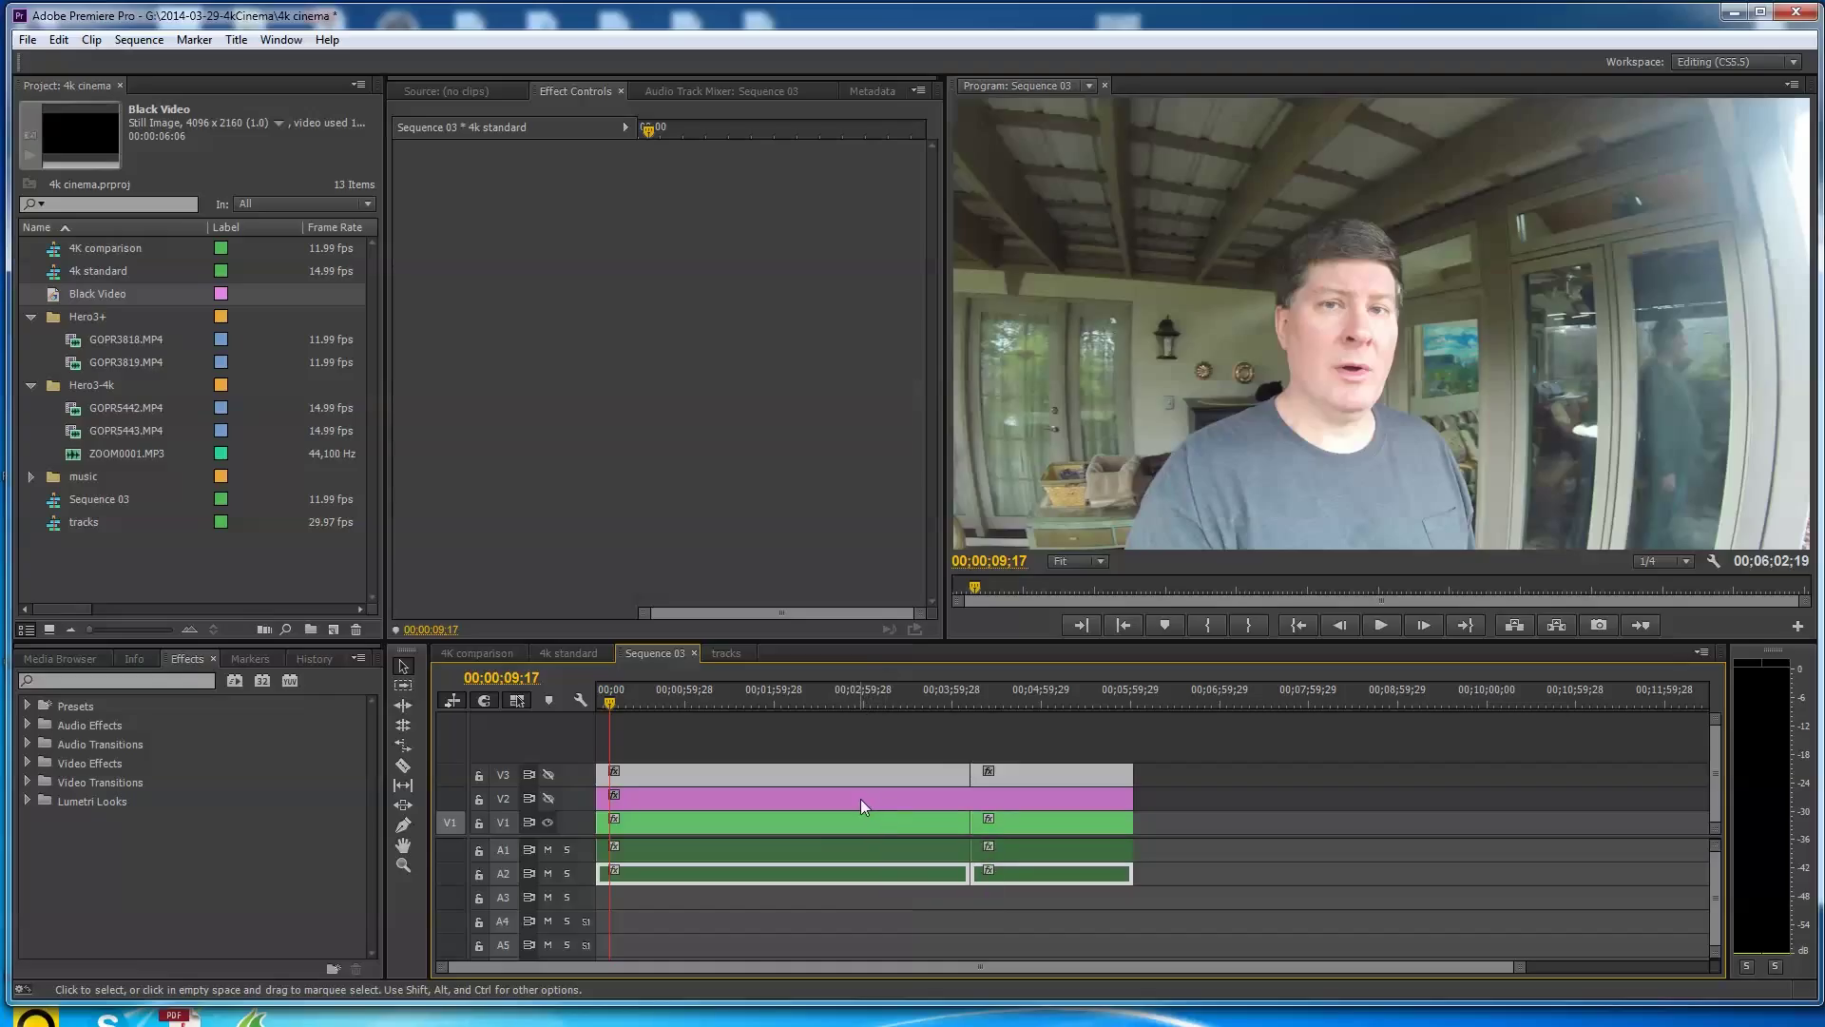
mouse_move(707, 806)
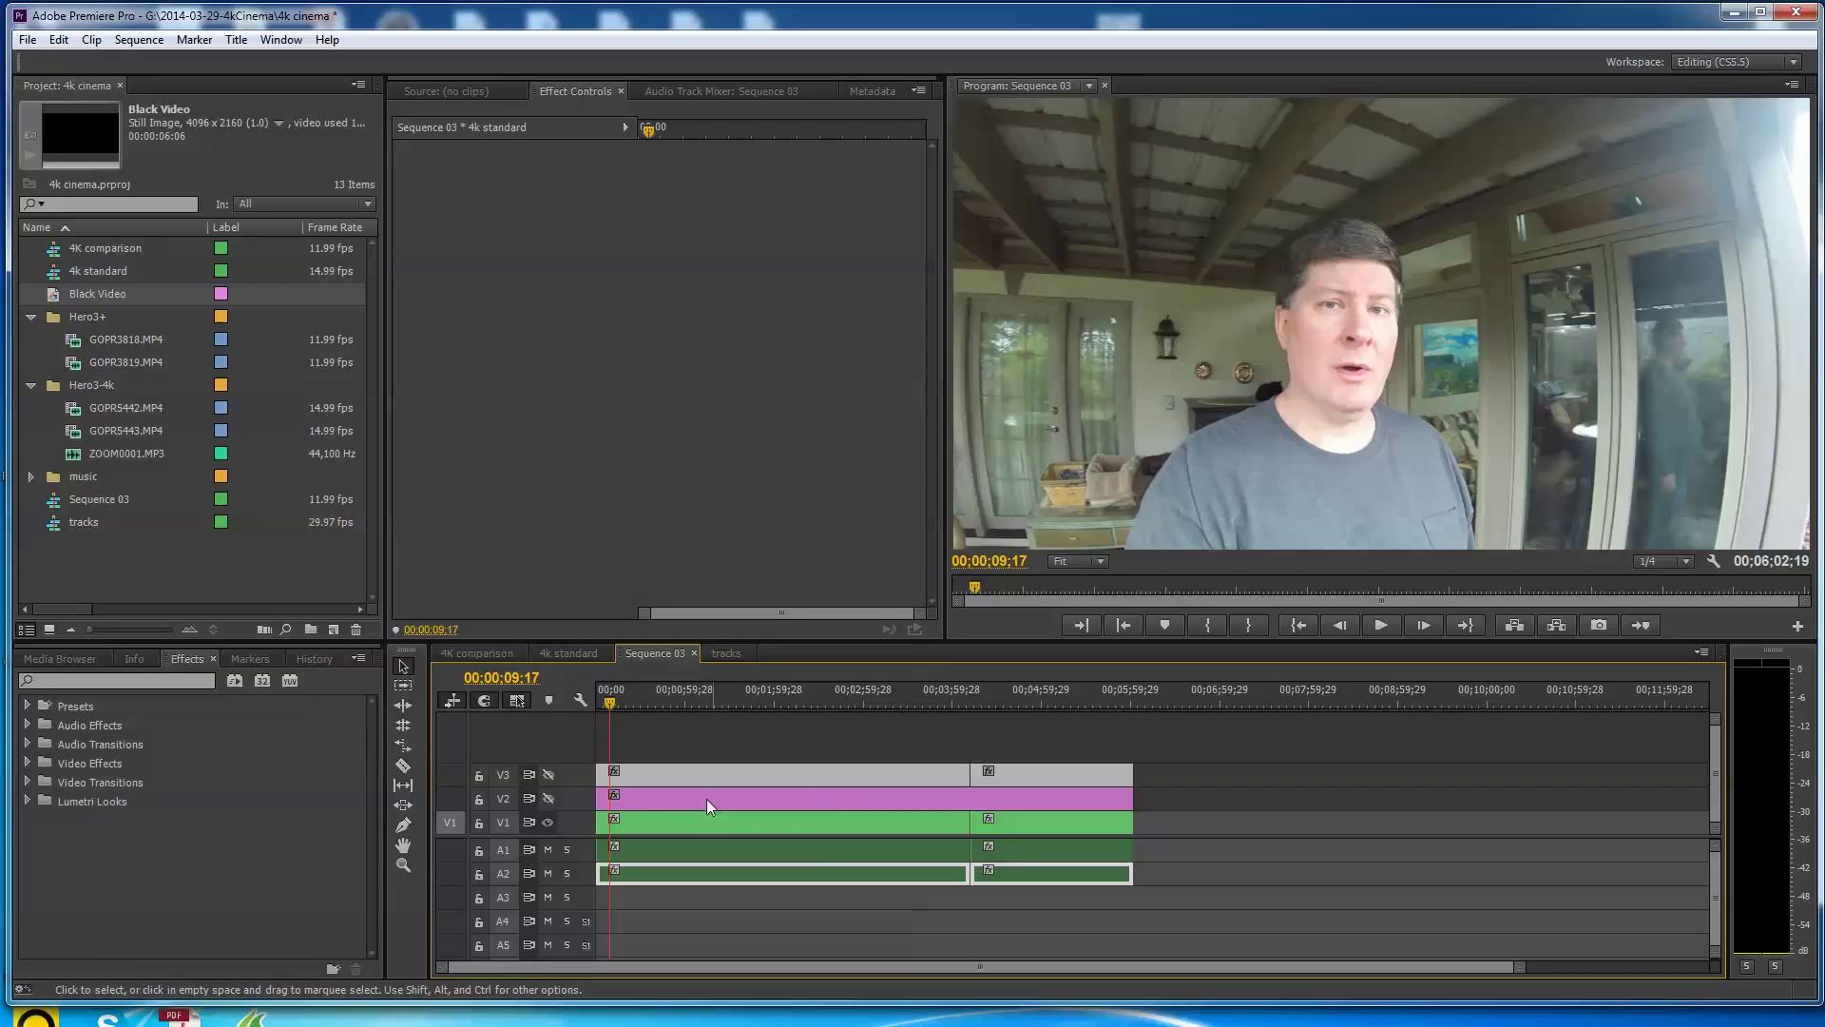
mouse_move(837, 833)
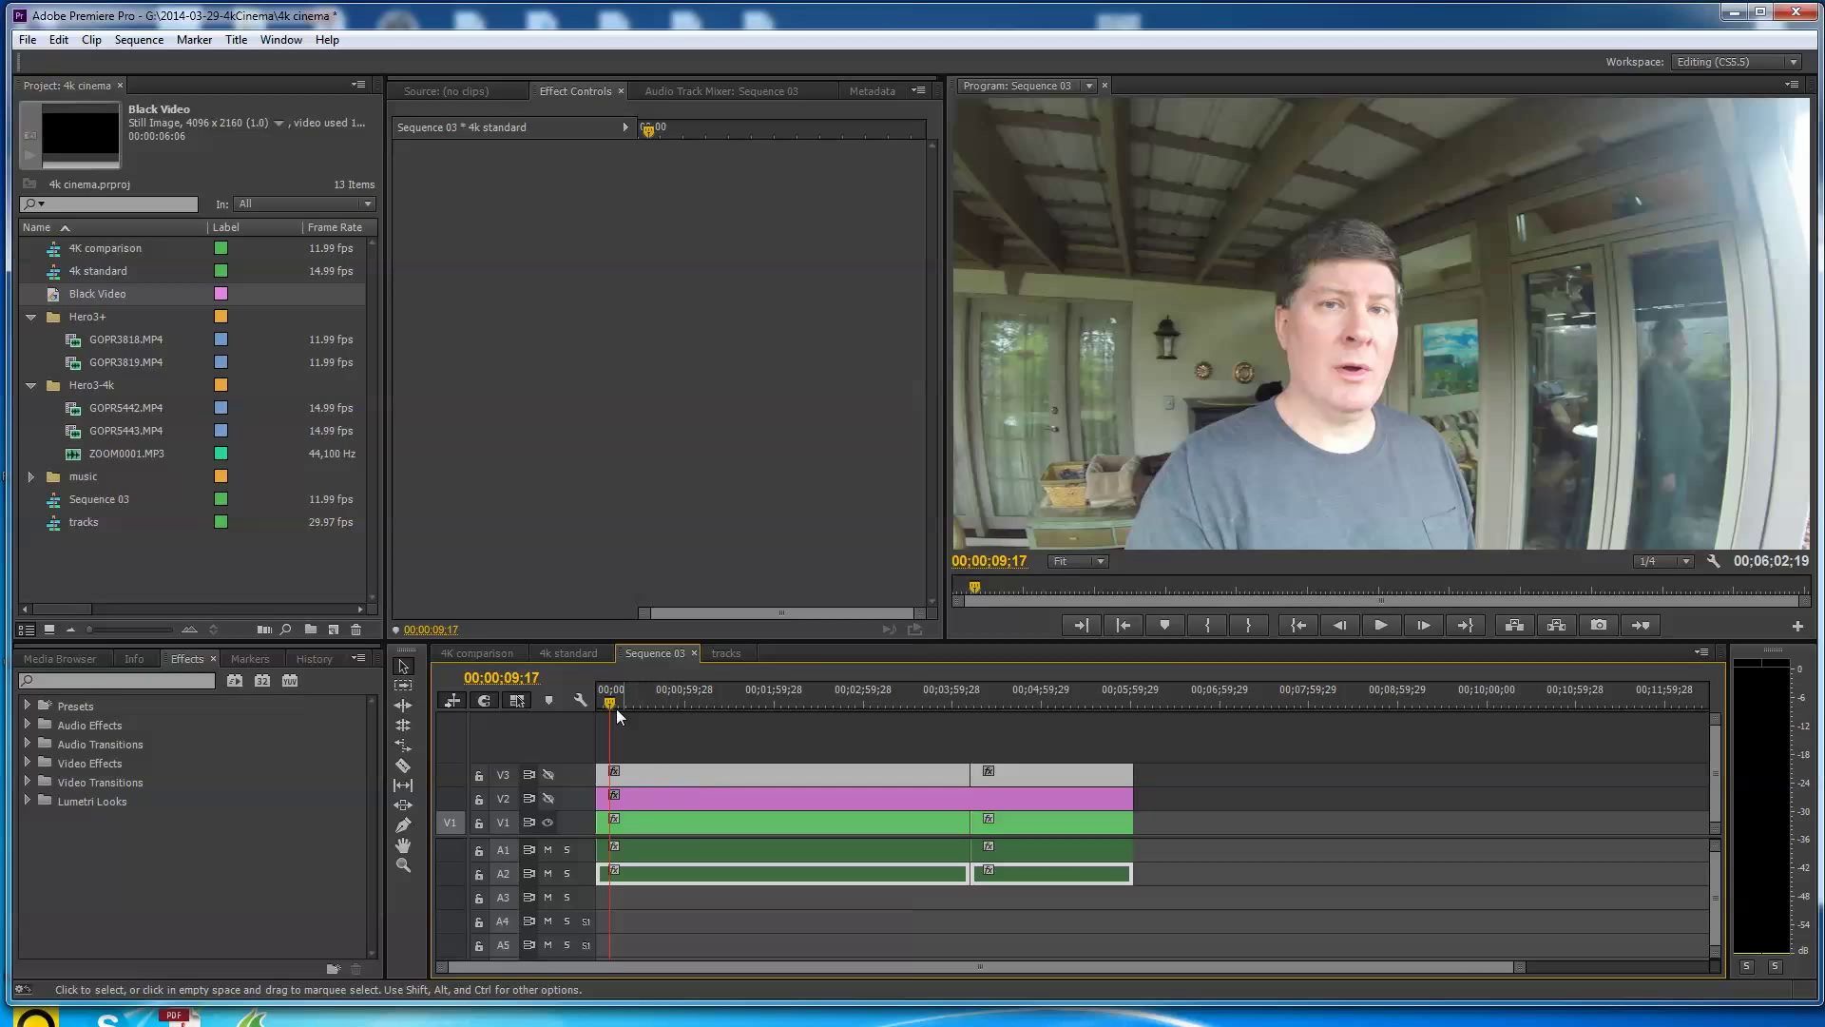
- Turn the upper video tracks back on and move toward the wicker-chair footage
click(684, 704)
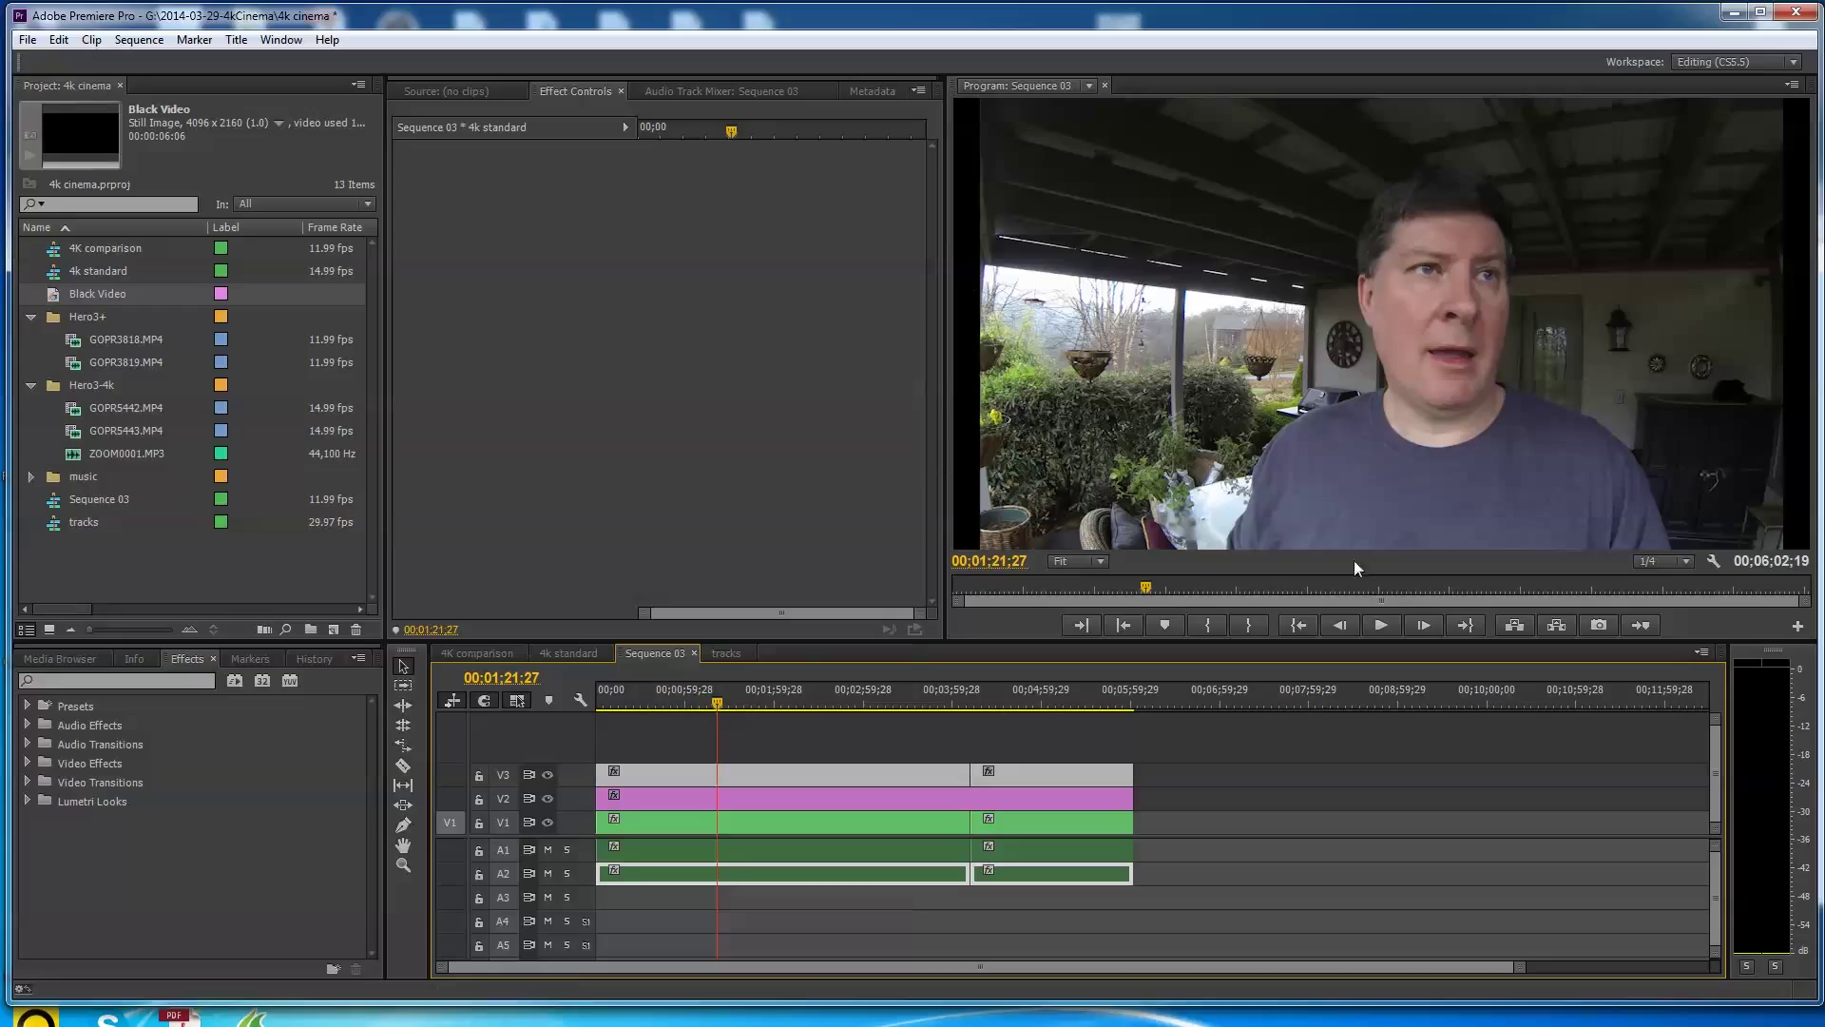
mouse_move(972, 464)
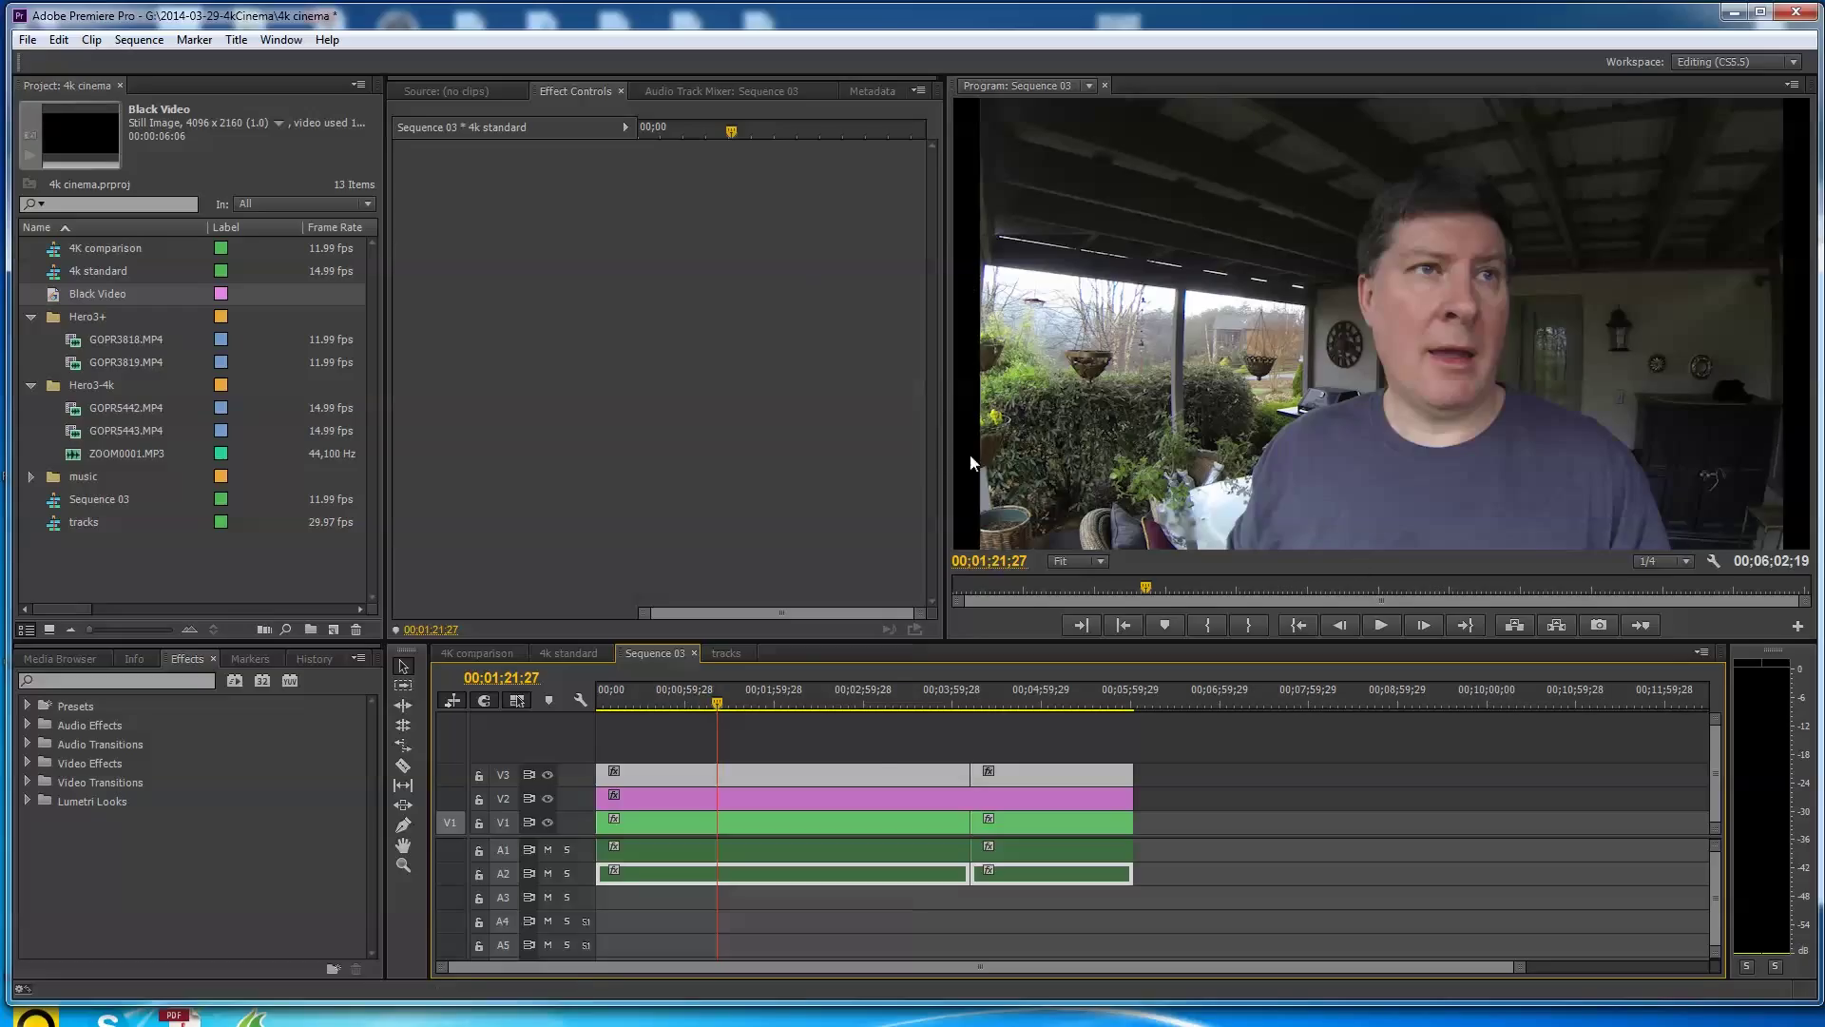
mouse_move(672, 717)
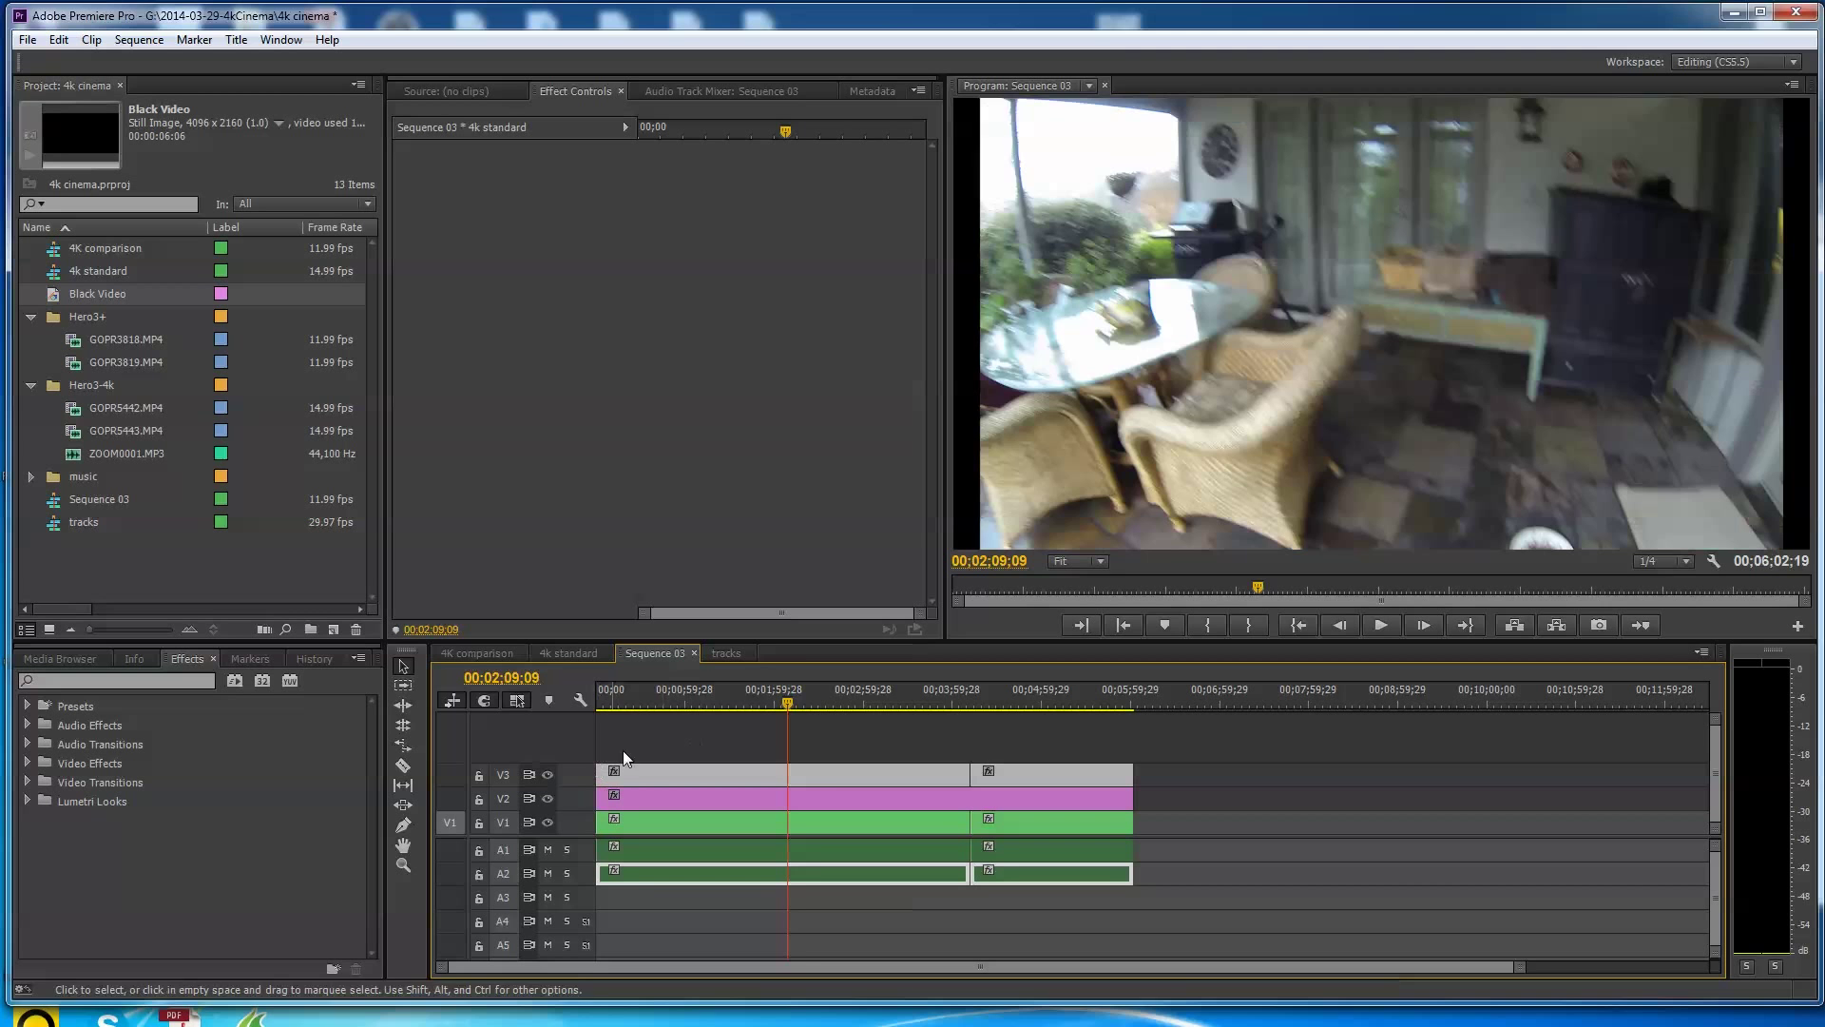
- Jump to the outdoor porch shot, hide the upper tracks again and adjust the playback resolution
click(810, 707)
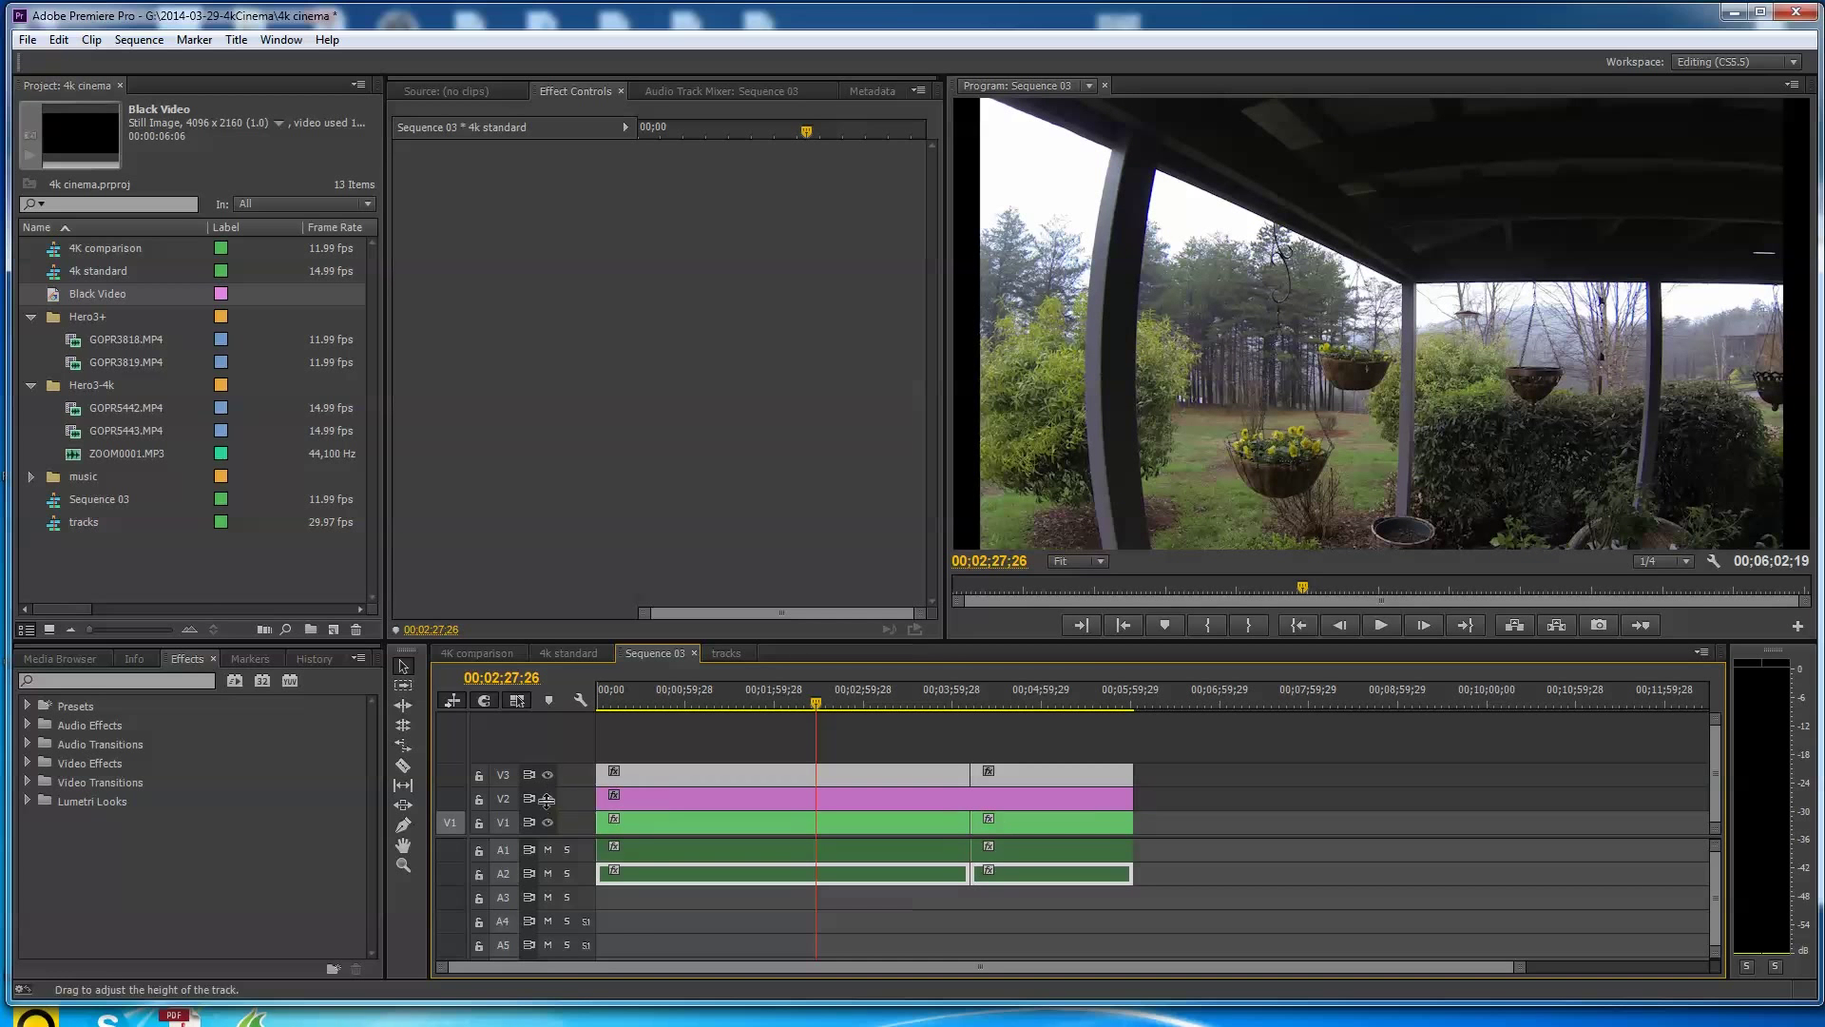
click(547, 798)
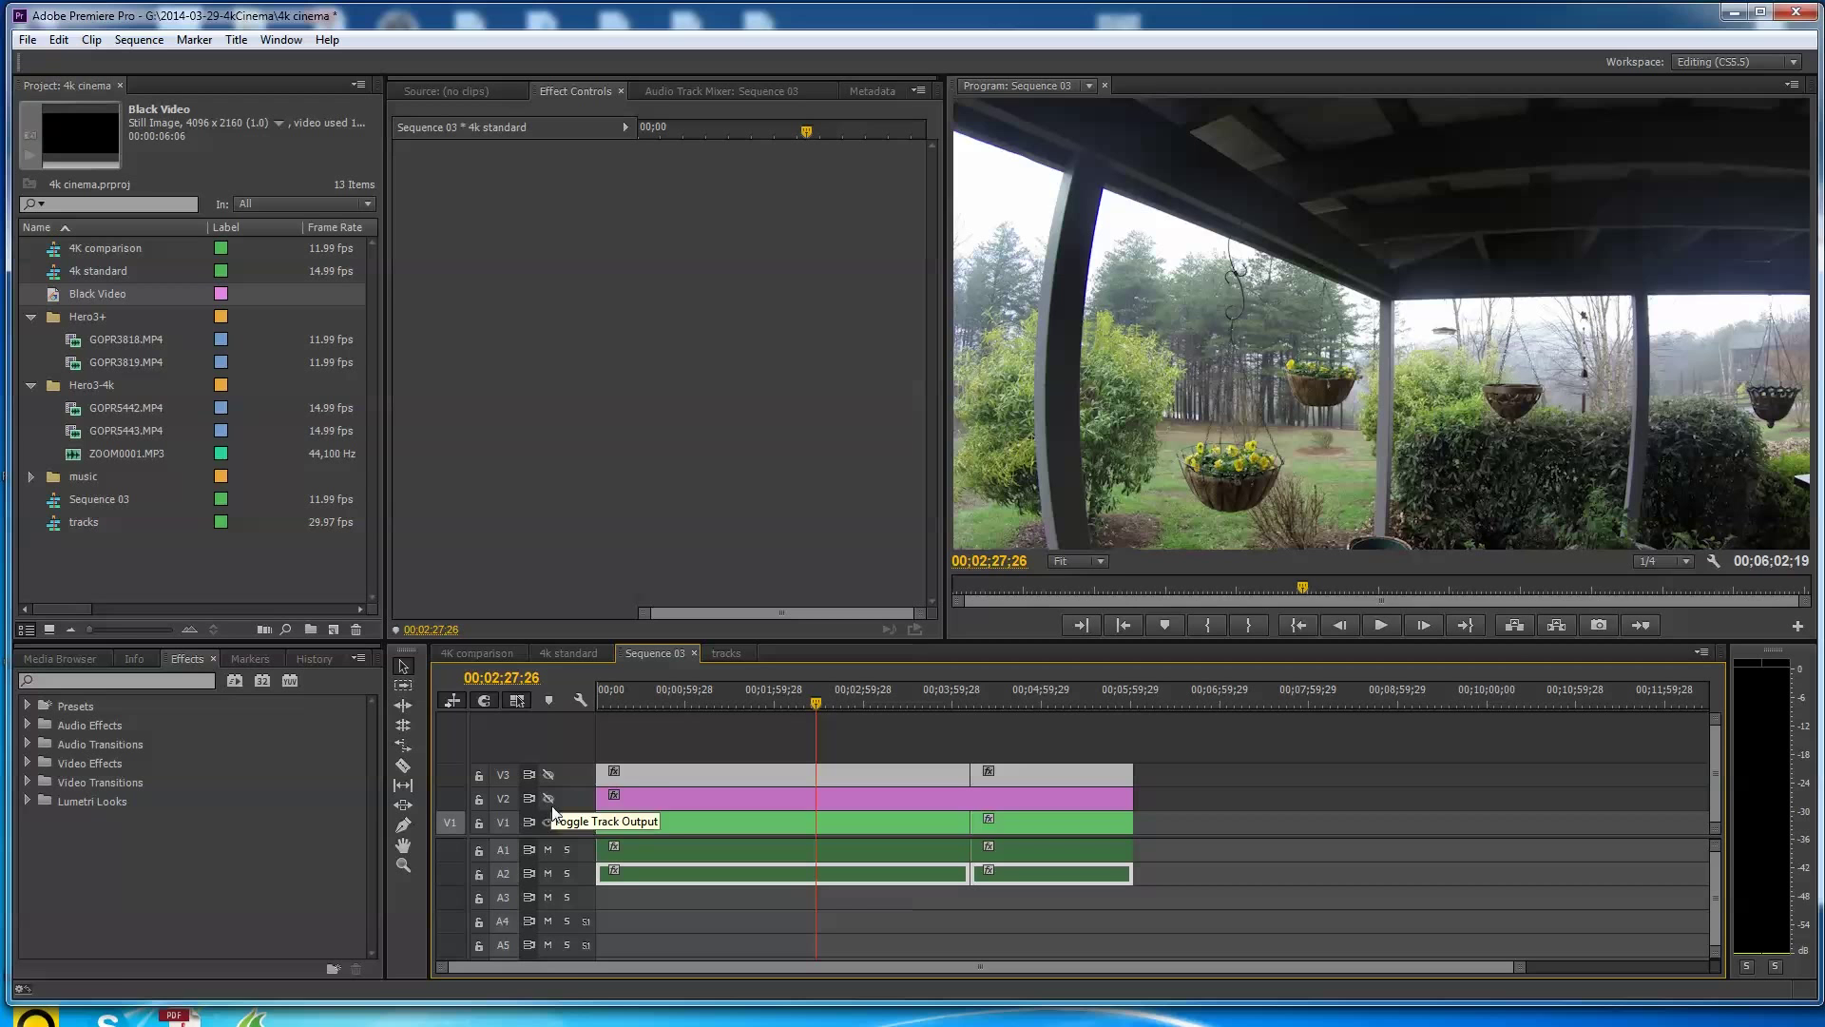
click(547, 821)
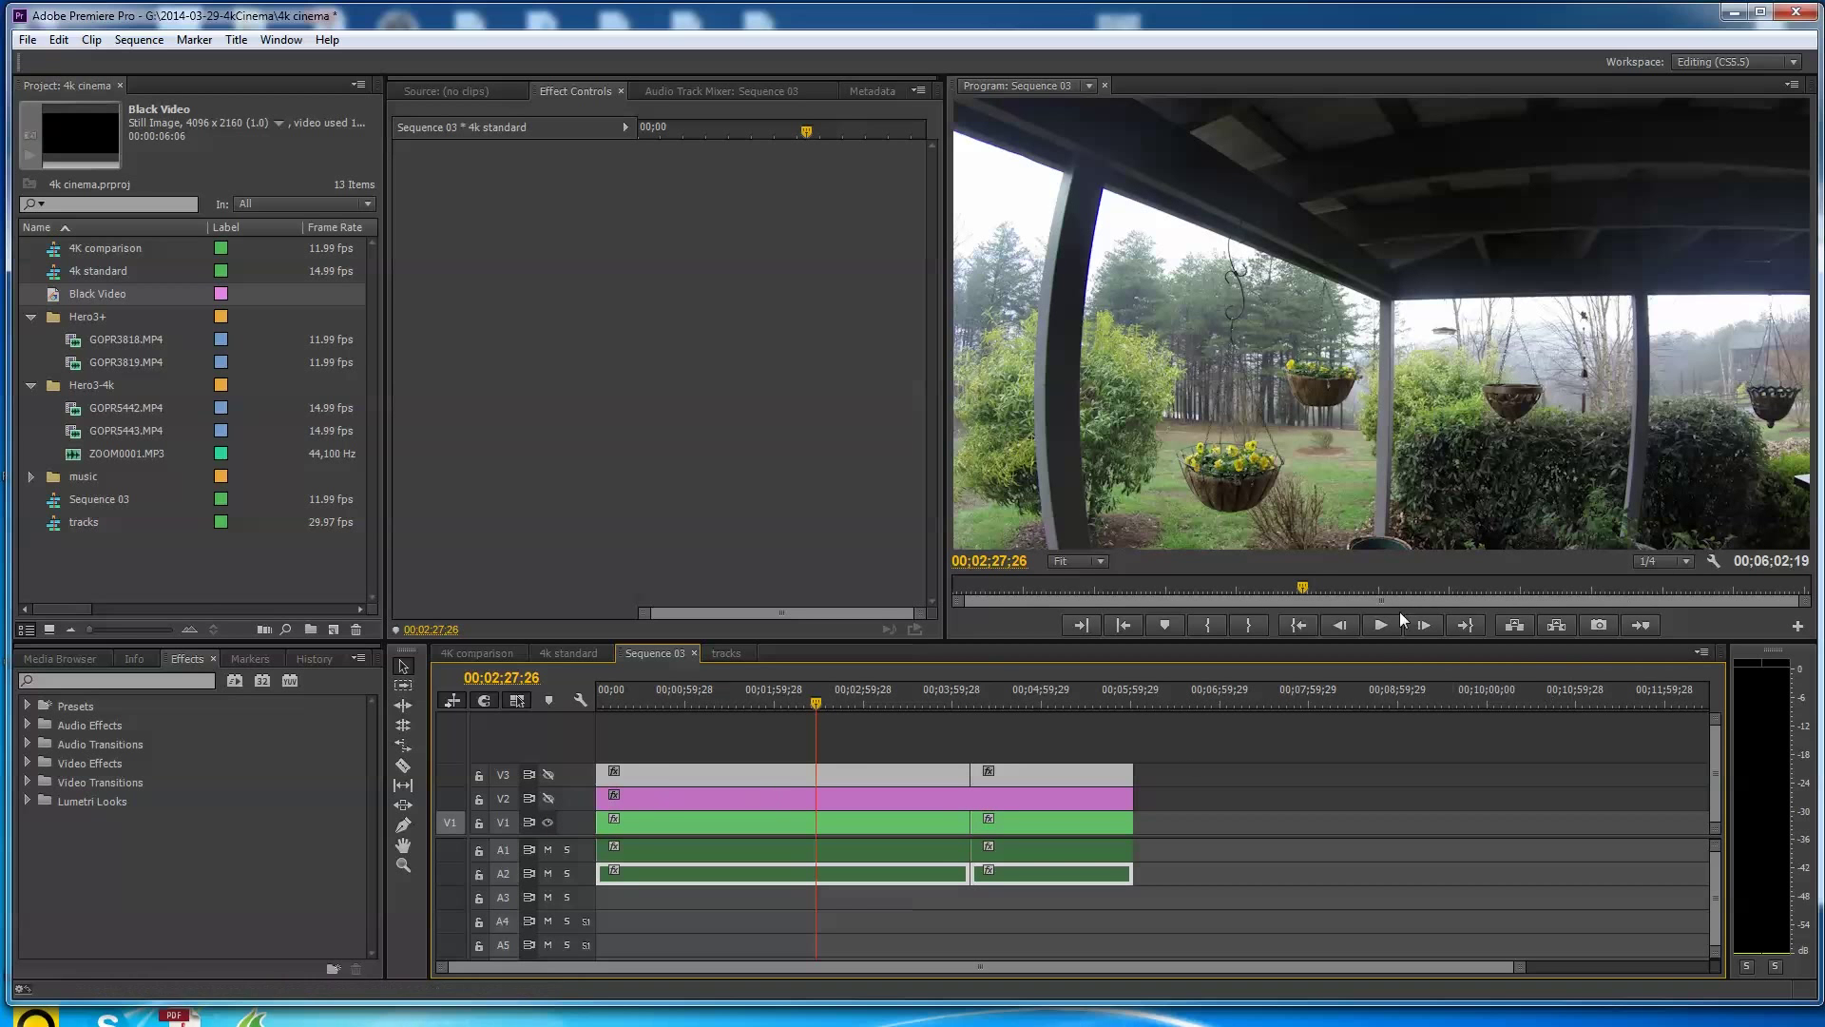
mouse_move(1383, 626)
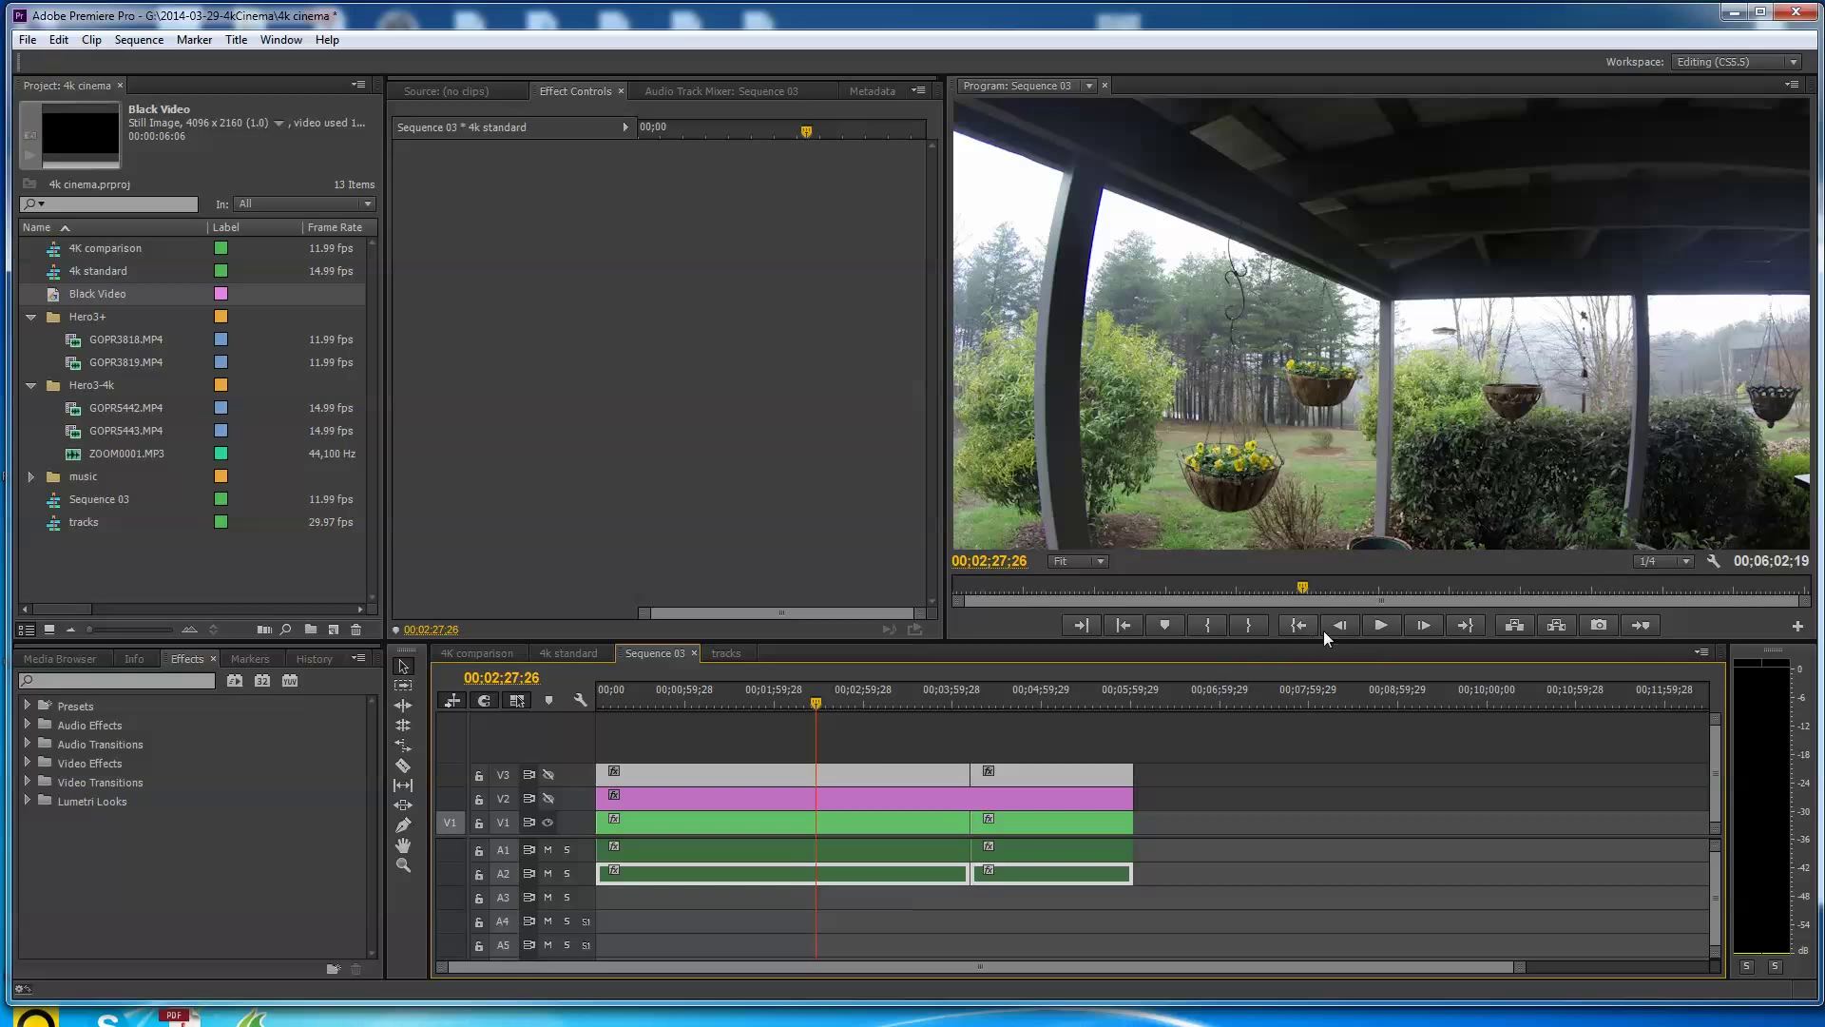
click(1654, 561)
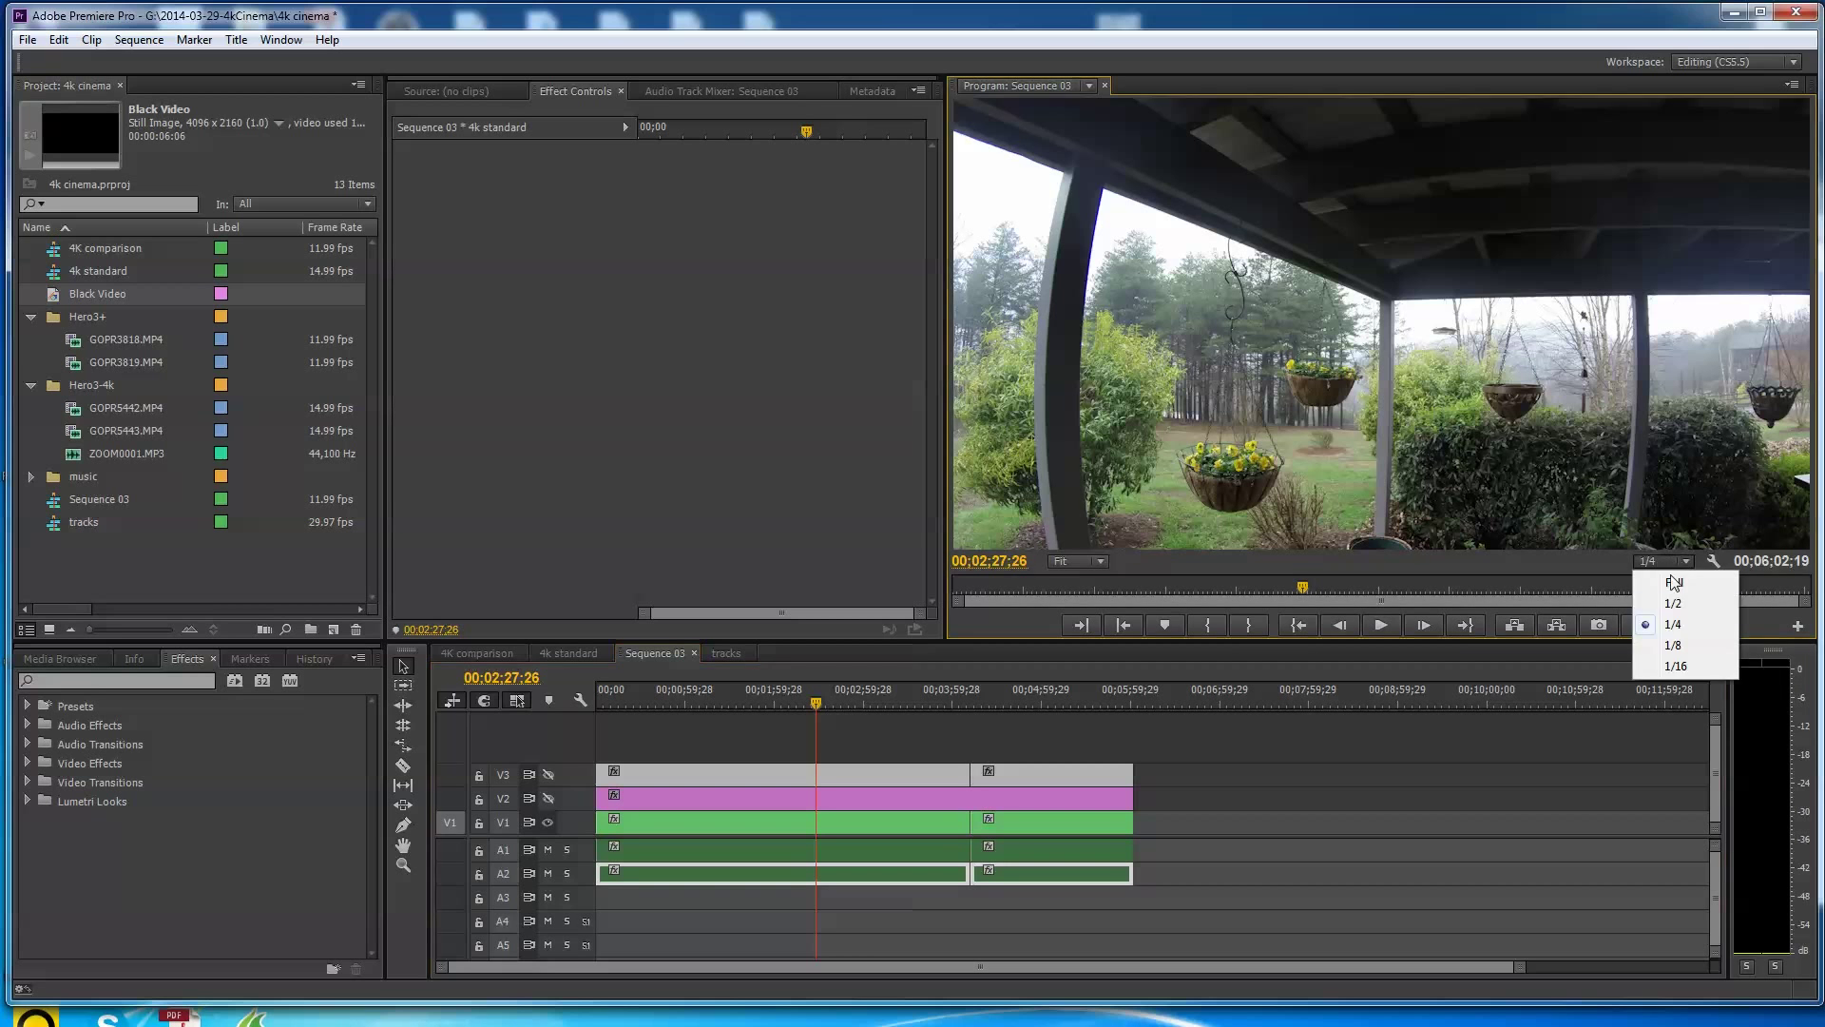
click(1673, 603)
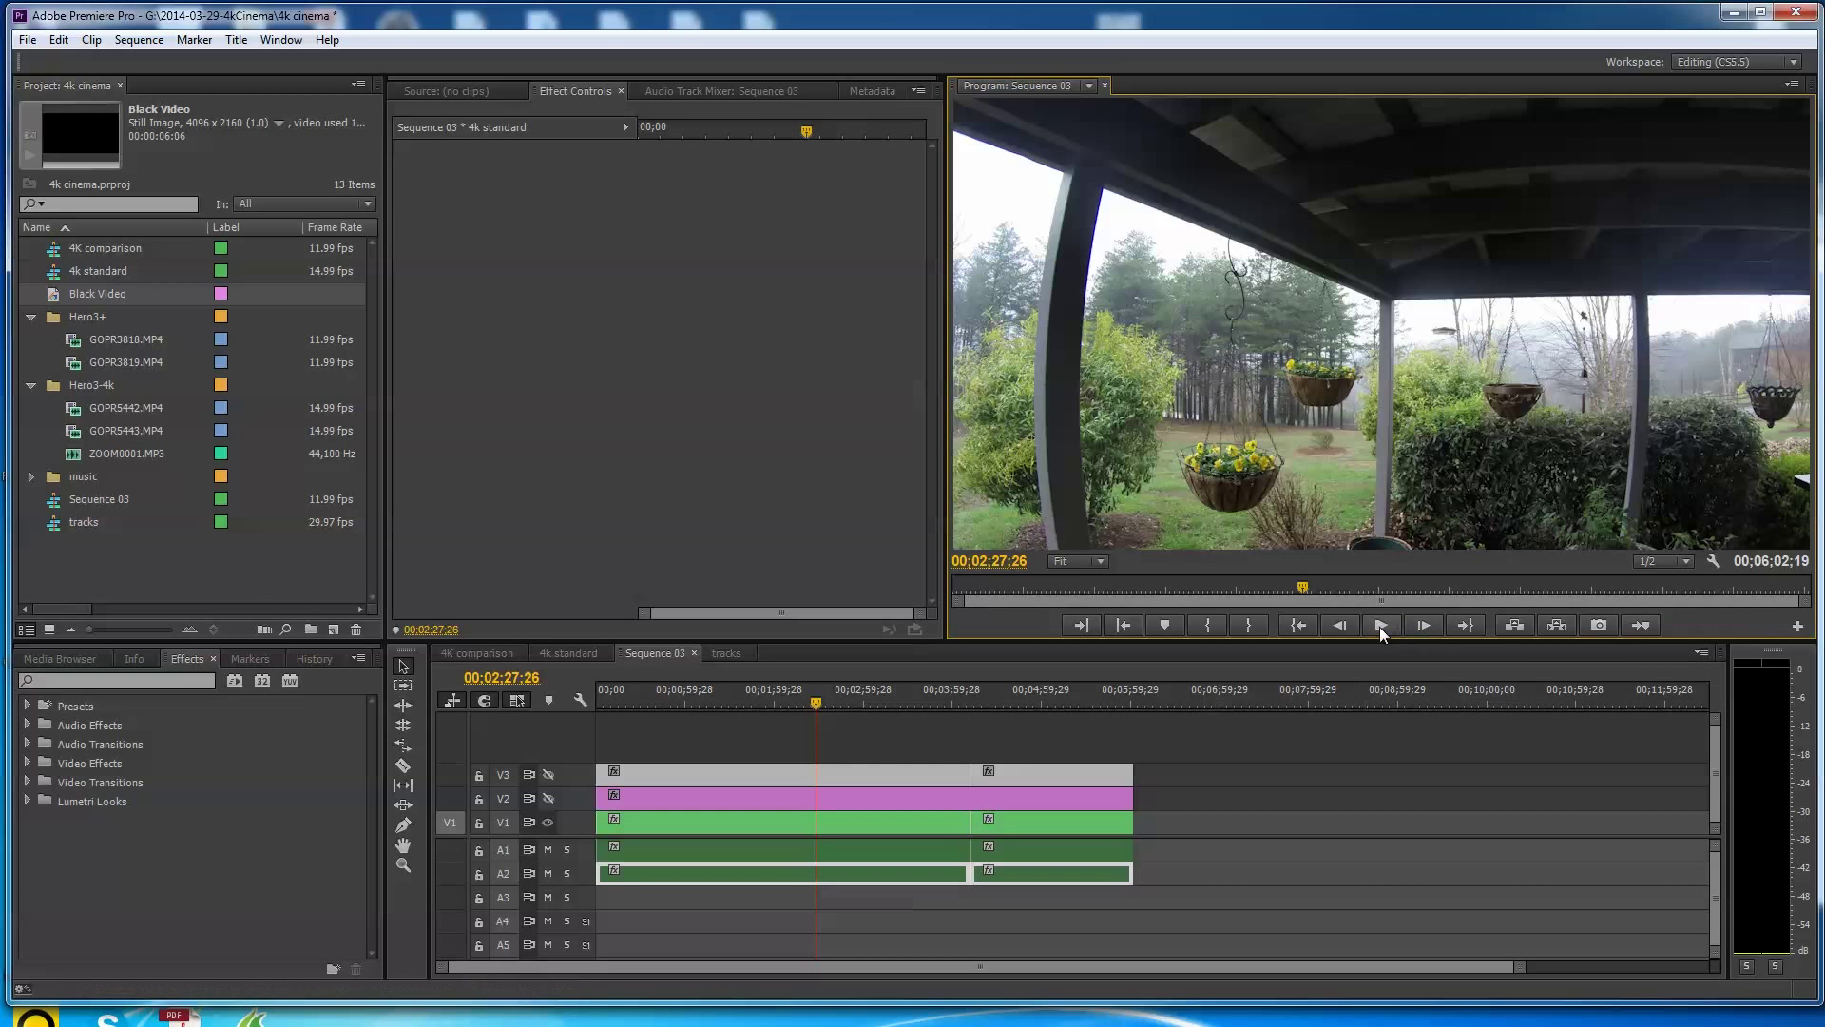
- Play the wide-angle porch footage through to about 00:02:42 and stop
click(1381, 626)
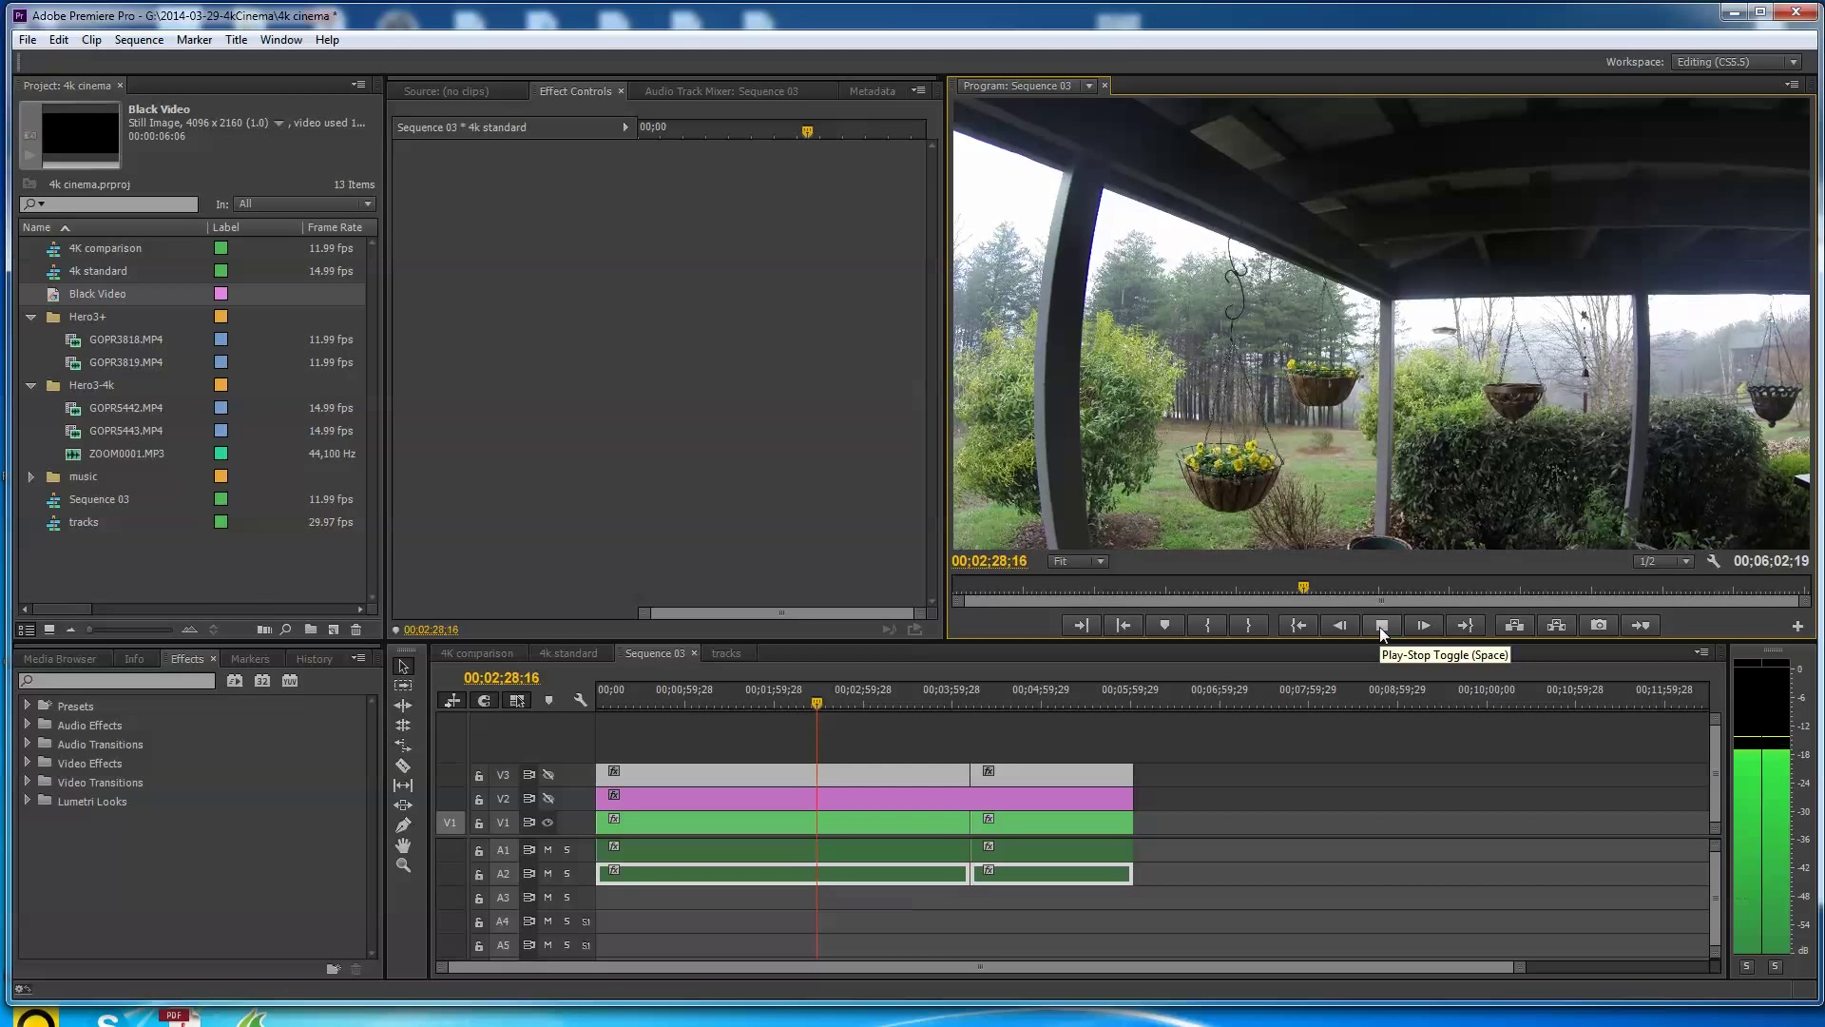
click(1422, 625)
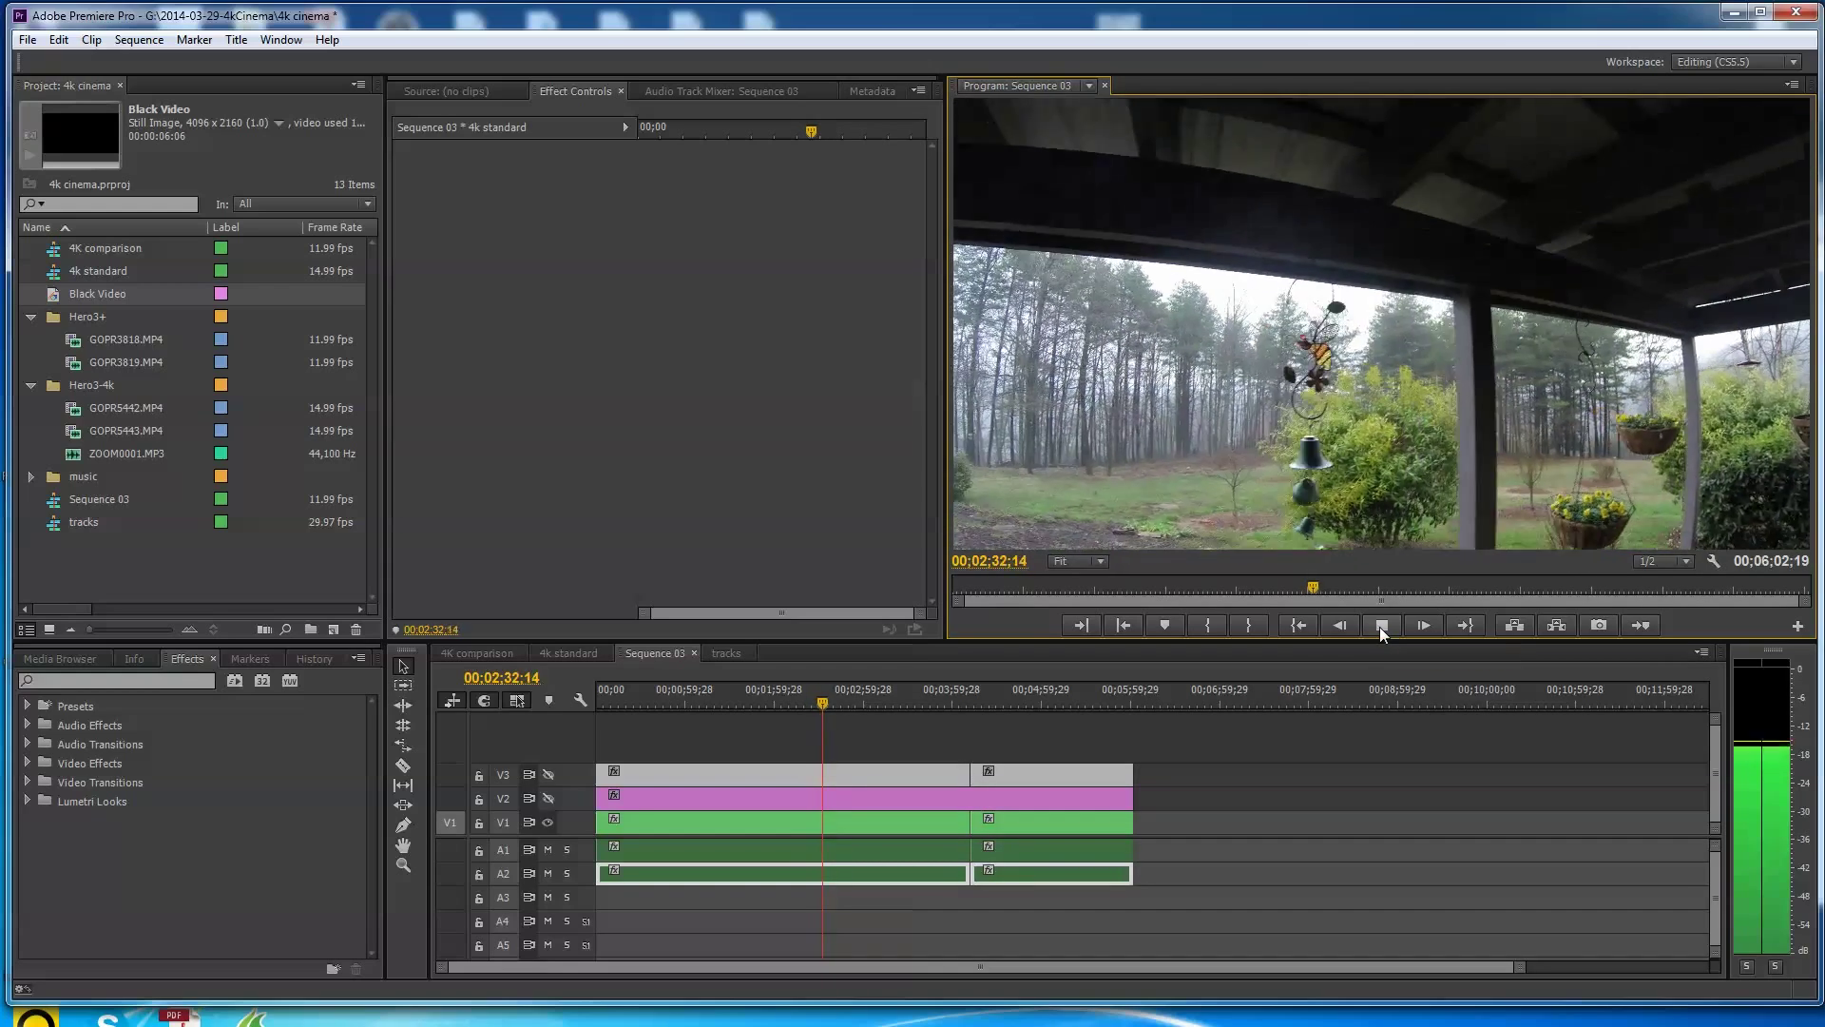
click(1422, 626)
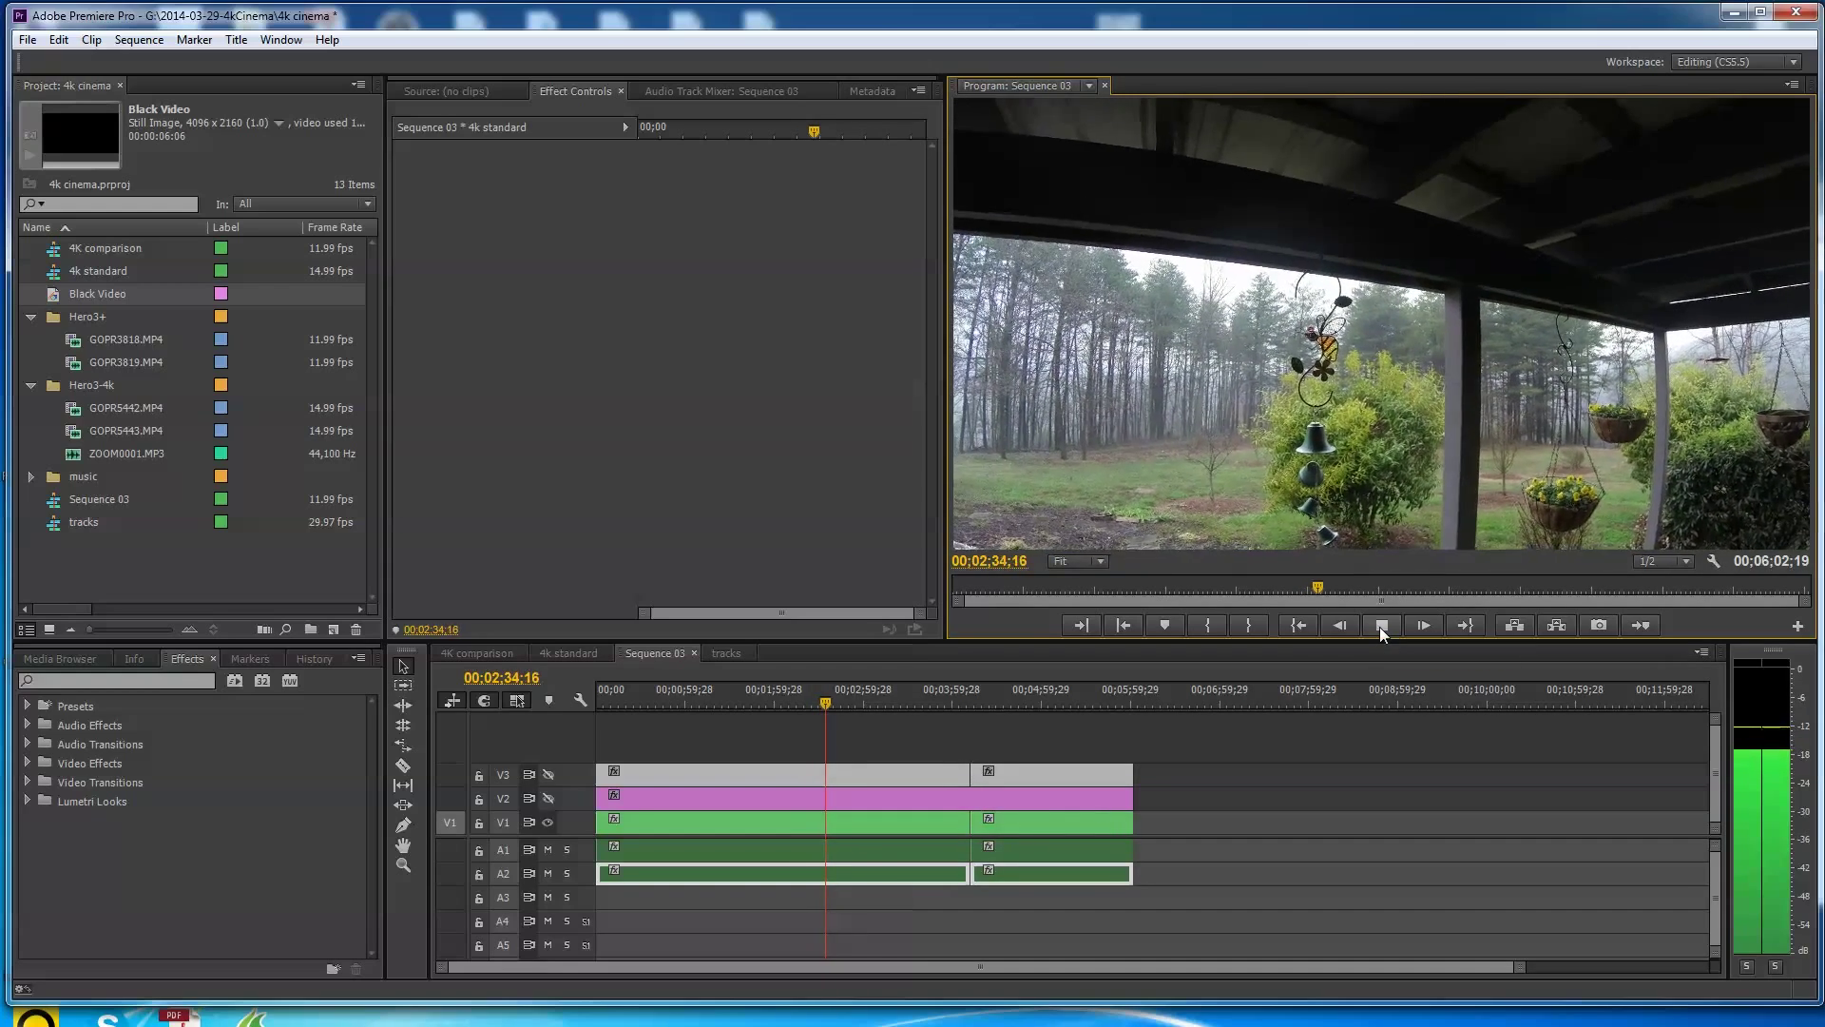
click(1422, 626)
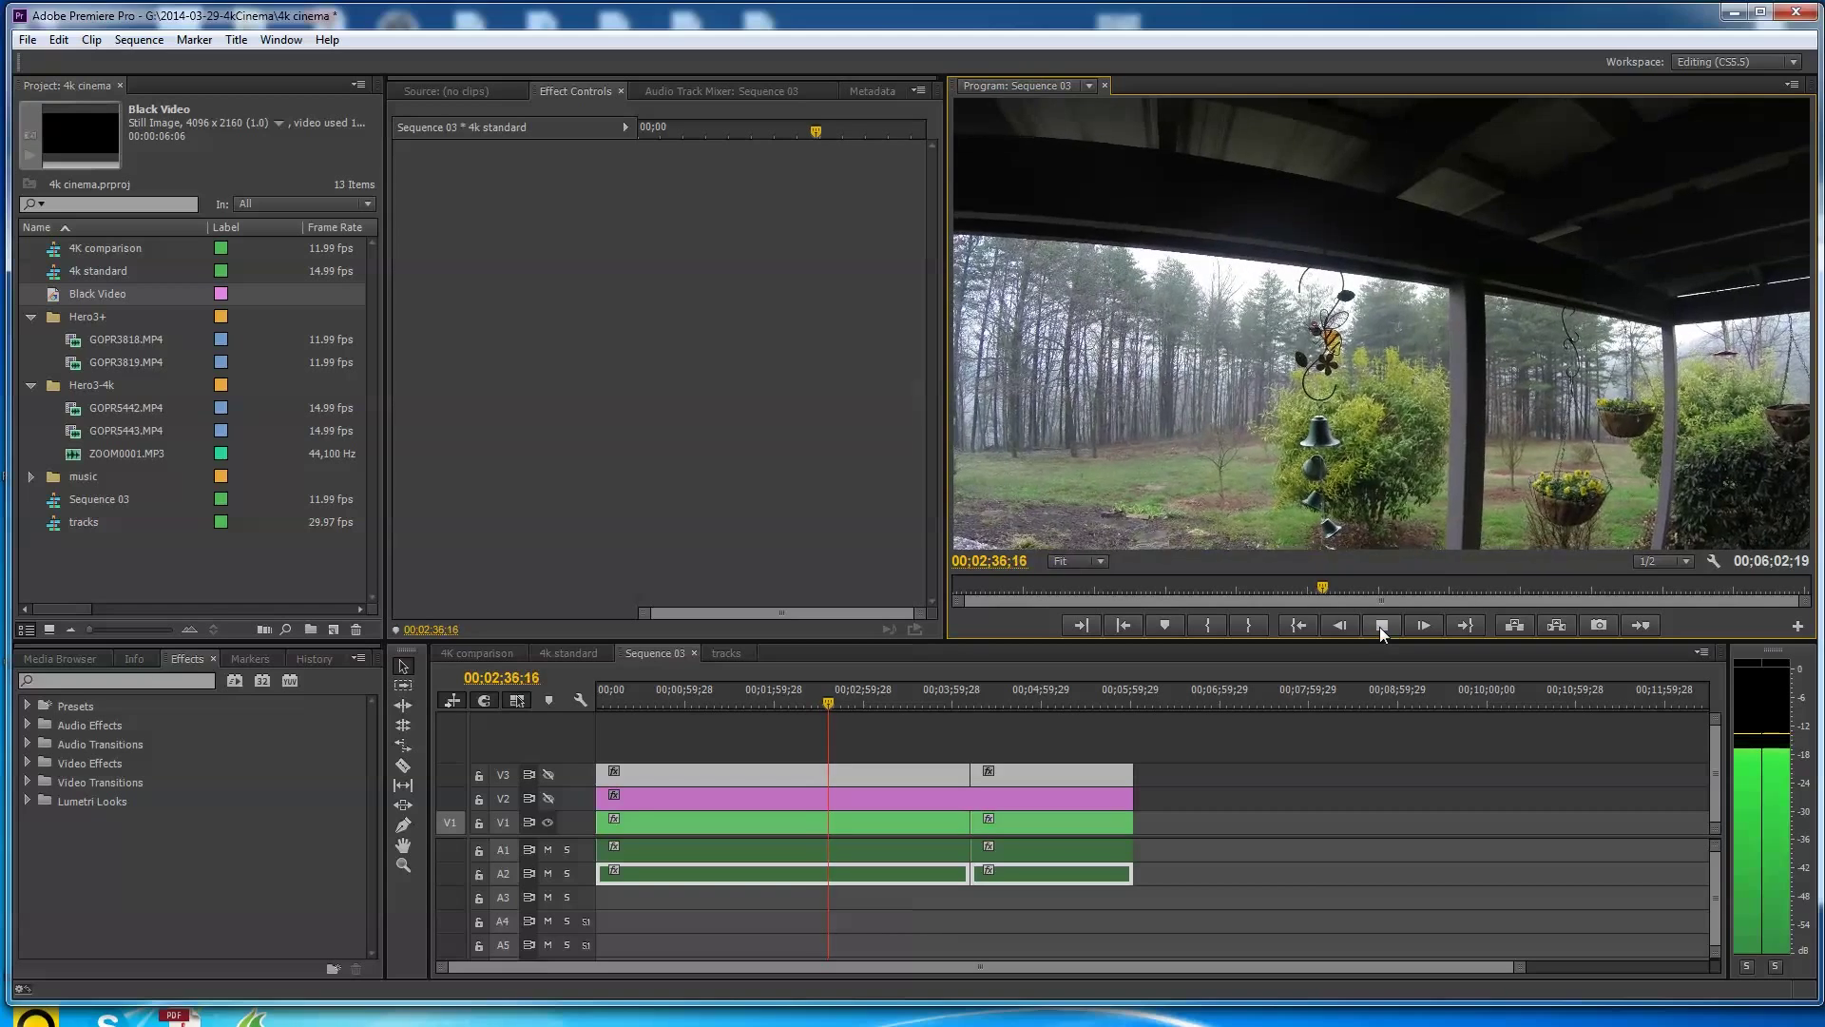
click(1423, 626)
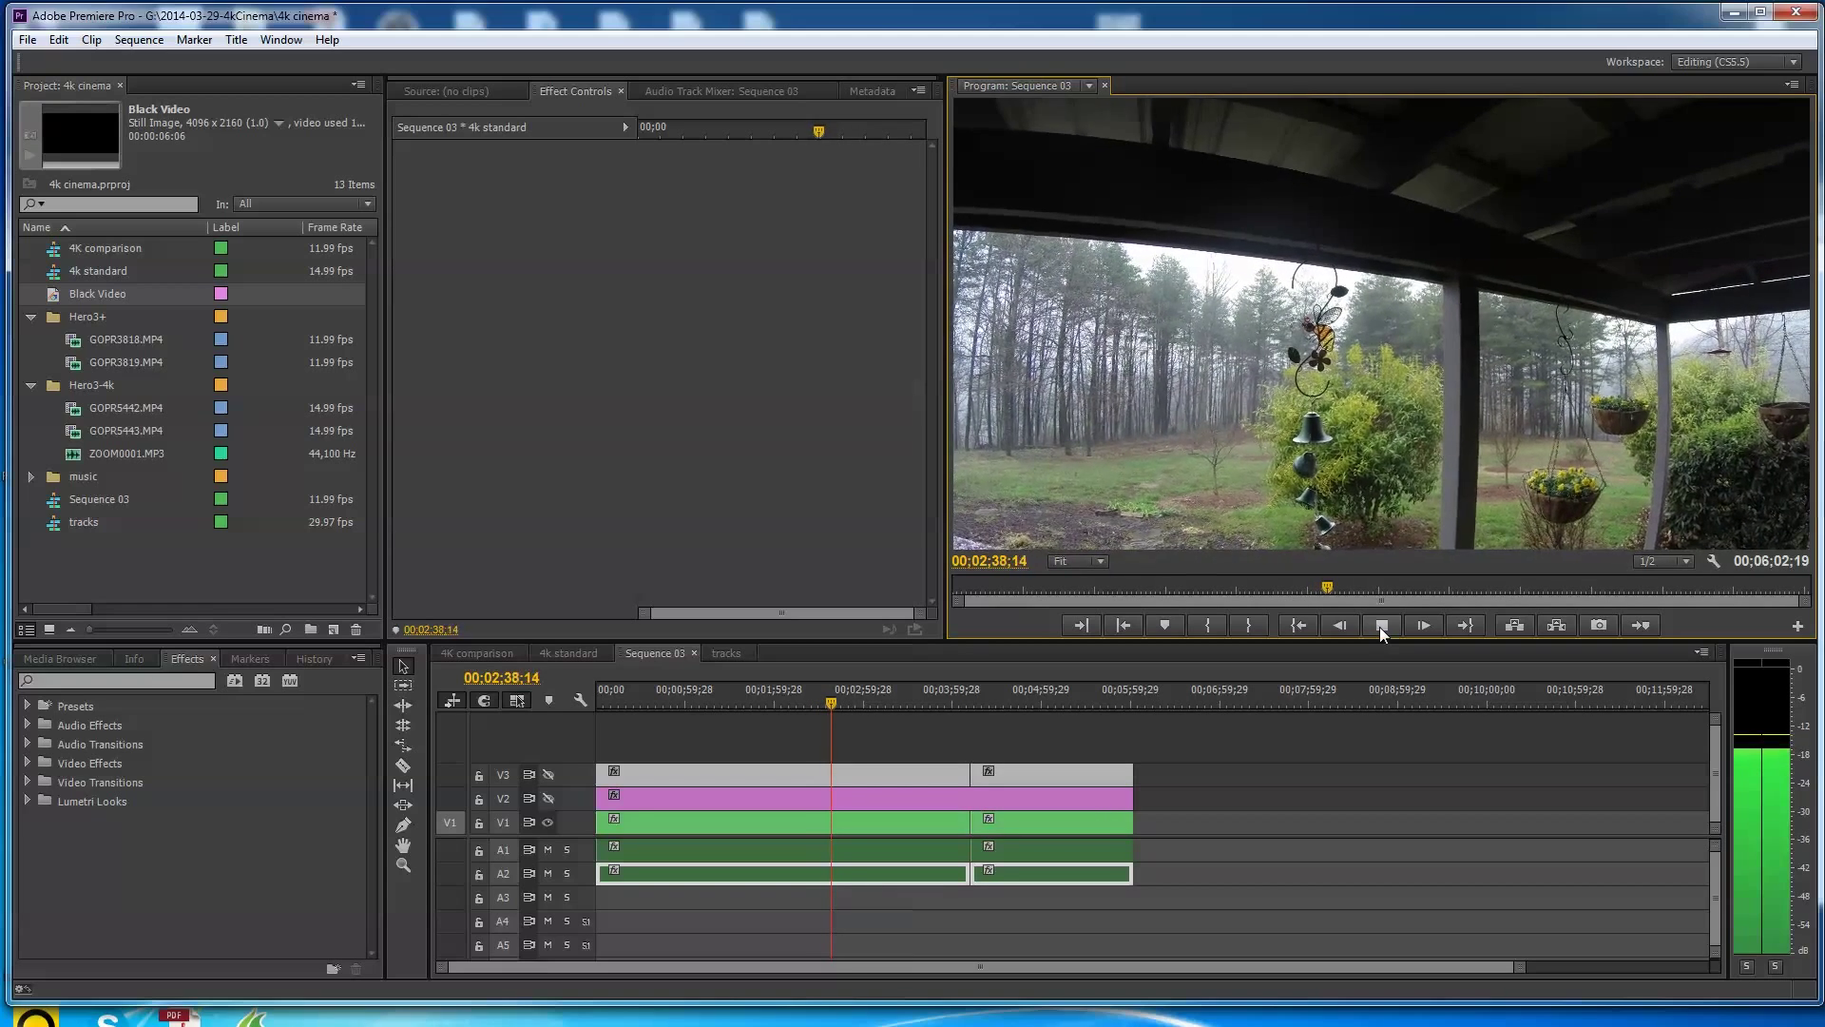
click(1422, 626)
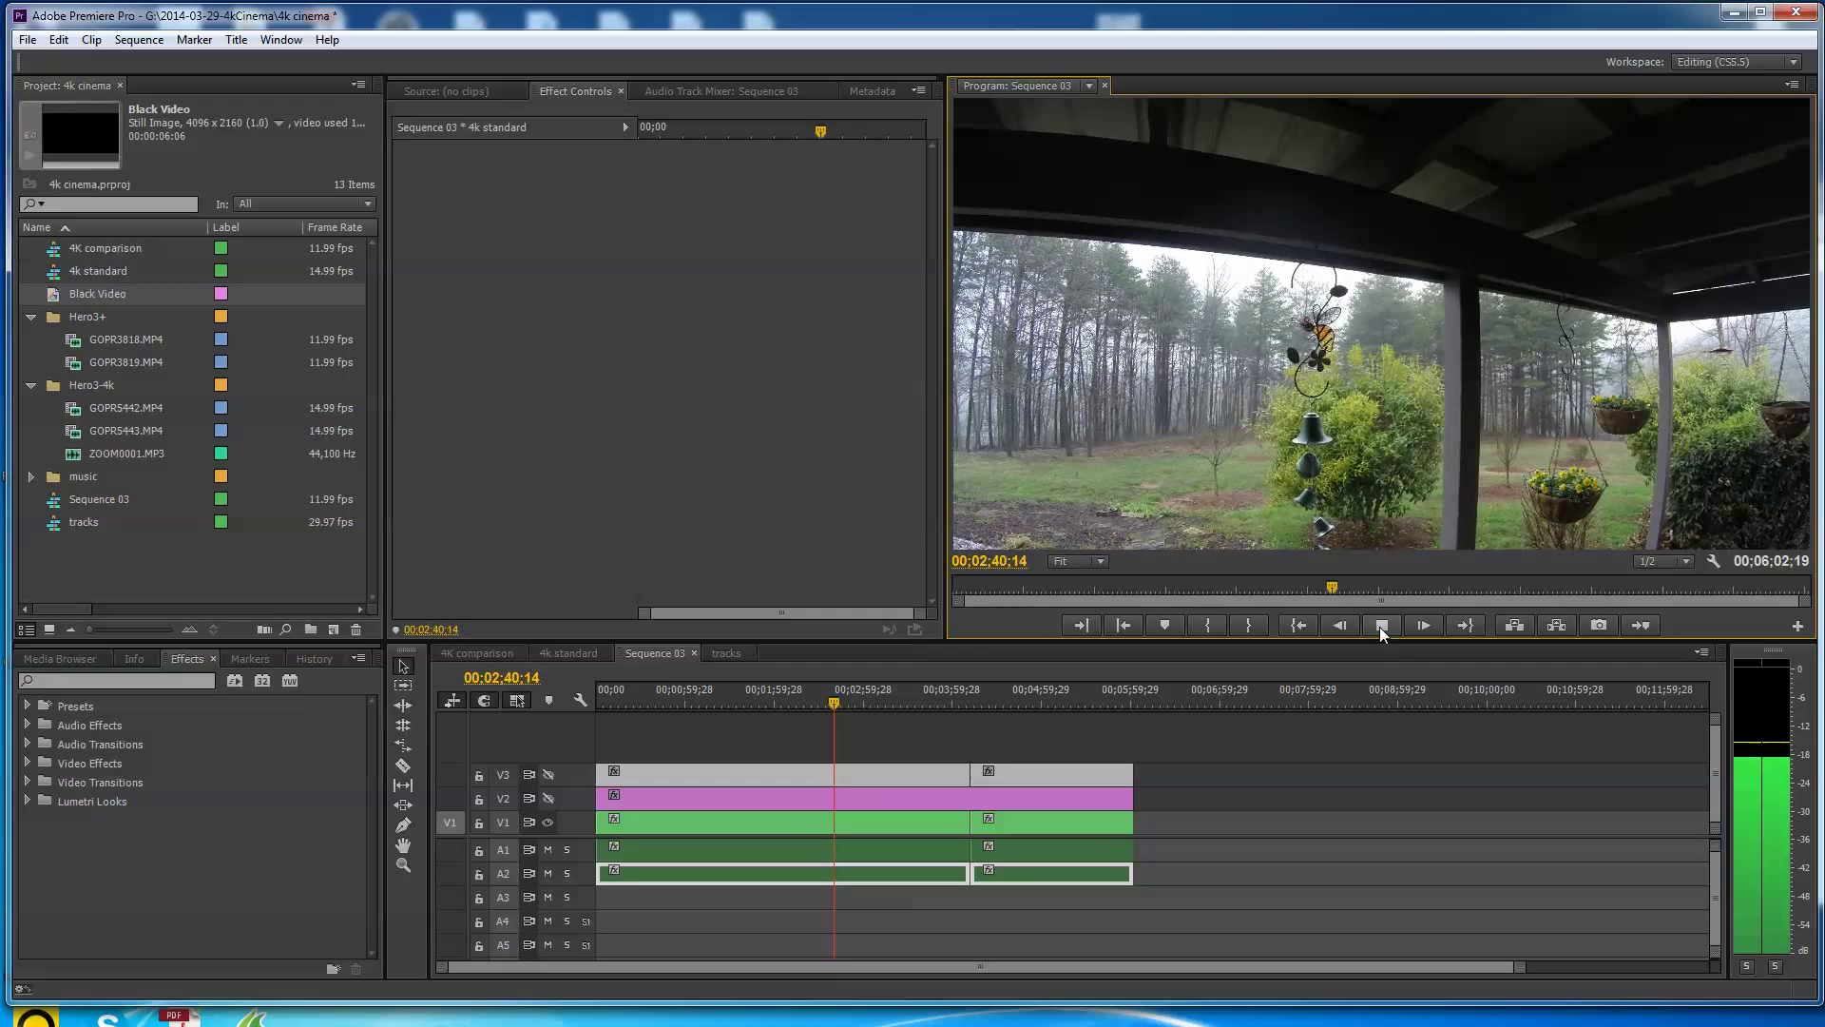
click(1422, 626)
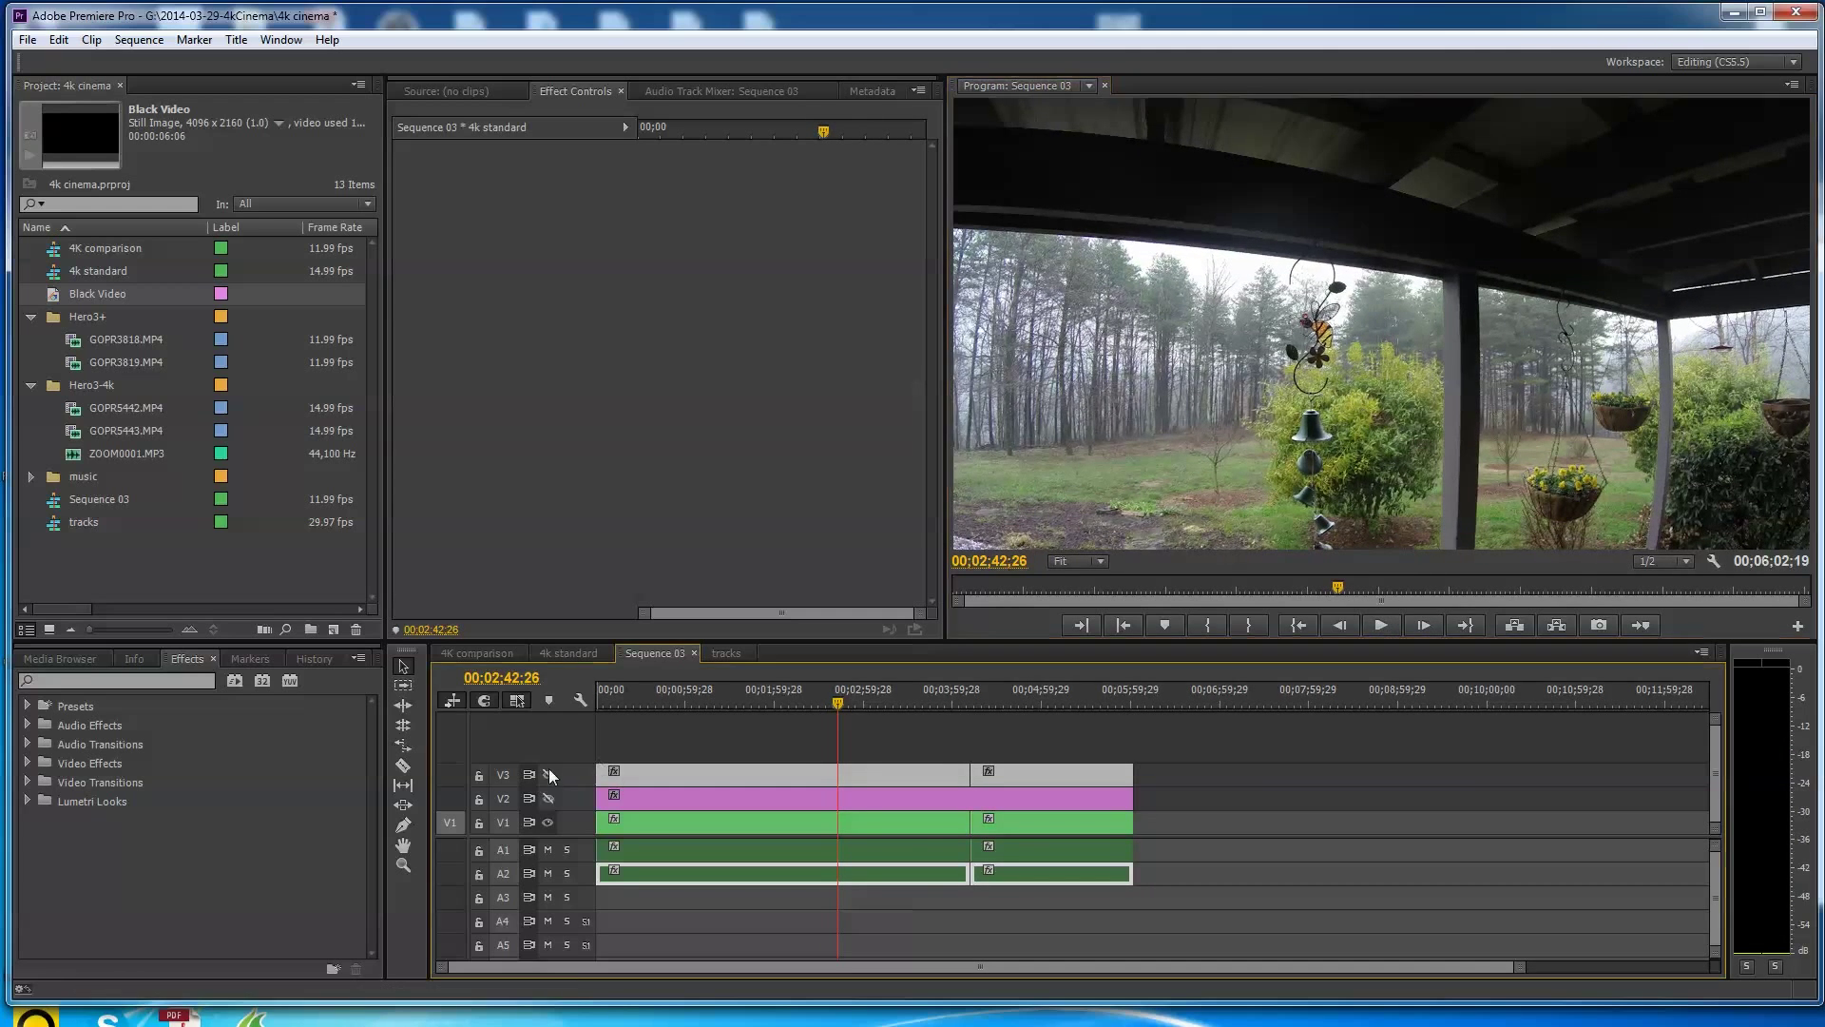
mouse_move(545, 796)
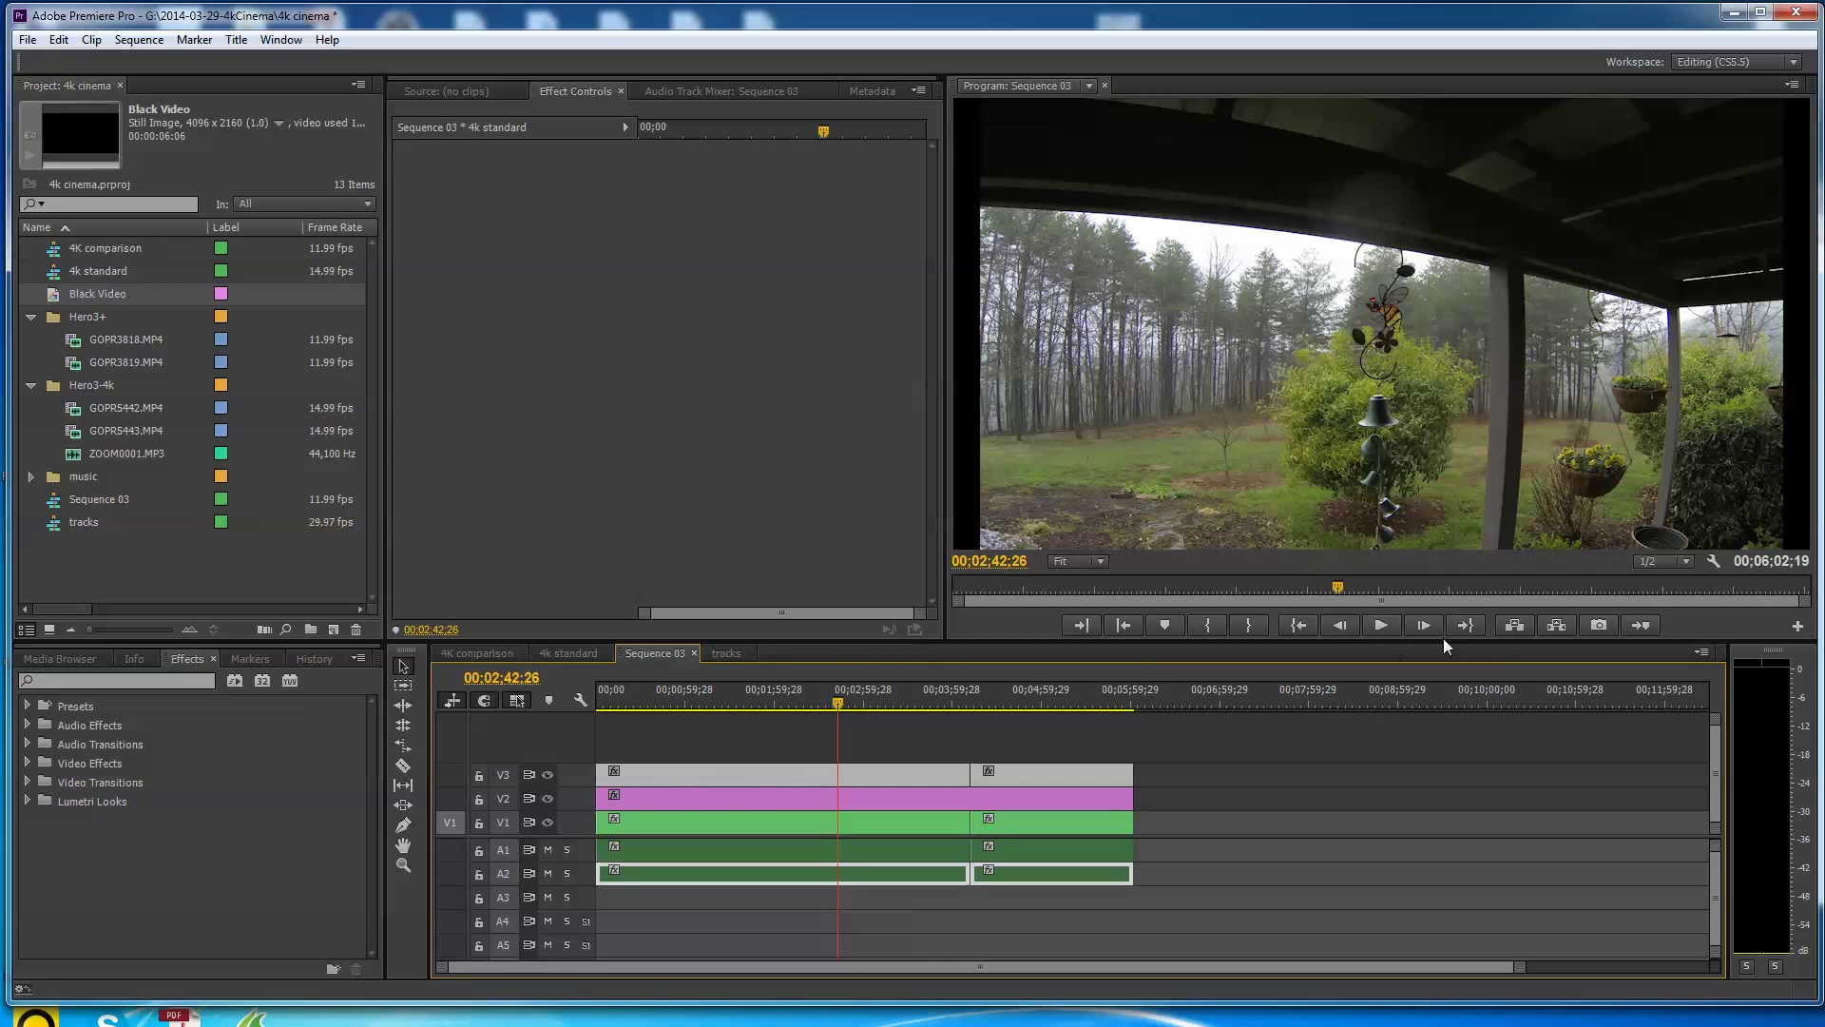
mouse_move(1382, 625)
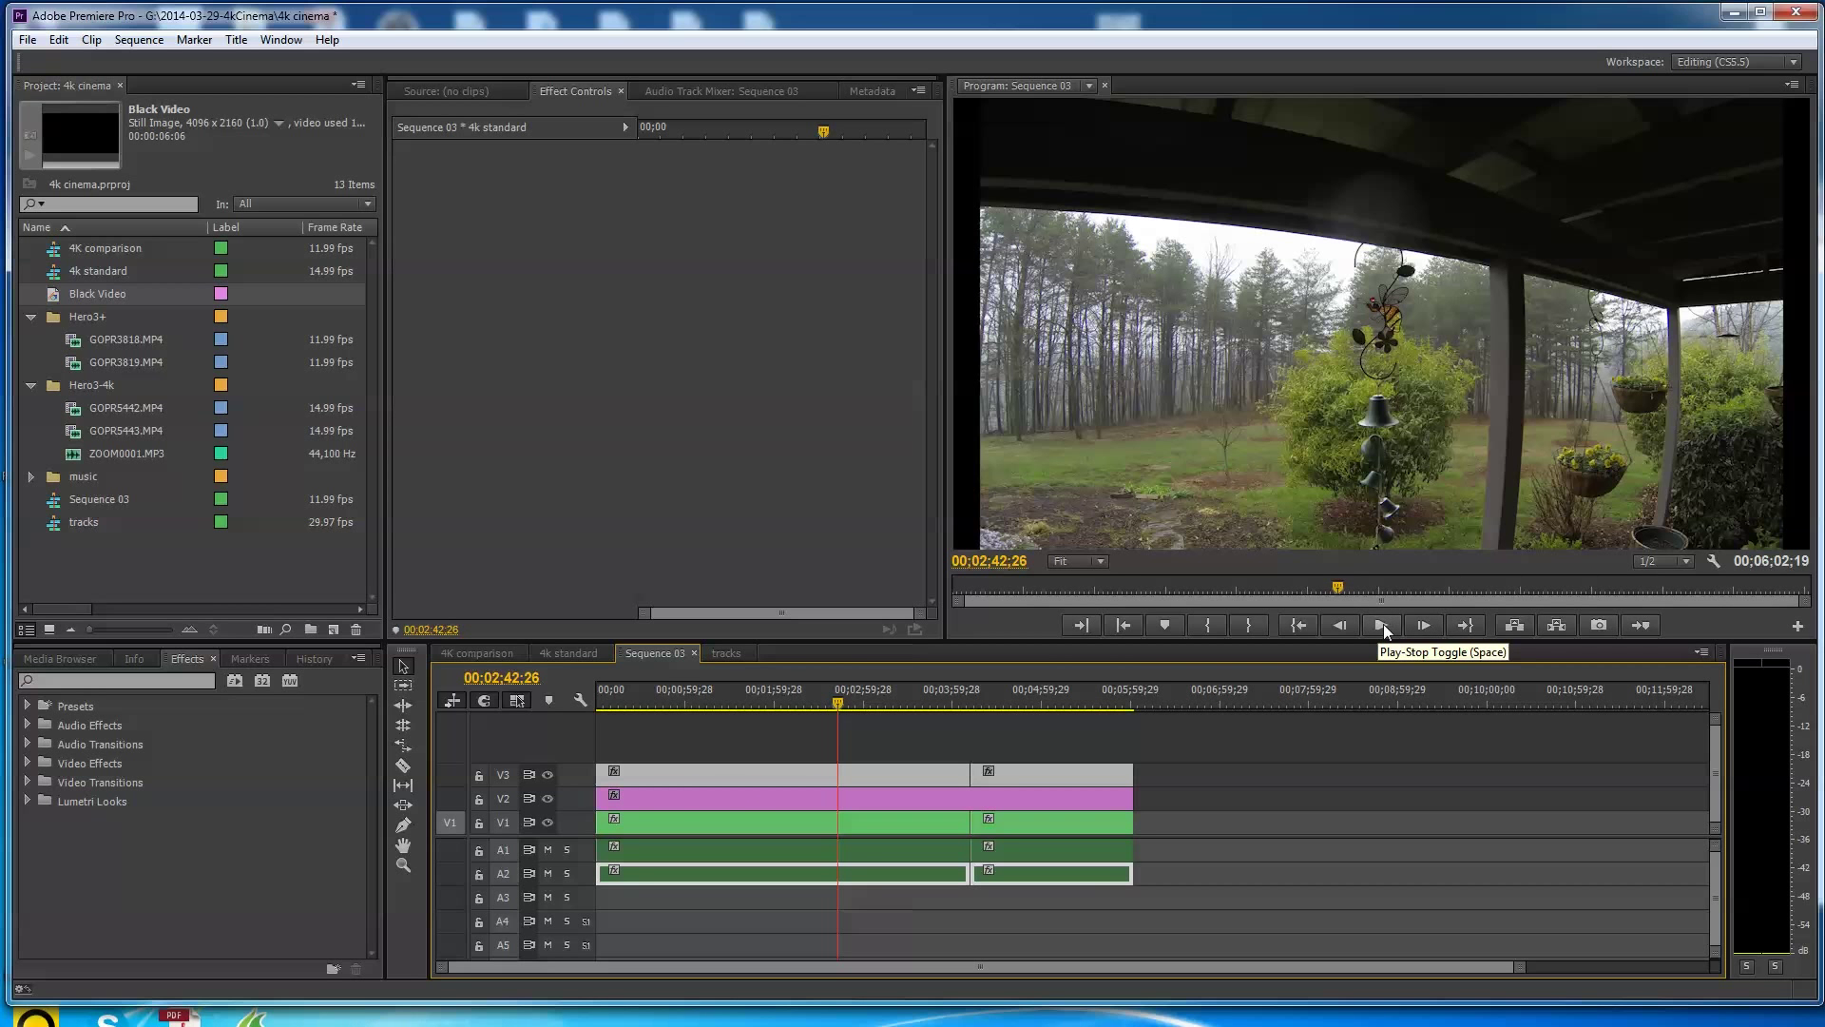
- Play the other GoPro version of the porch clip through to the covered porch with the cat near 00:02:57
click(1380, 626)
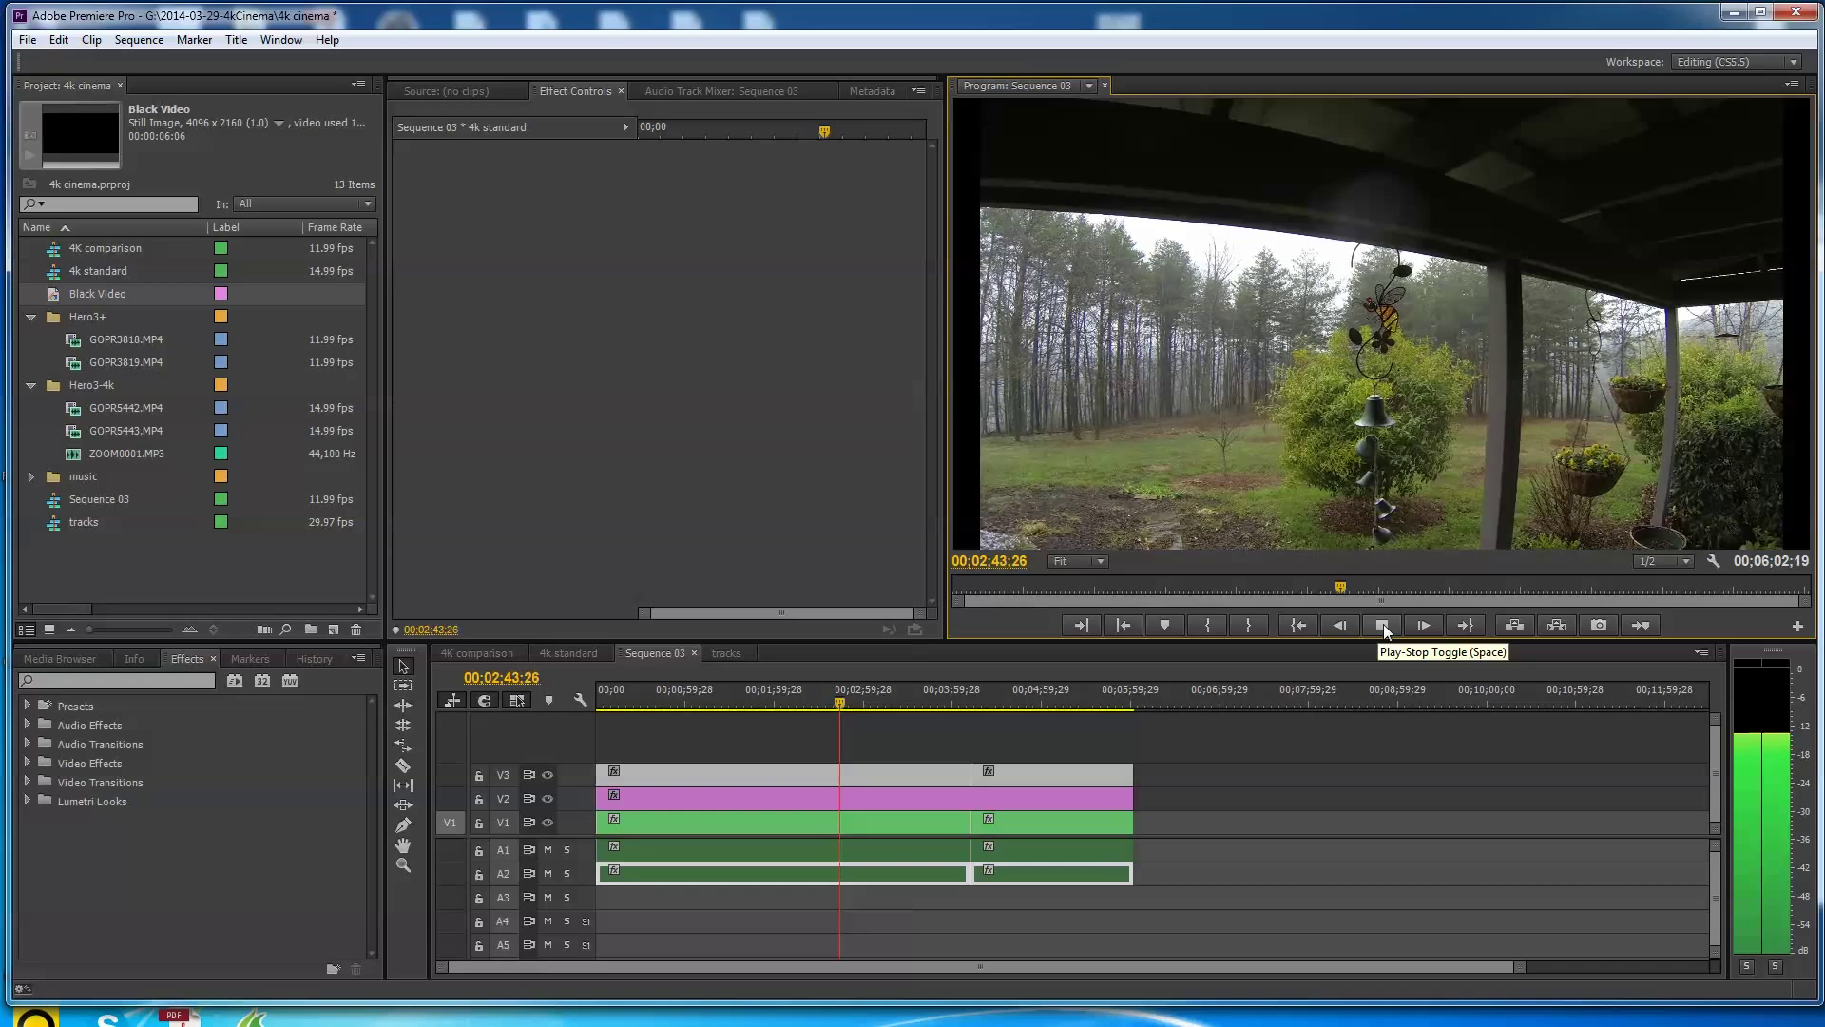
click(1381, 626)
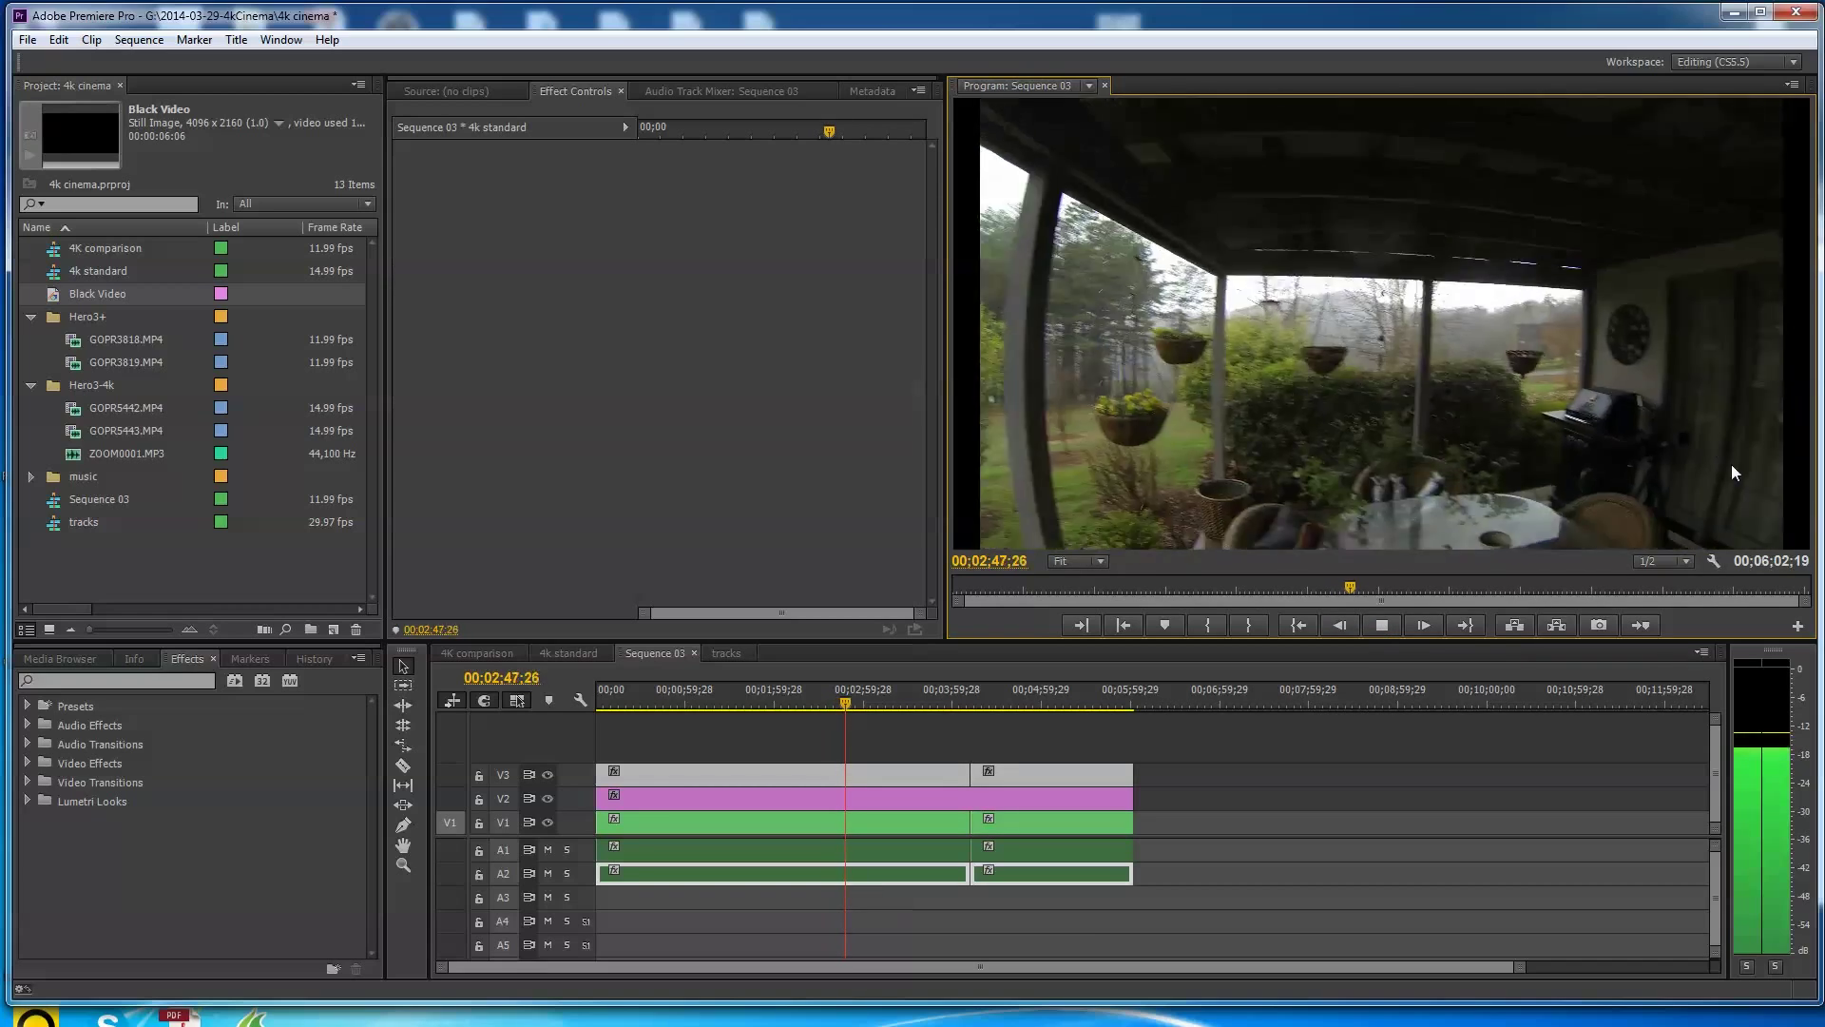
click(1422, 626)
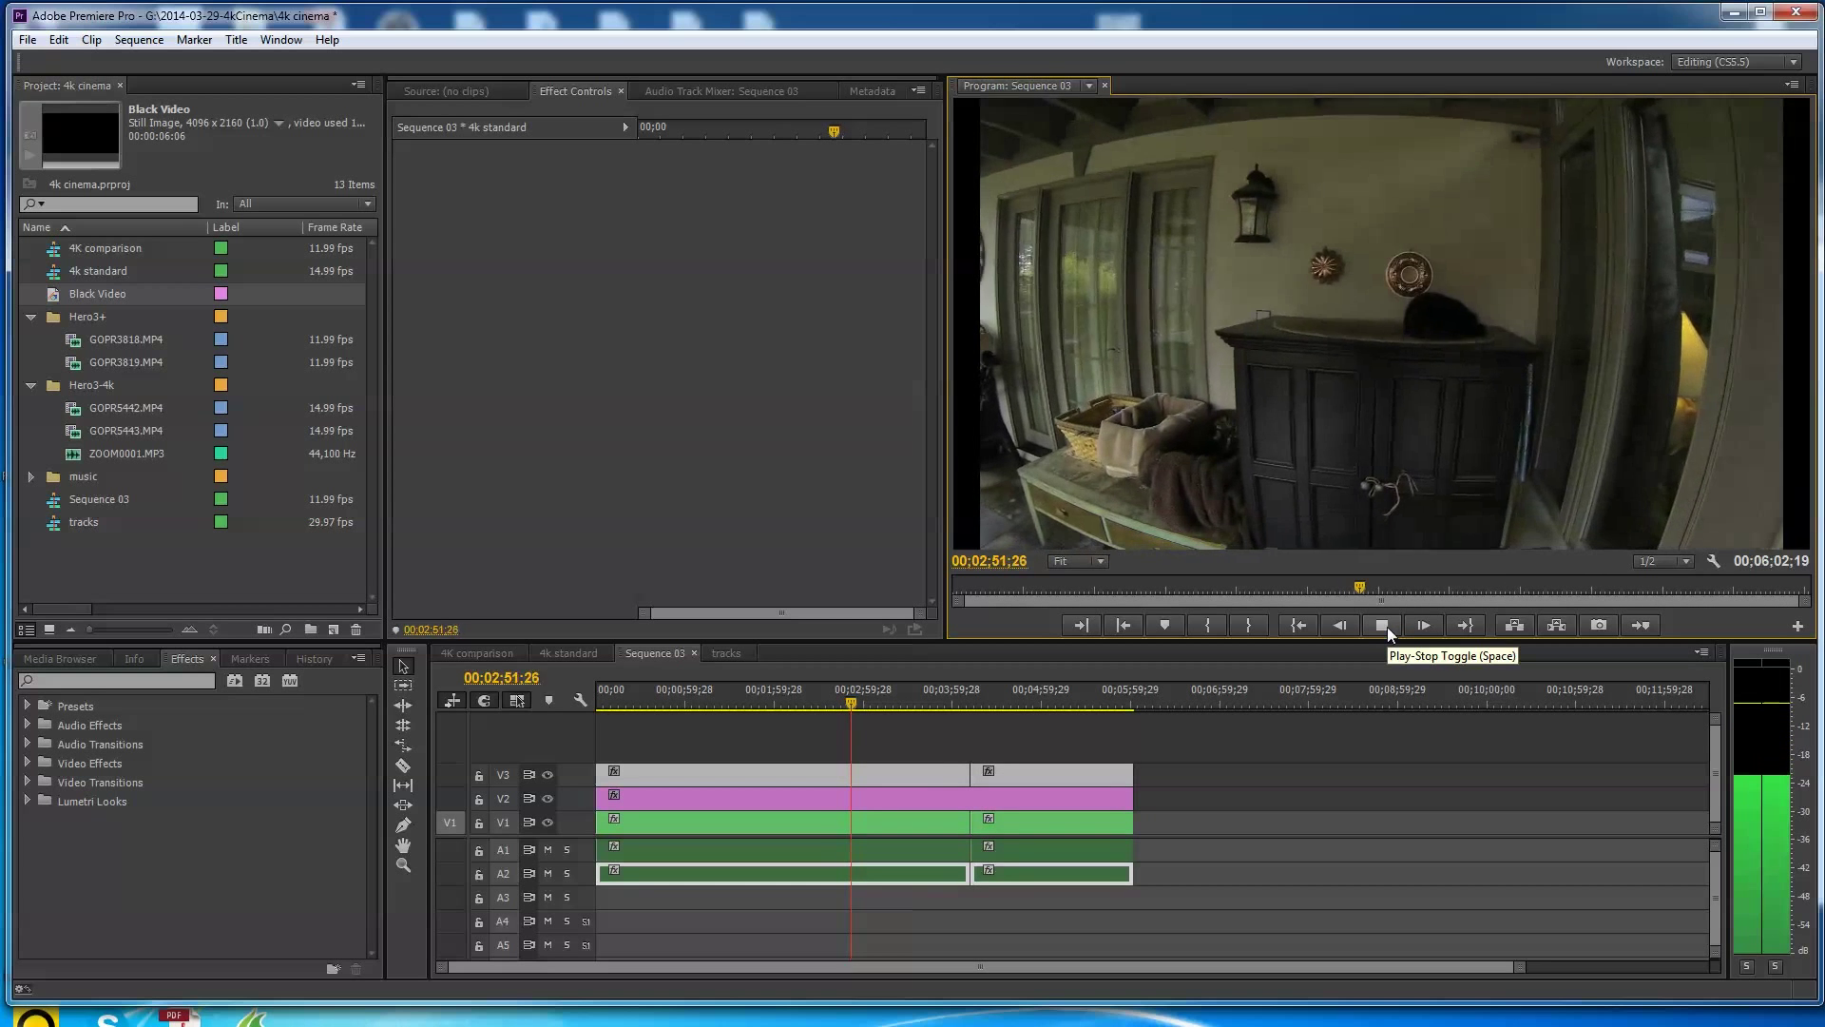
click(1422, 626)
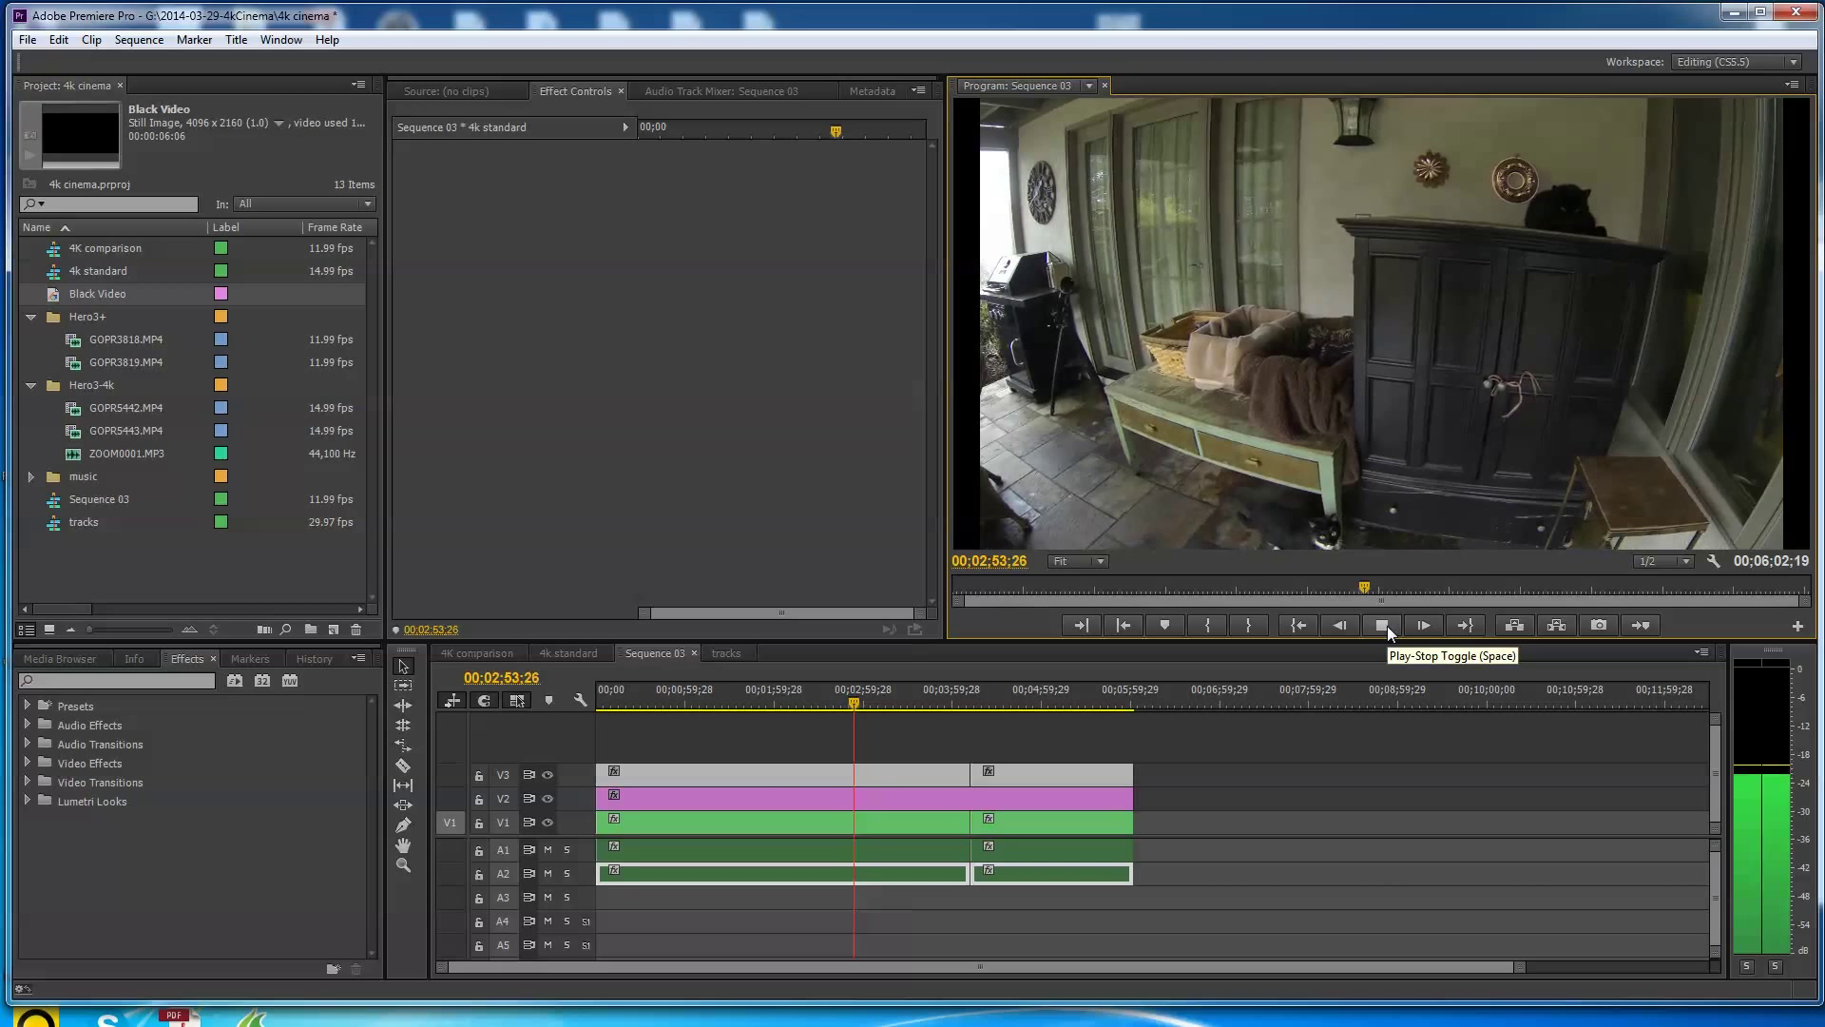
click(1383, 625)
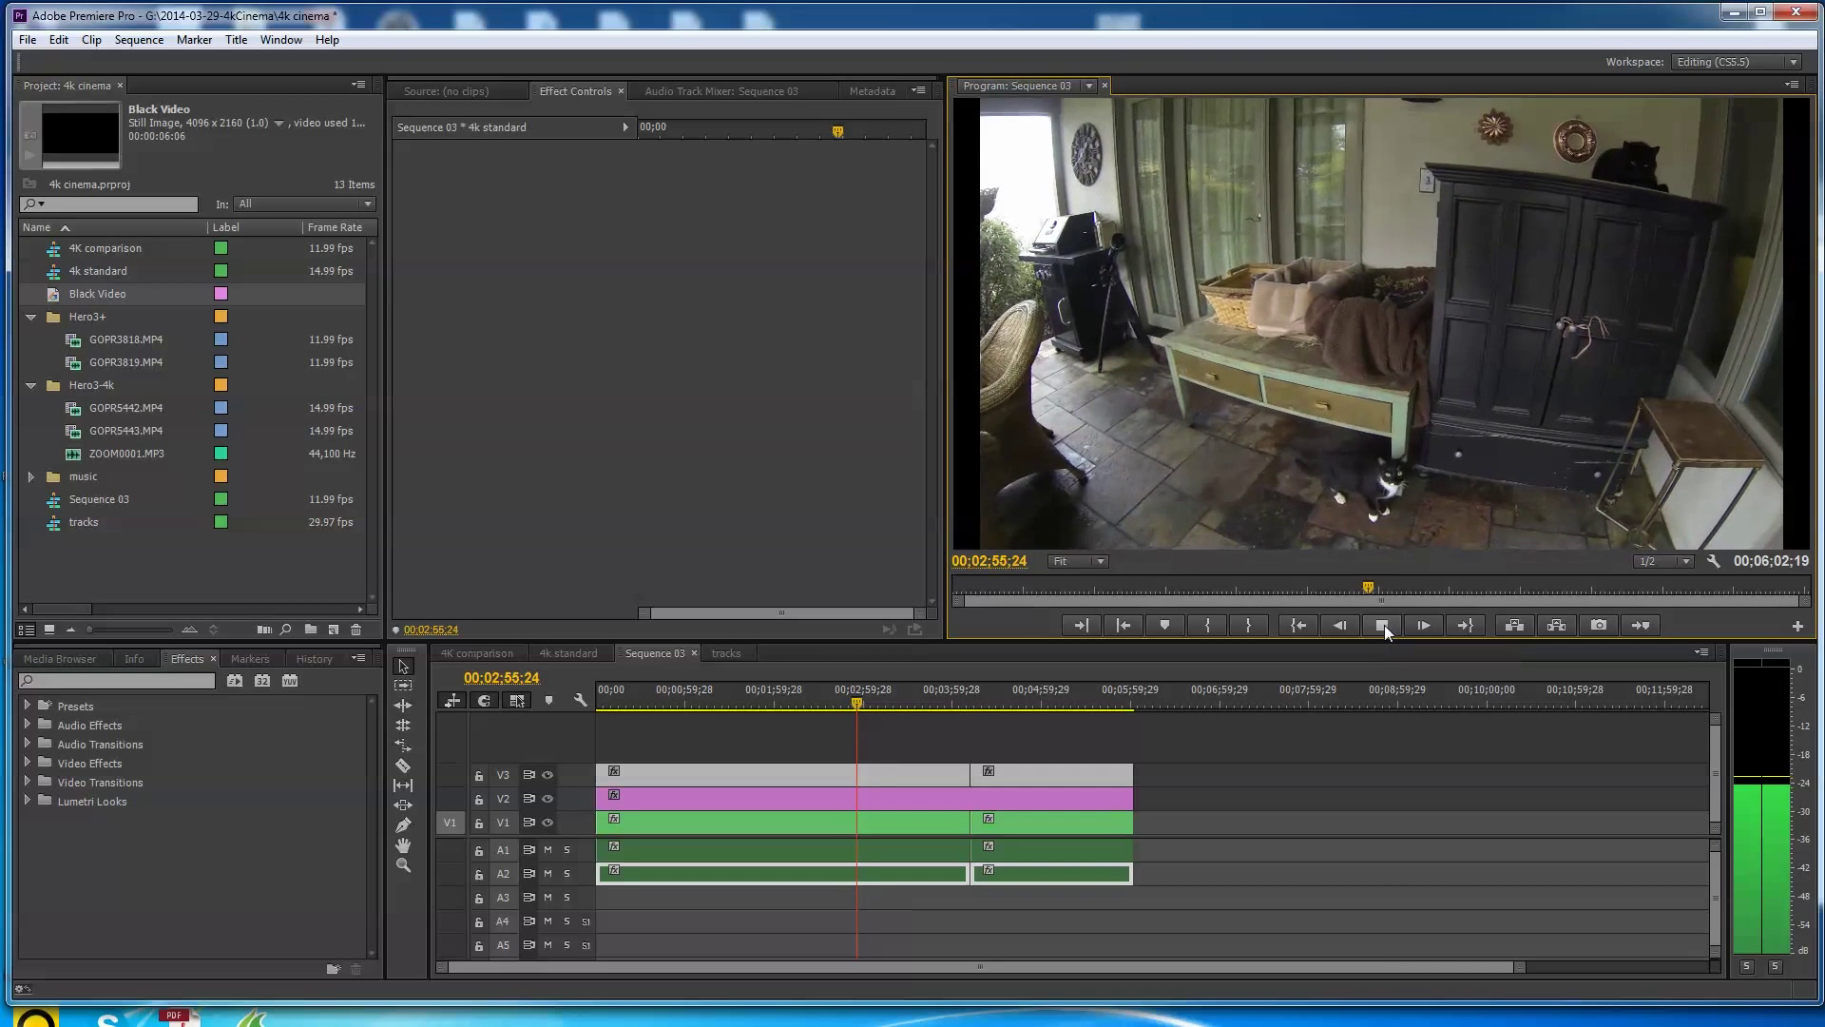
click(1382, 626)
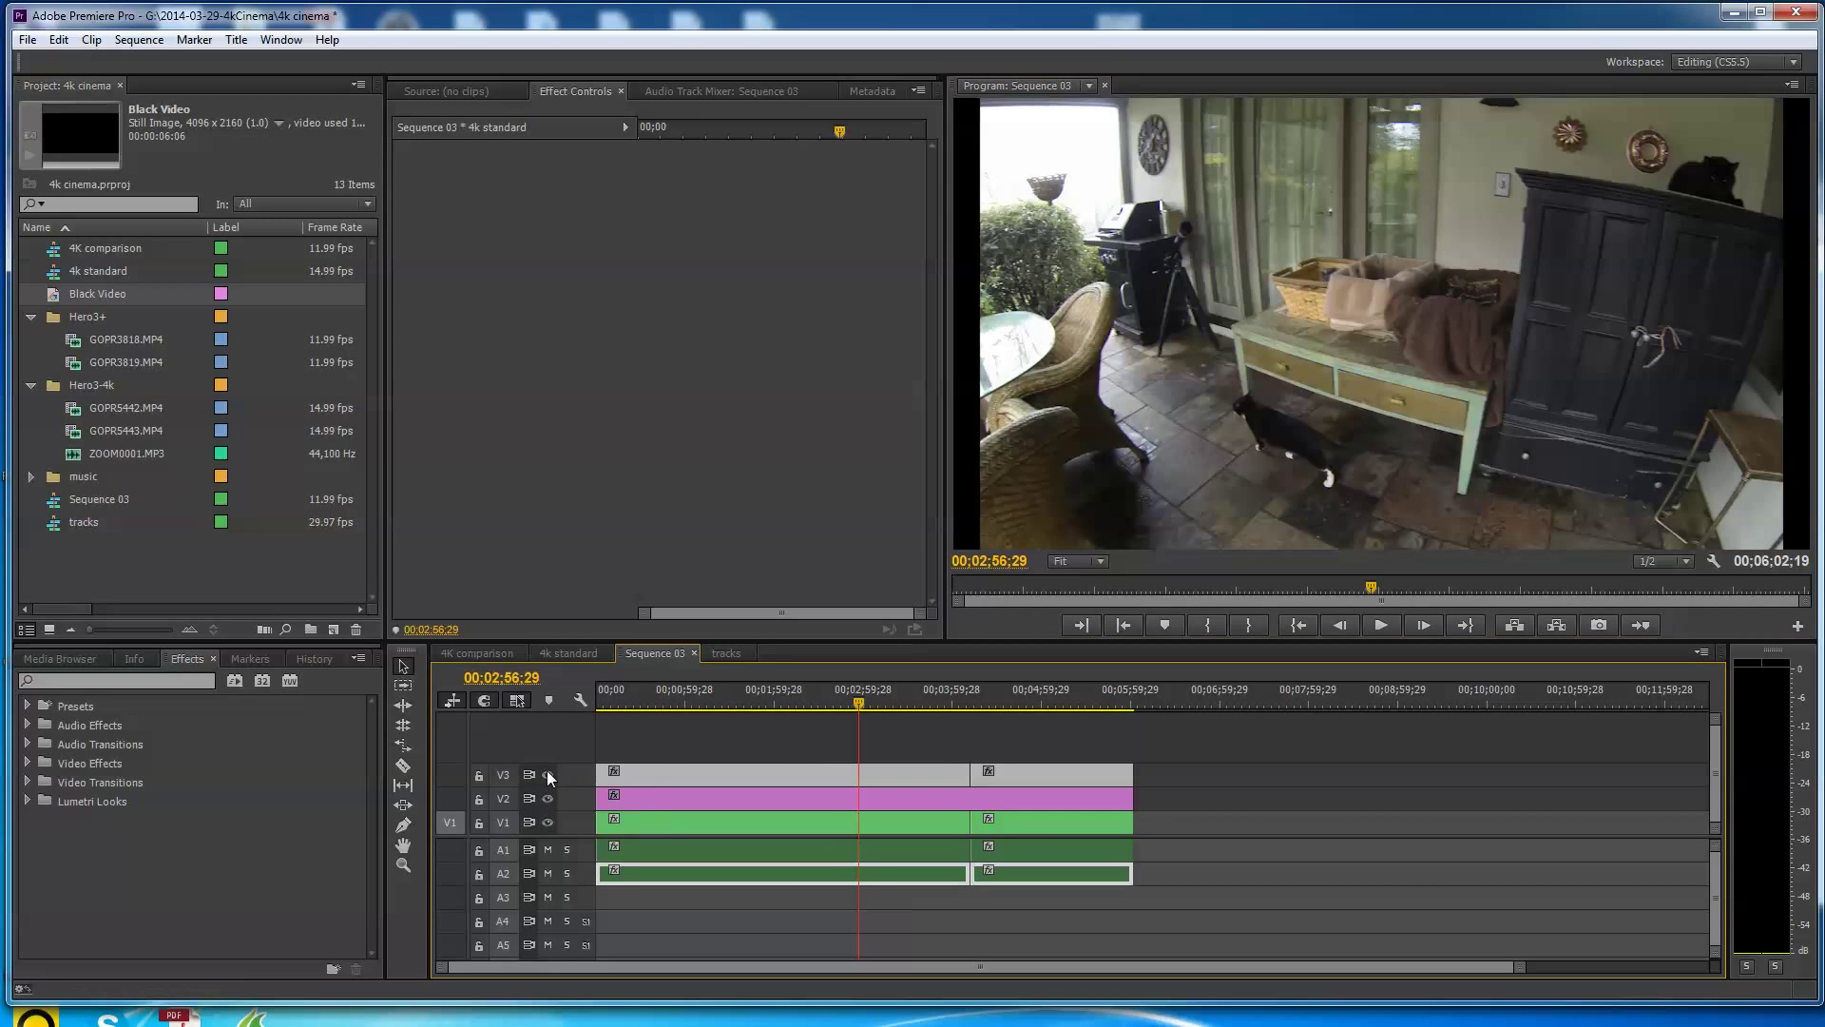
- Switch back to the first clip version and play the porch footage on toward the presenter's shot near 00:03:51
click(548, 774)
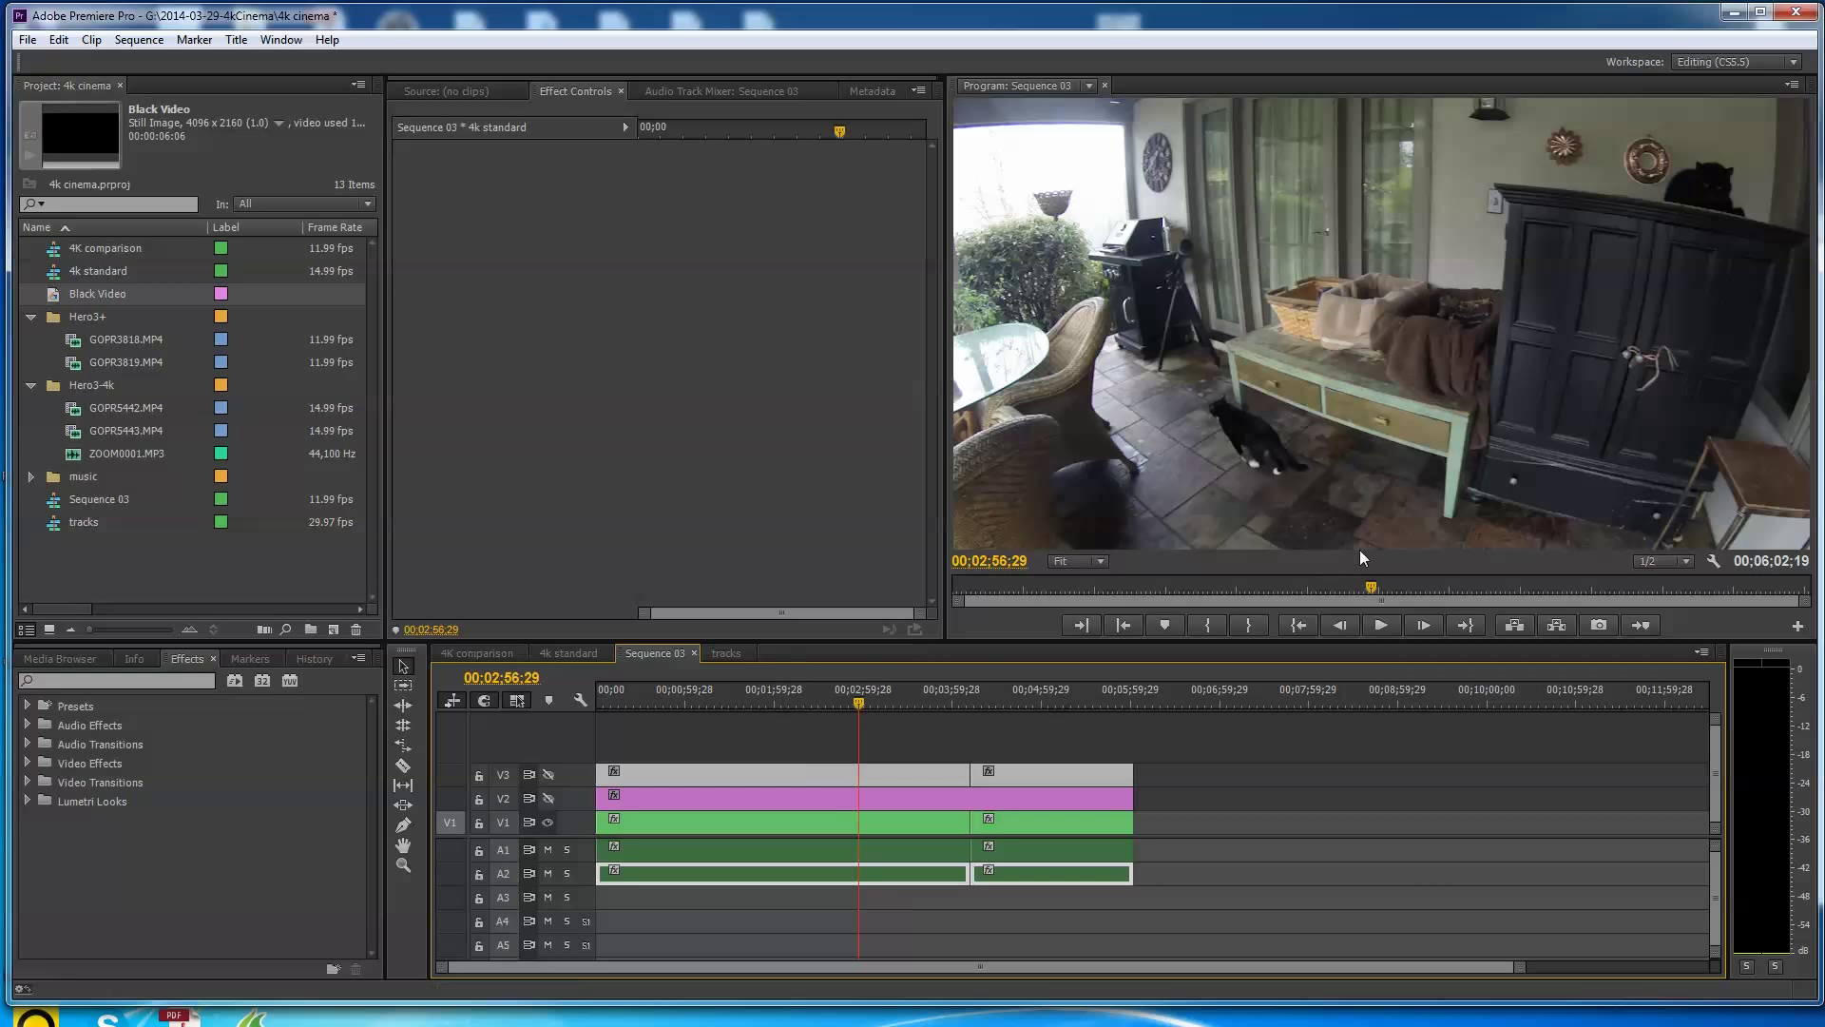
mouse_move(1380, 625)
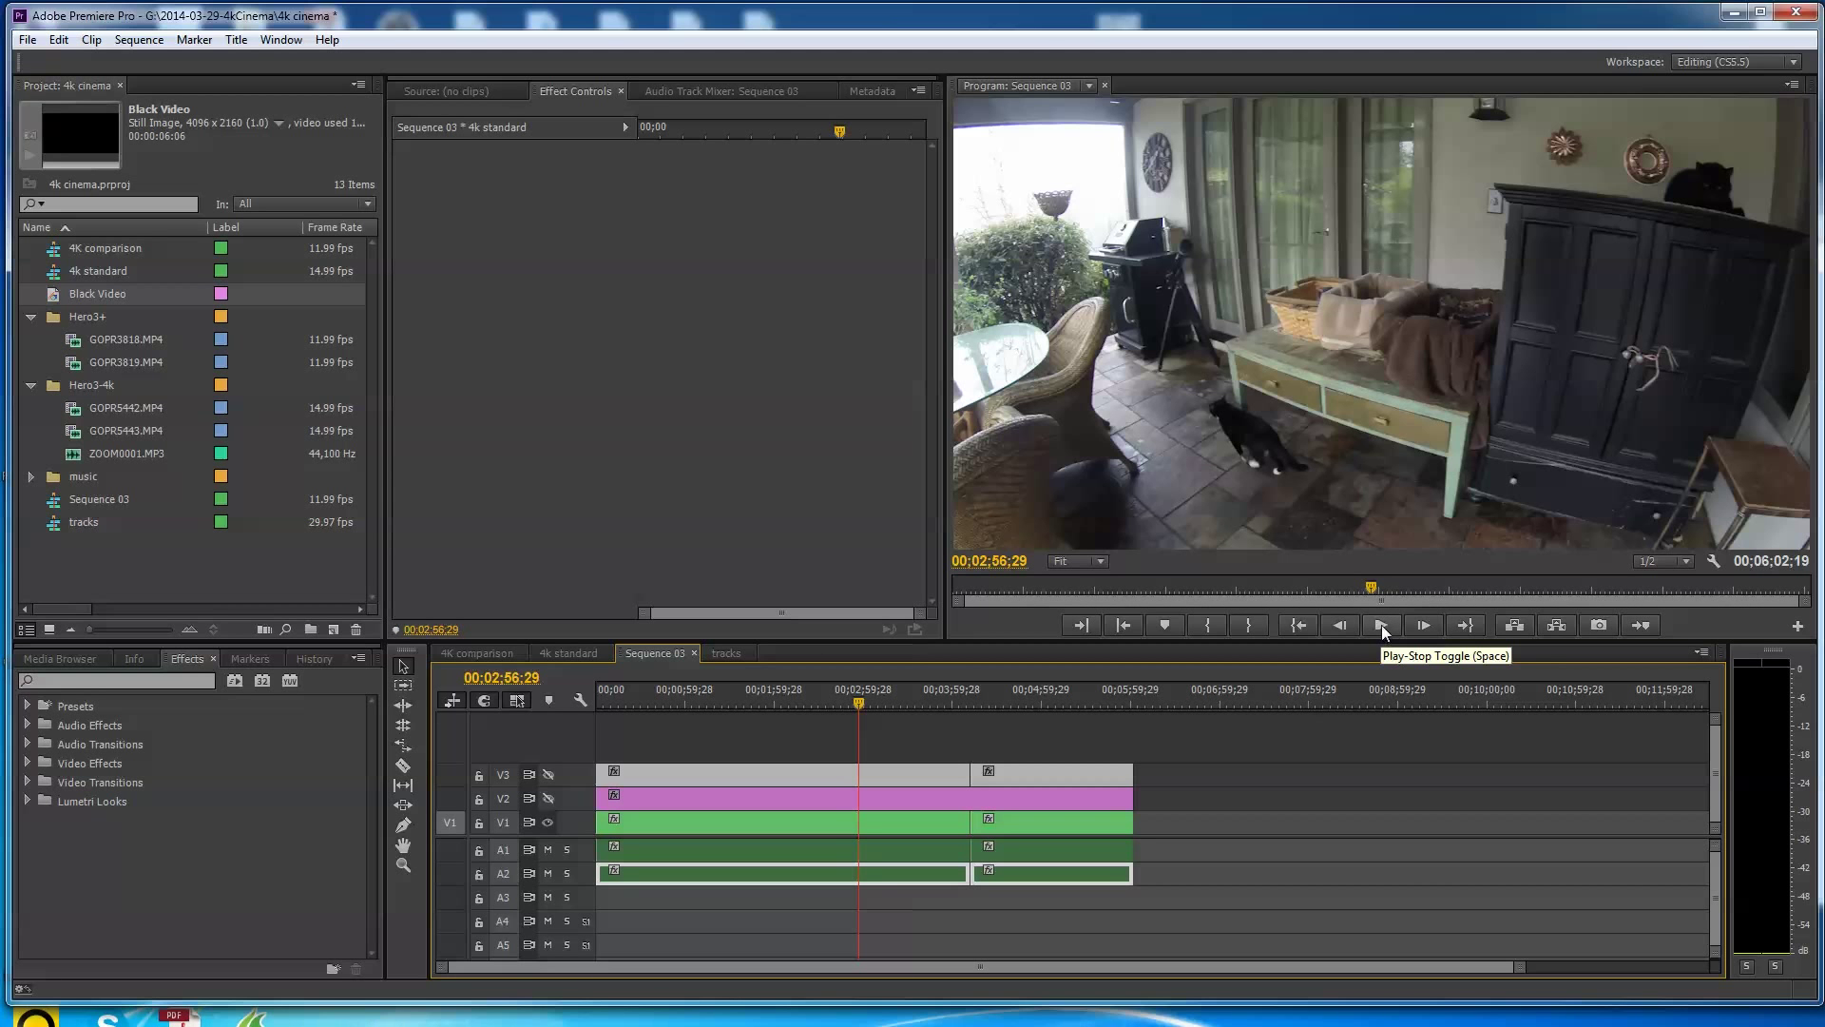
click(1382, 625)
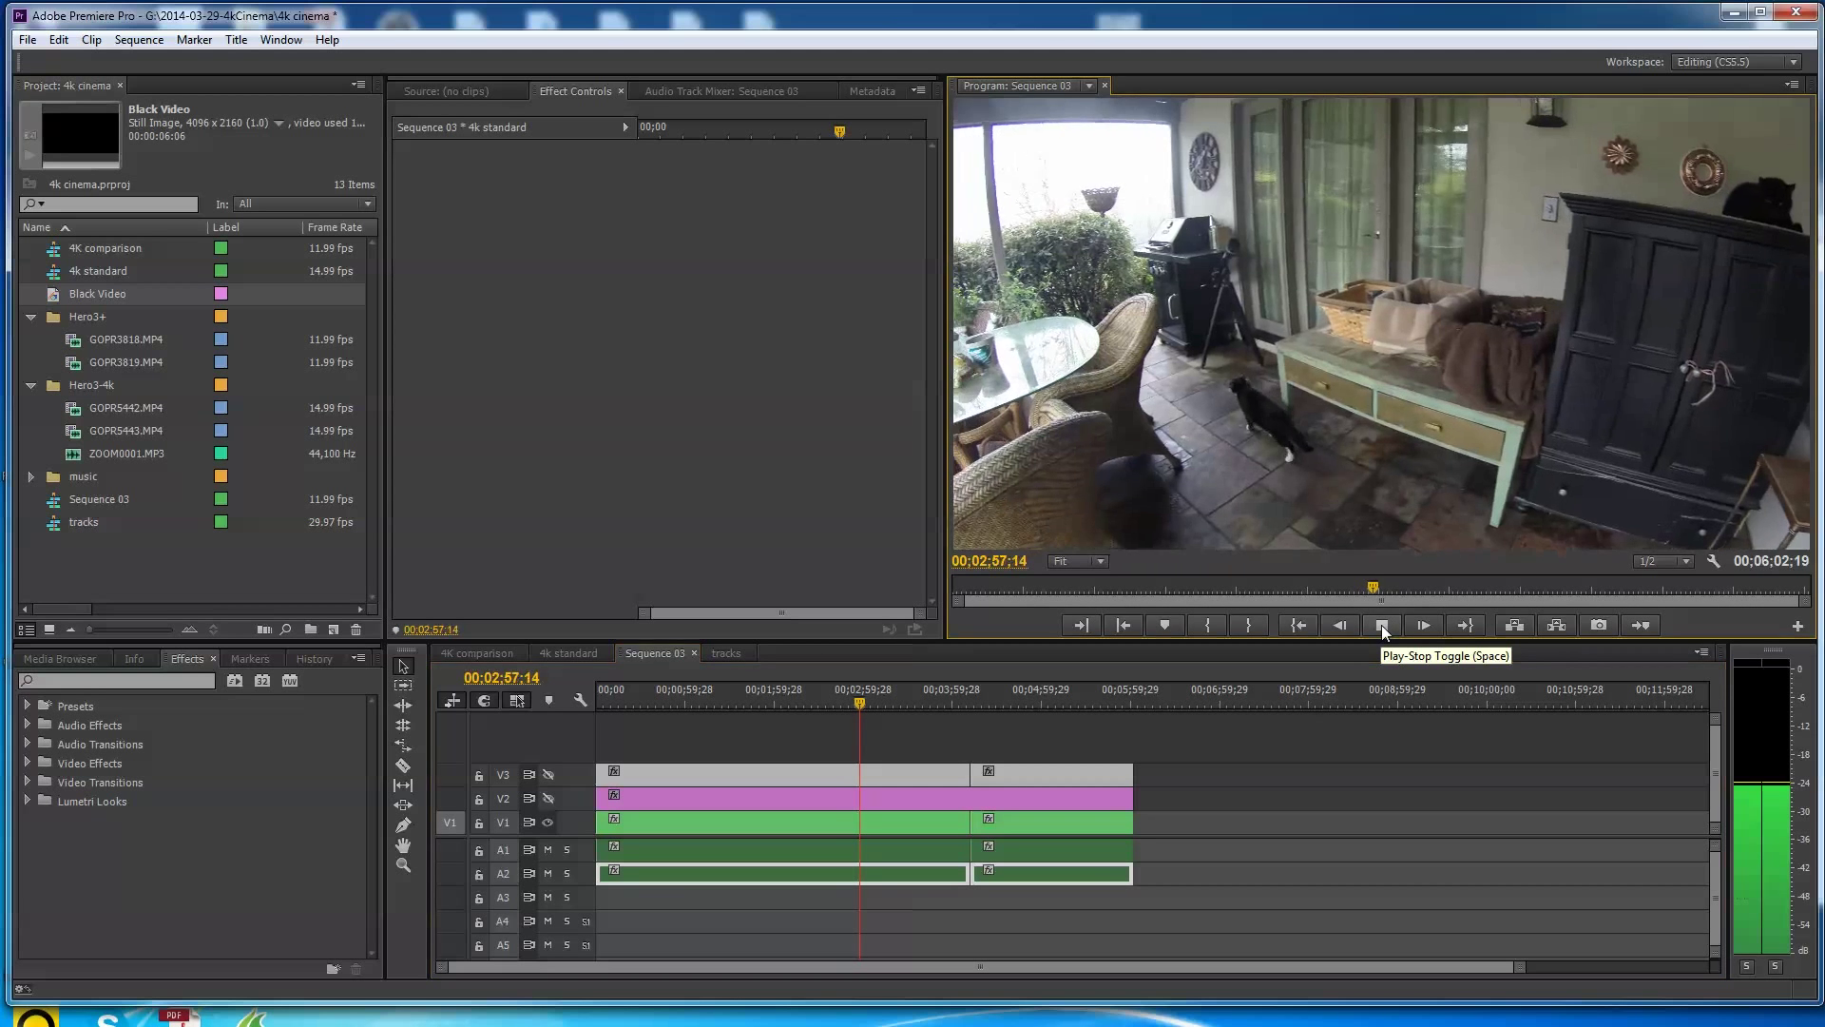
click(1382, 625)
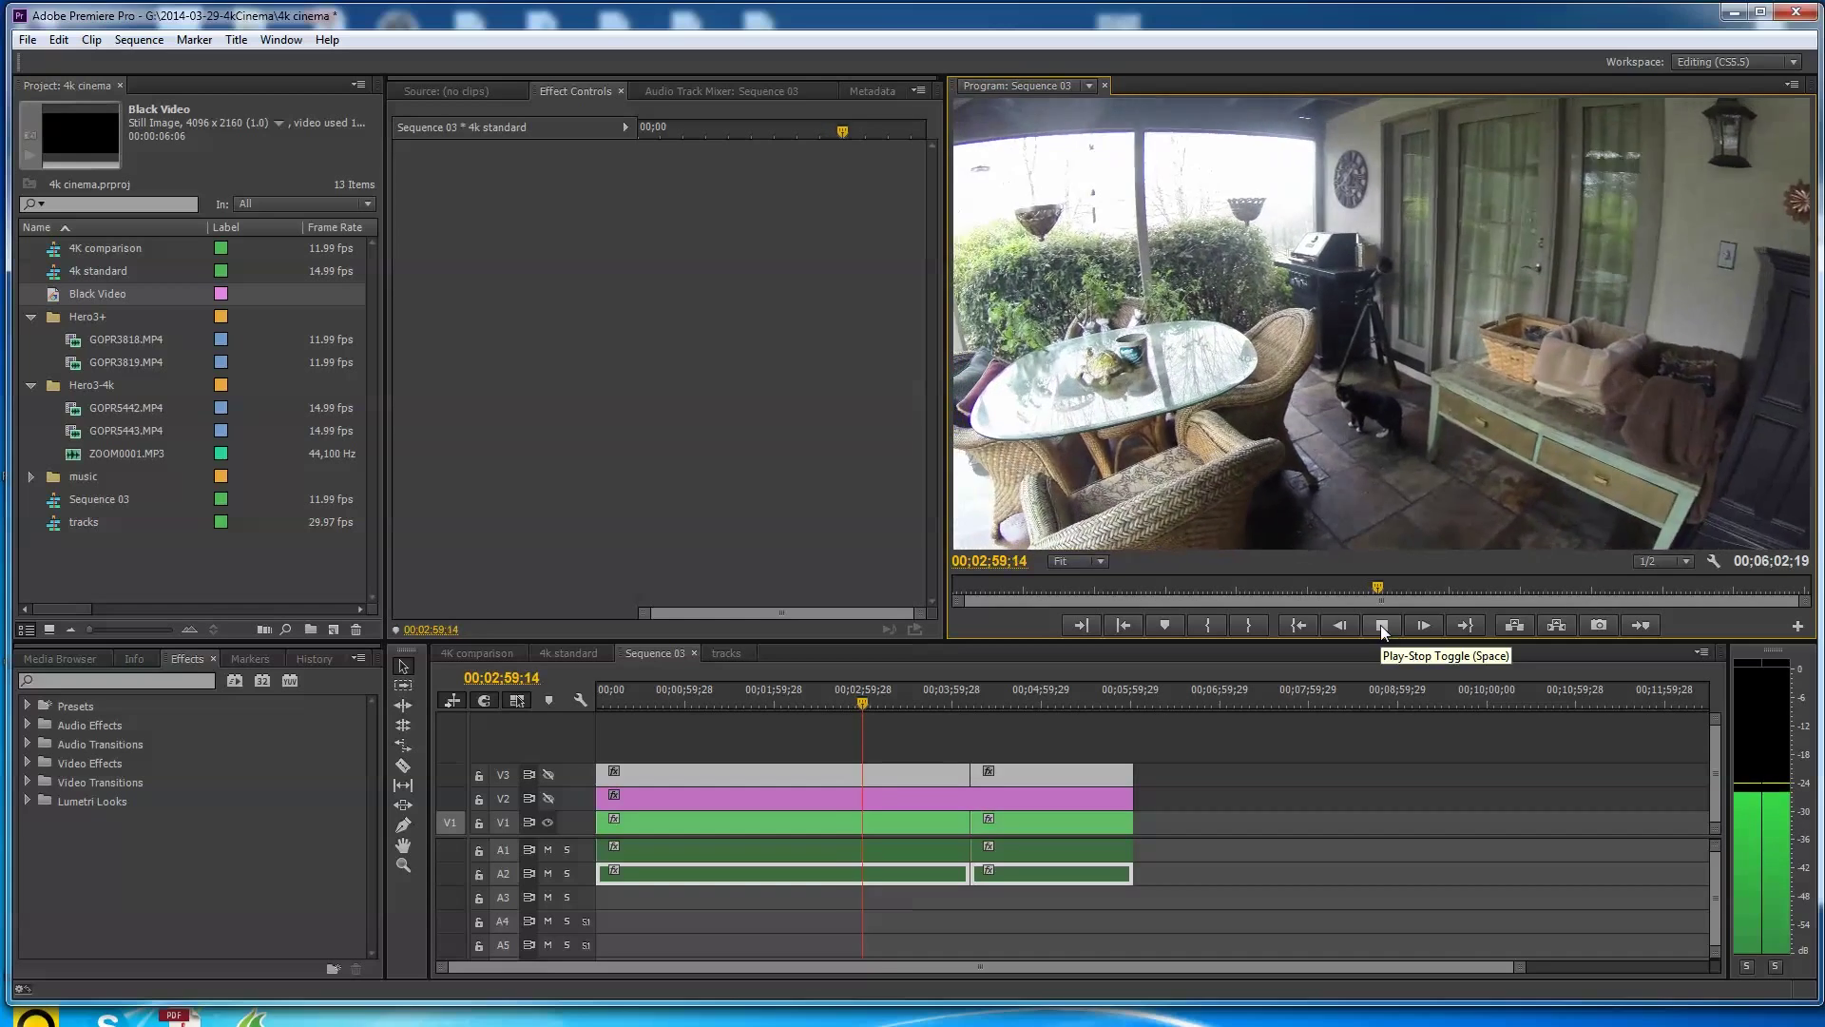
click(1380, 626)
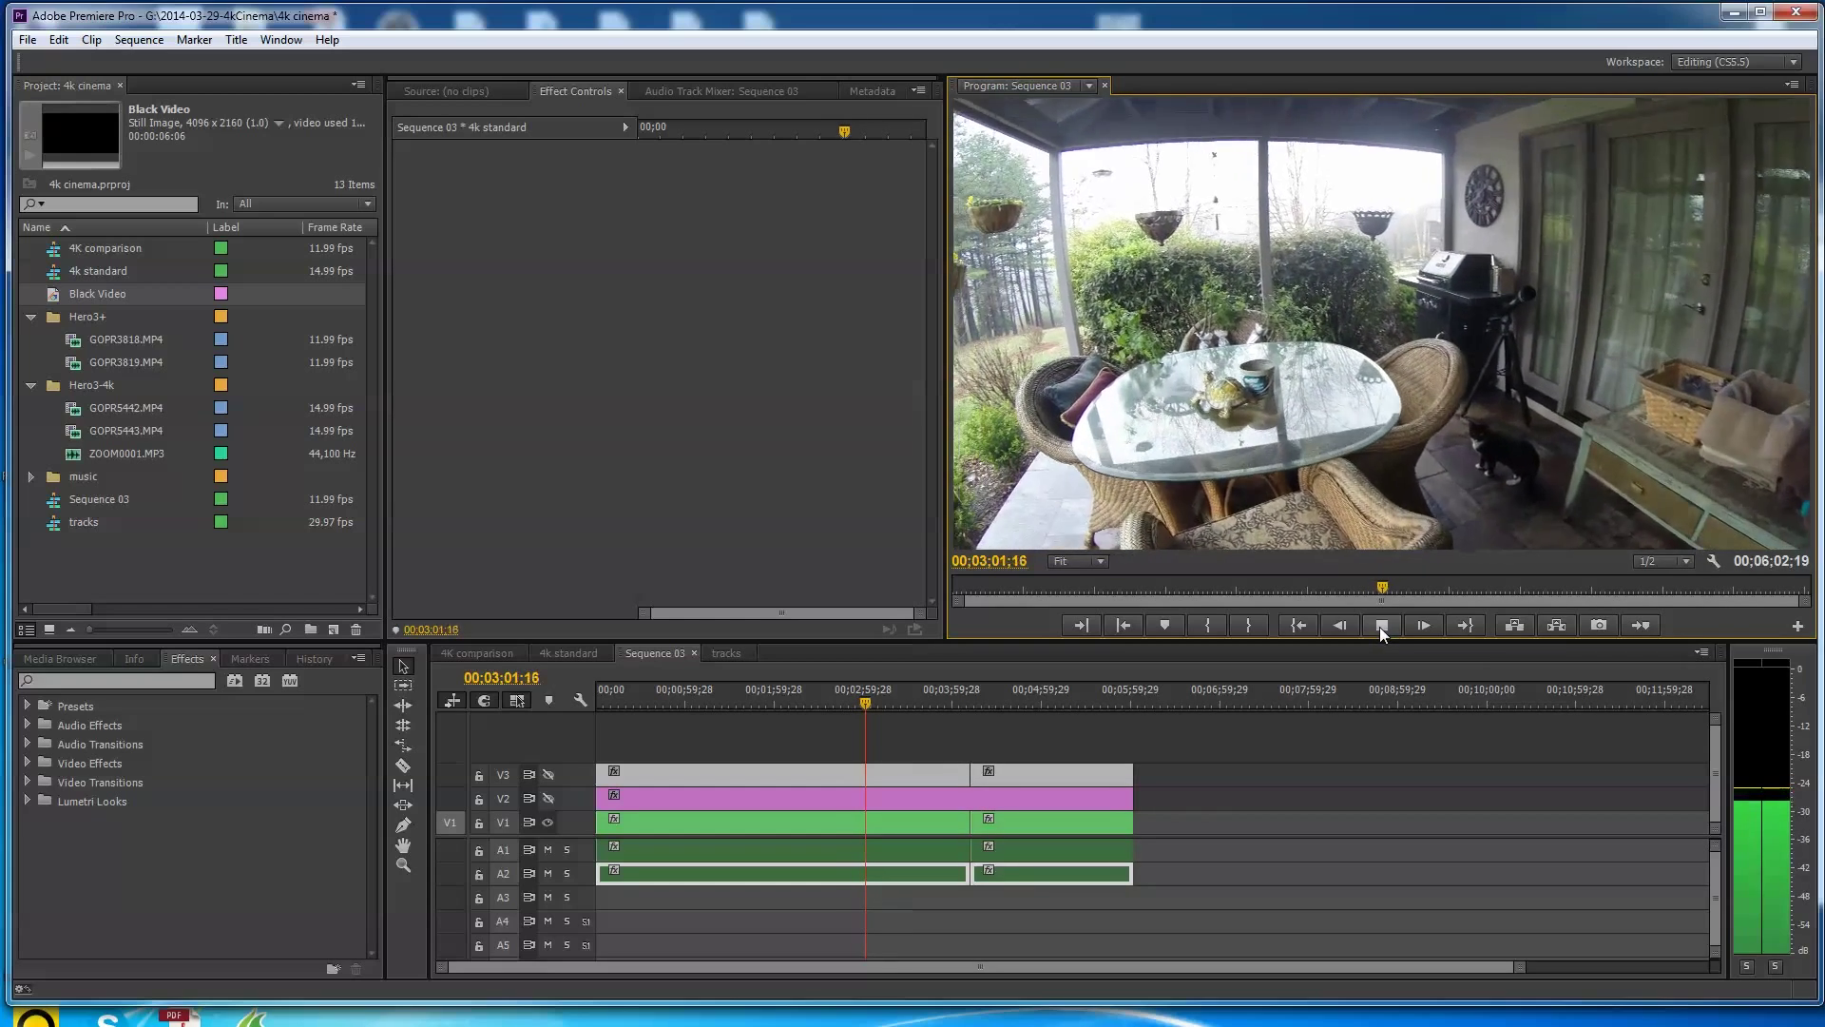
click(1422, 626)
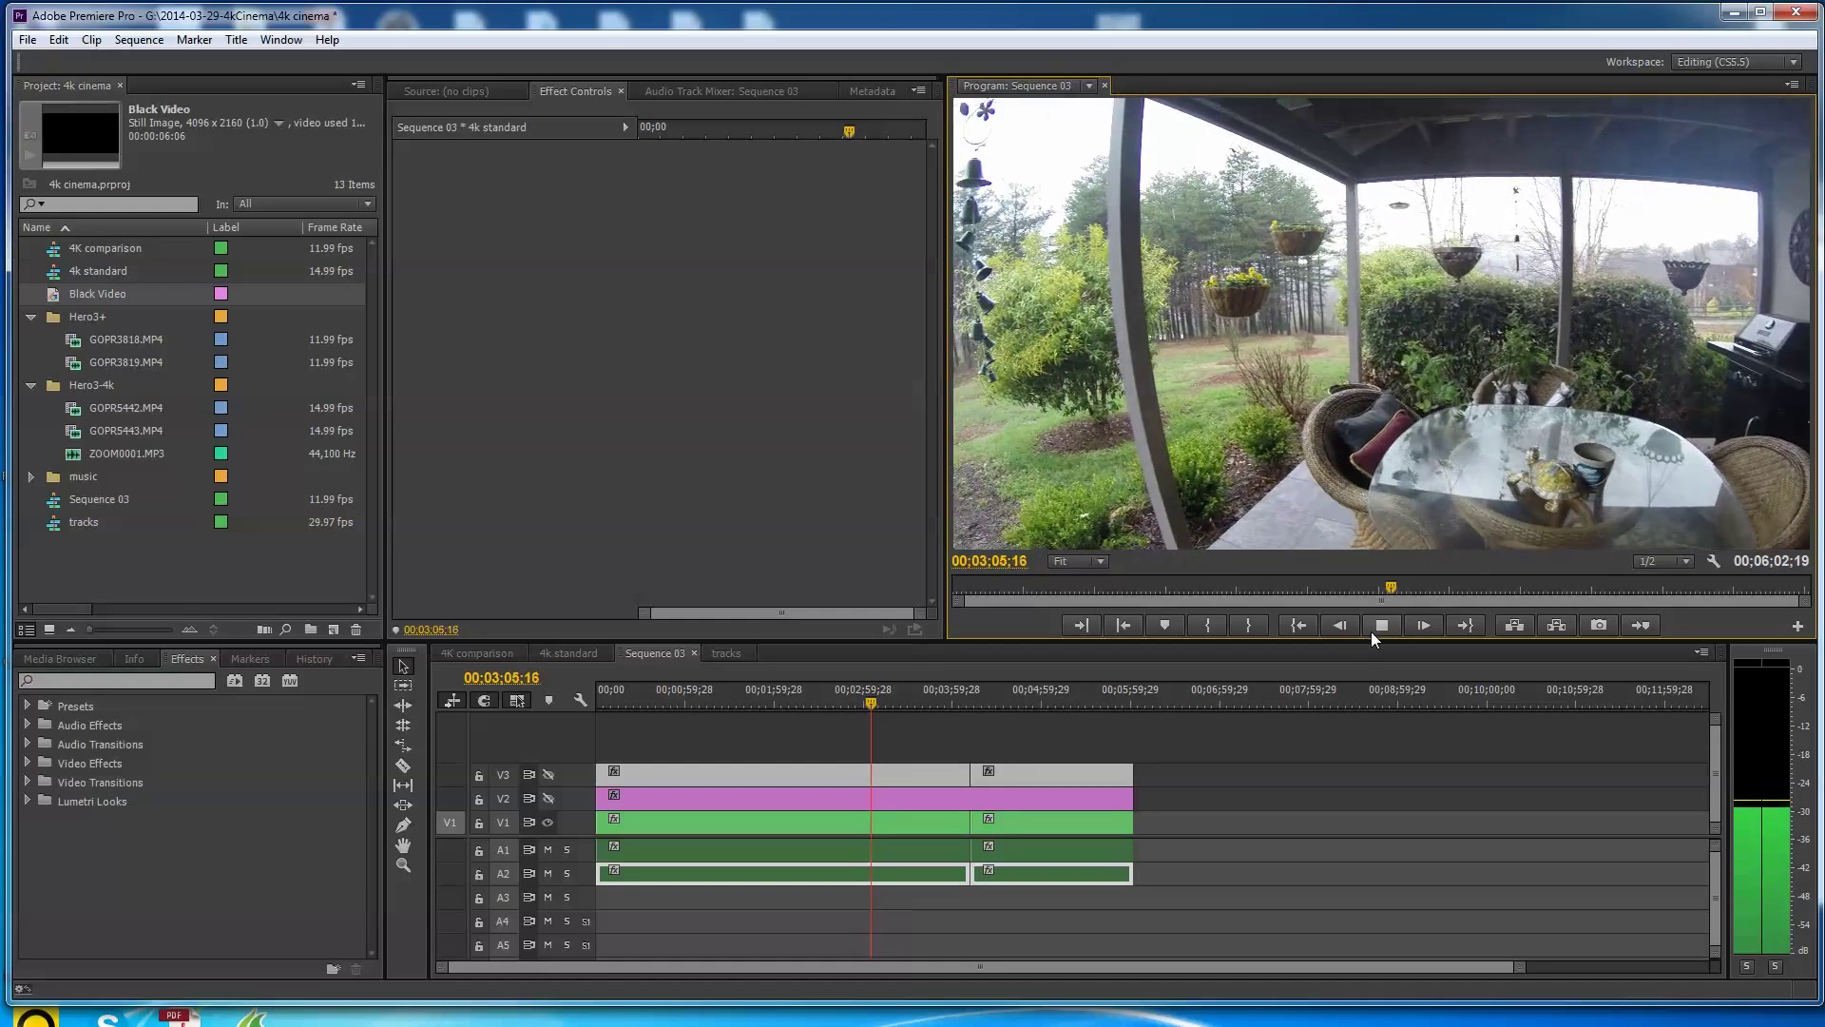
click(1380, 626)
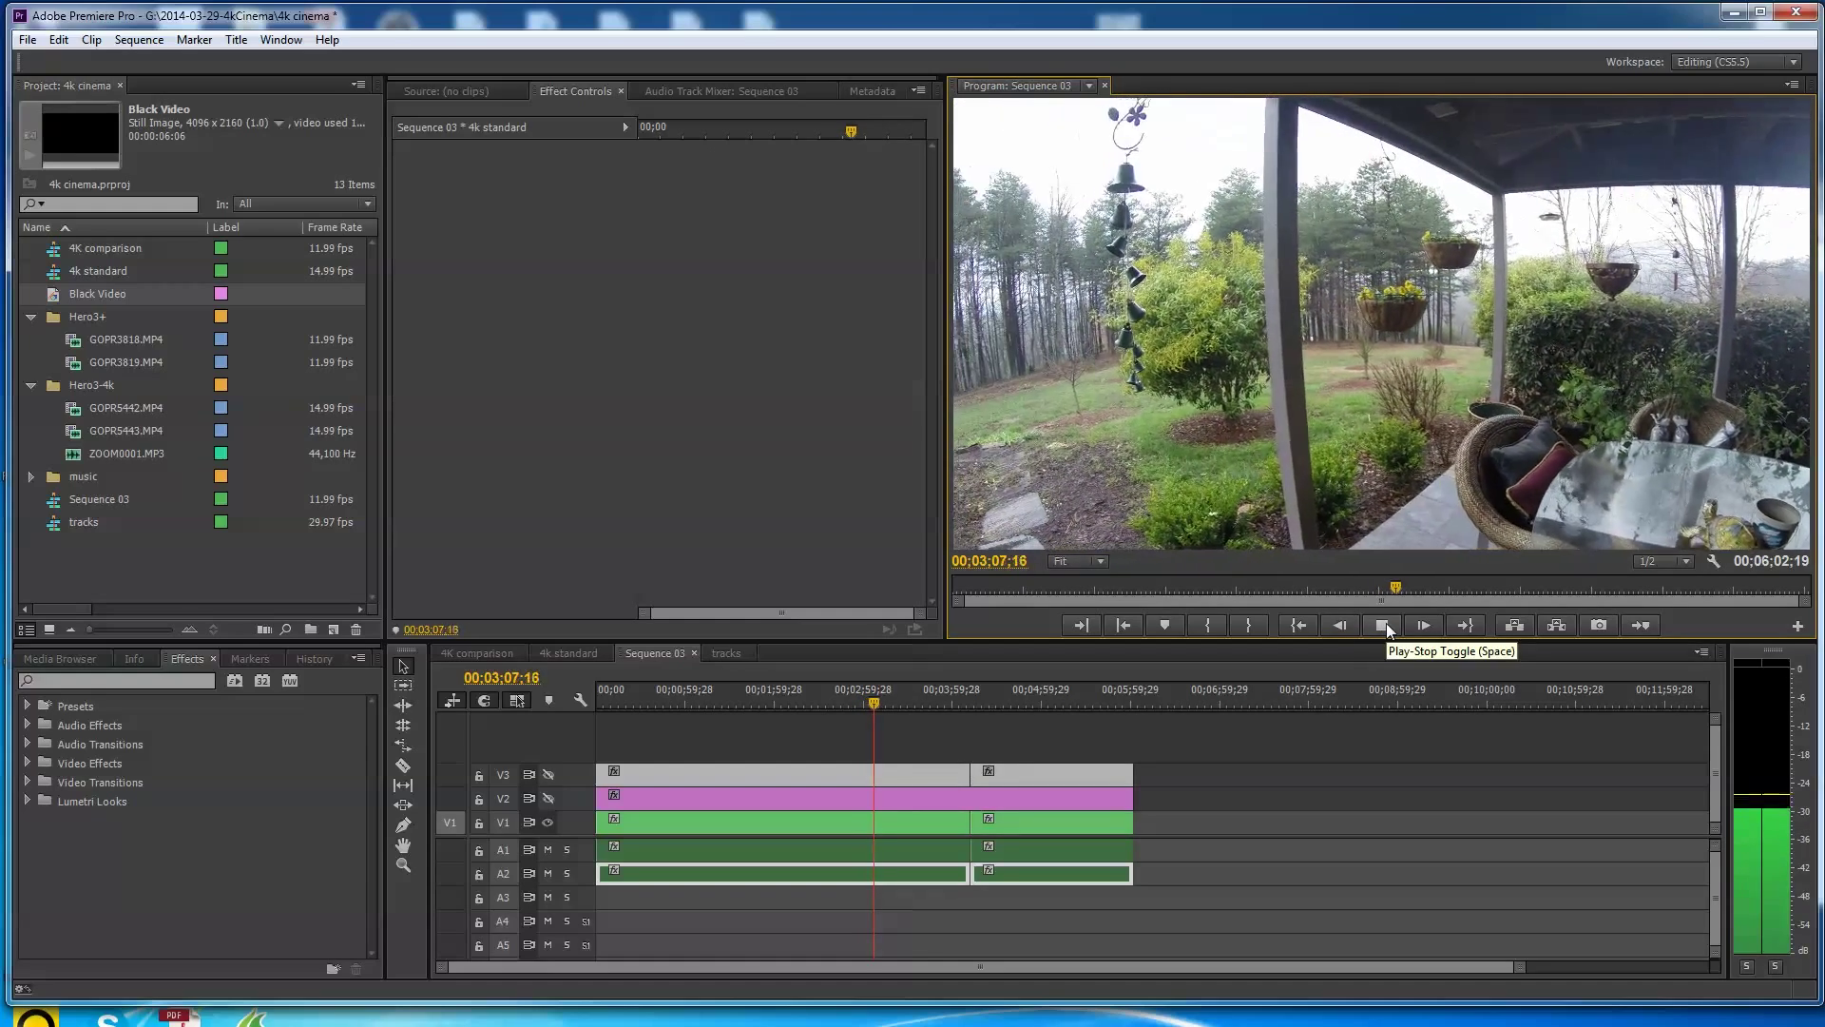
click(1382, 625)
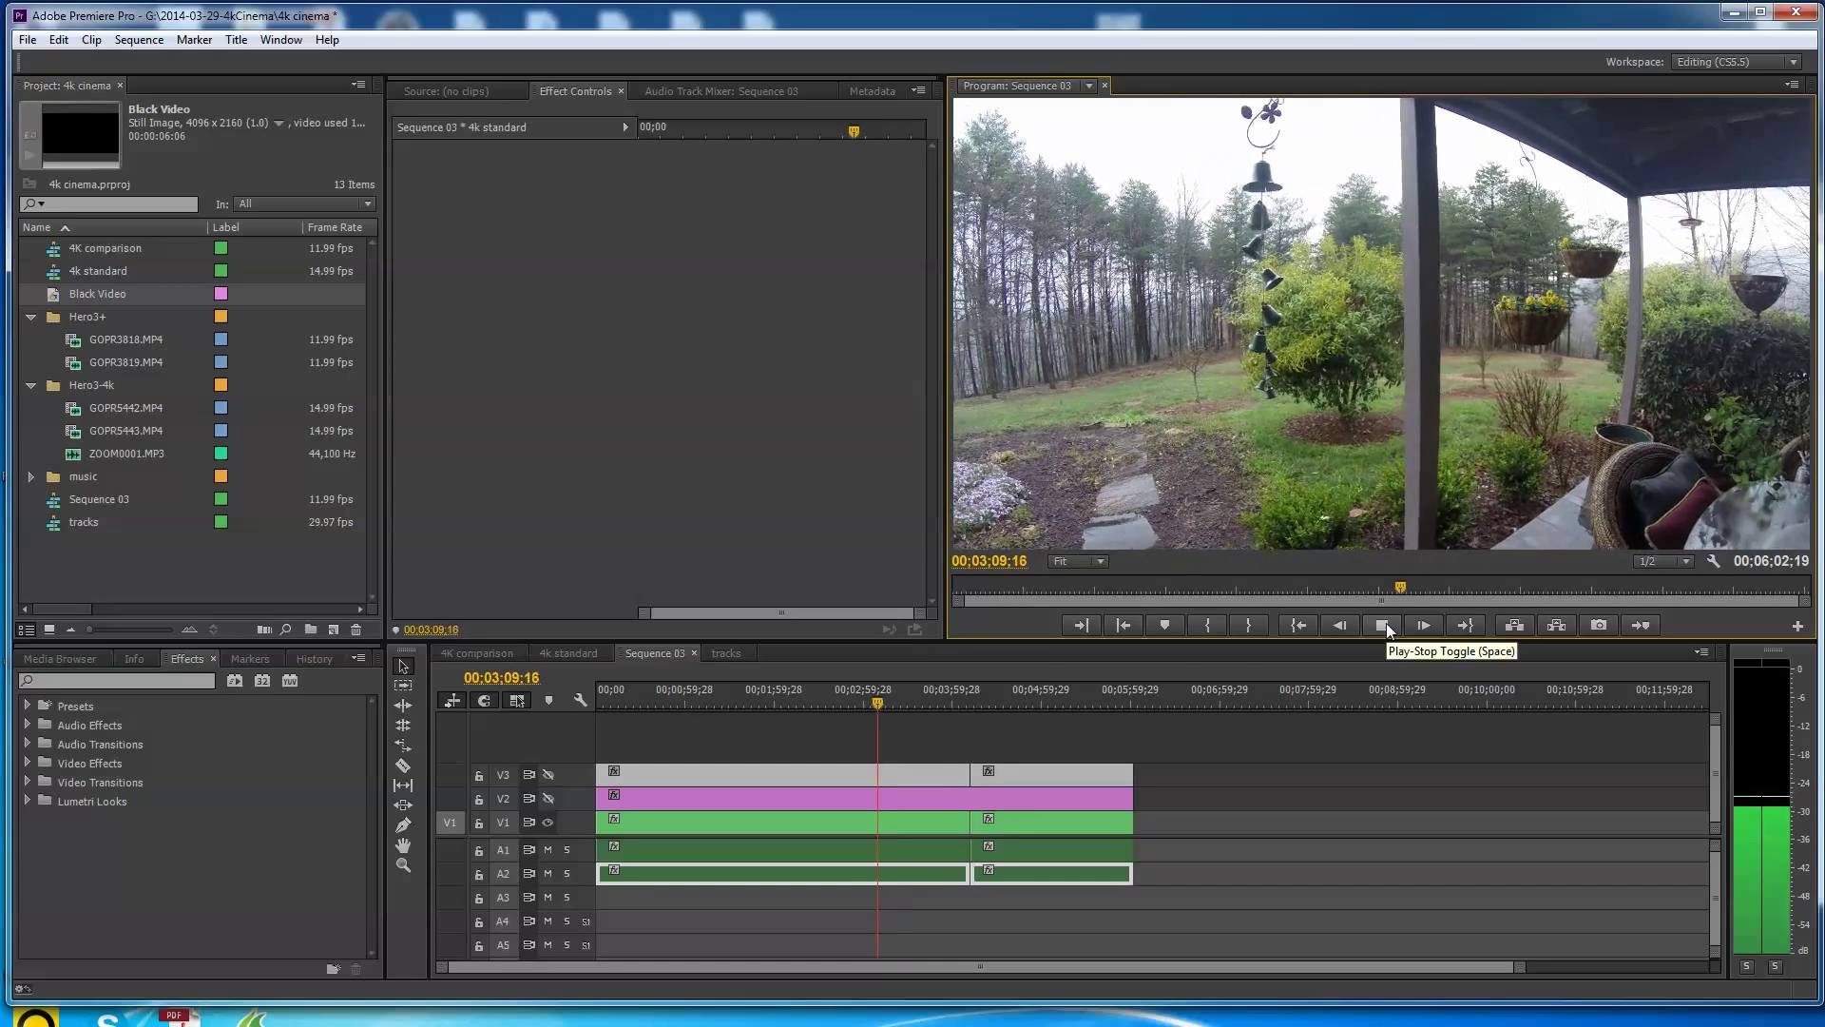
click(1381, 626)
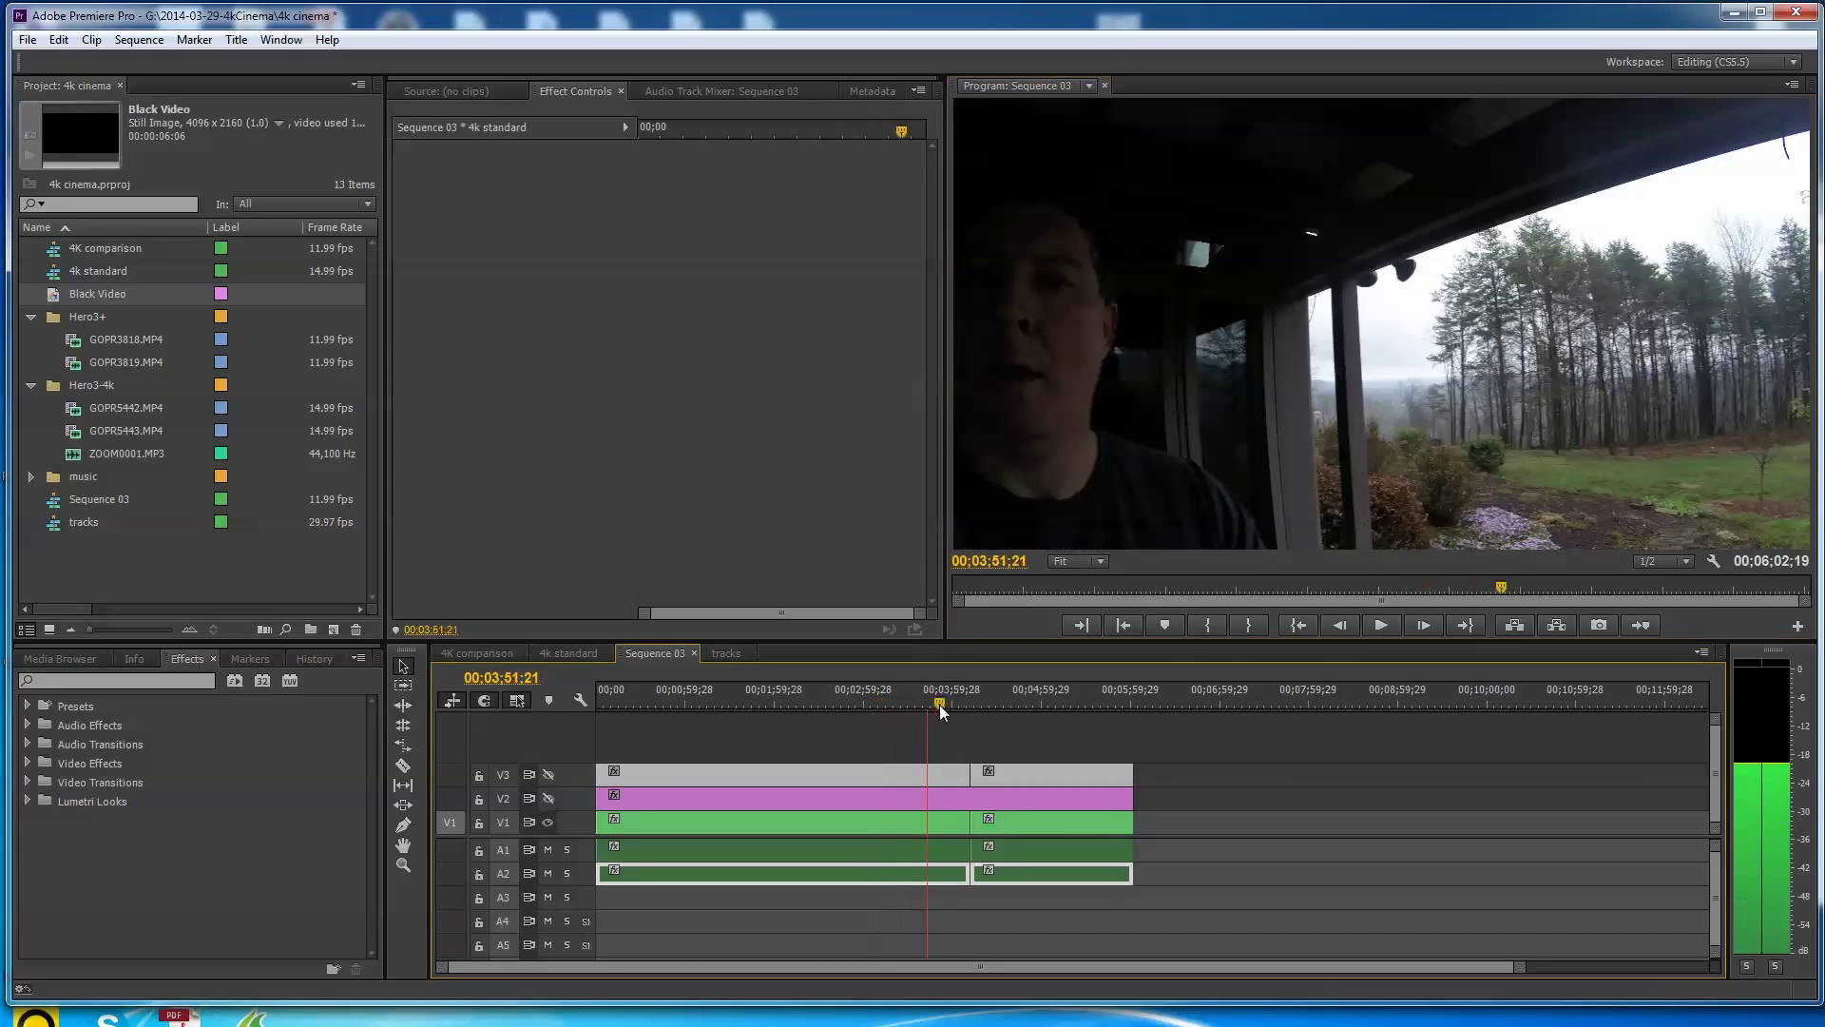
- Move the playhead to 00:04:12:23 to show the garden-path walking clip
click(970, 708)
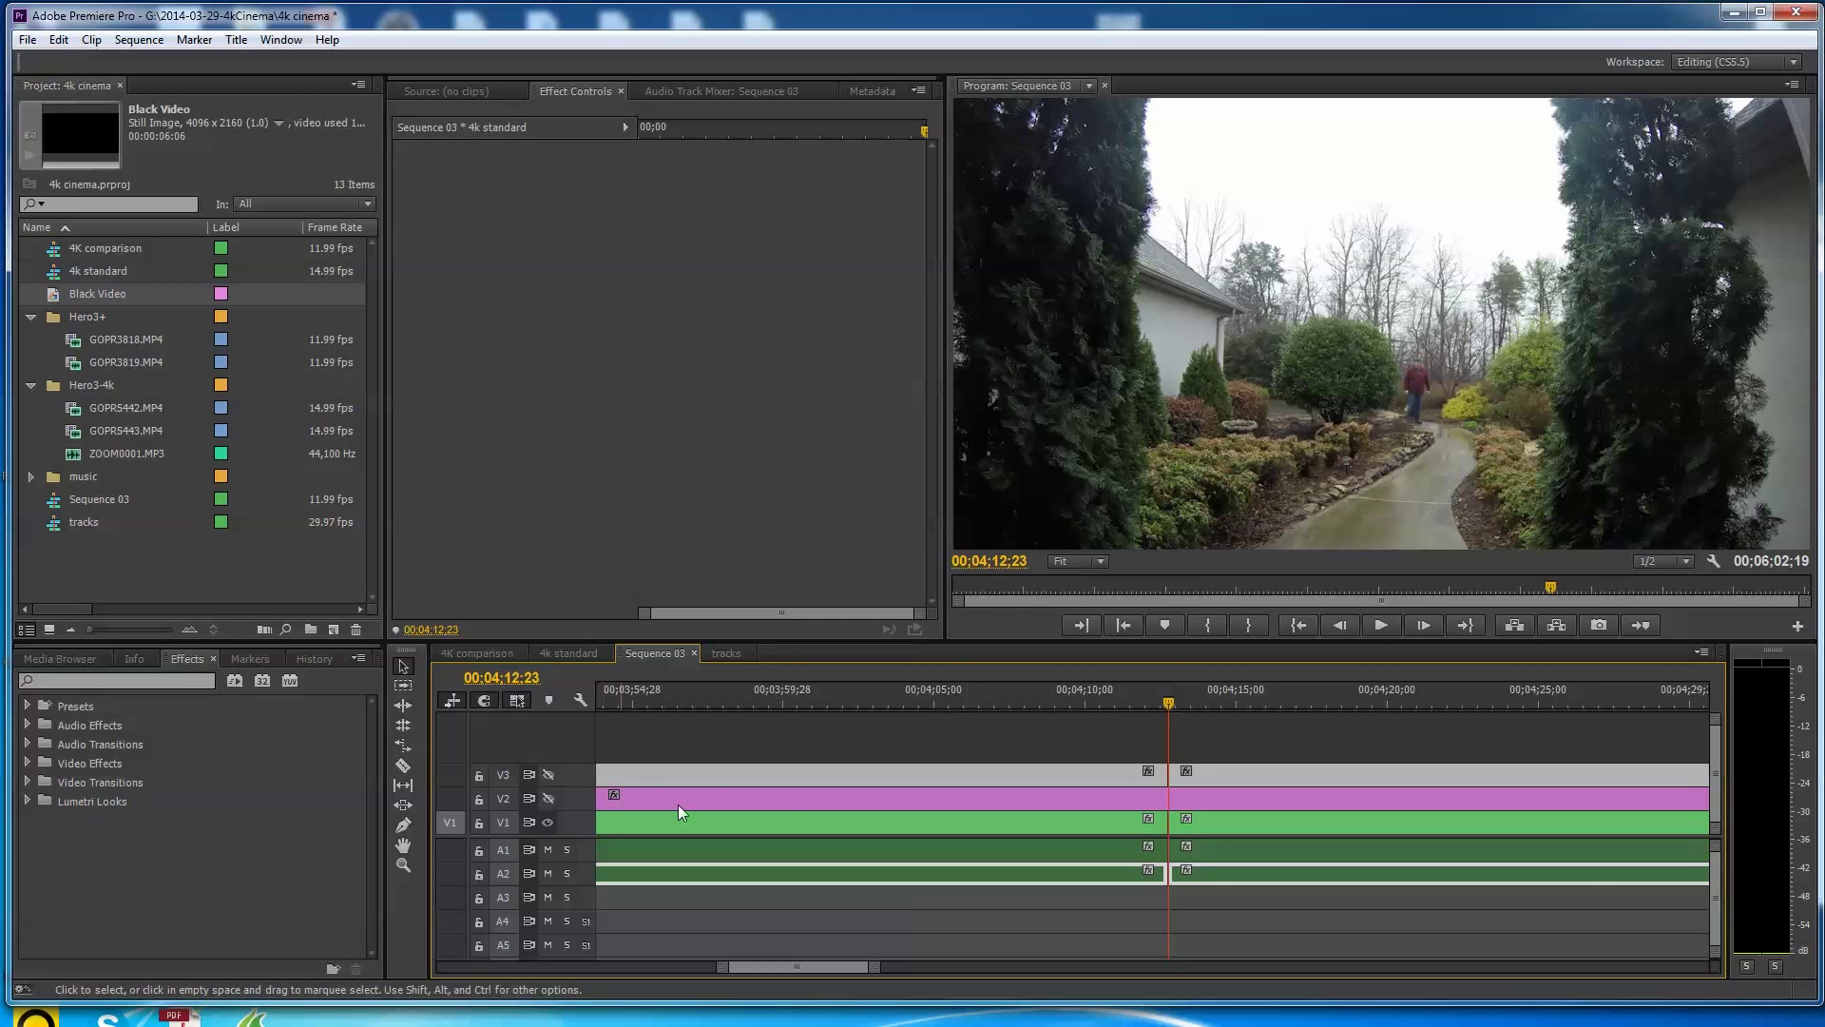
mouse_move(1696, 458)
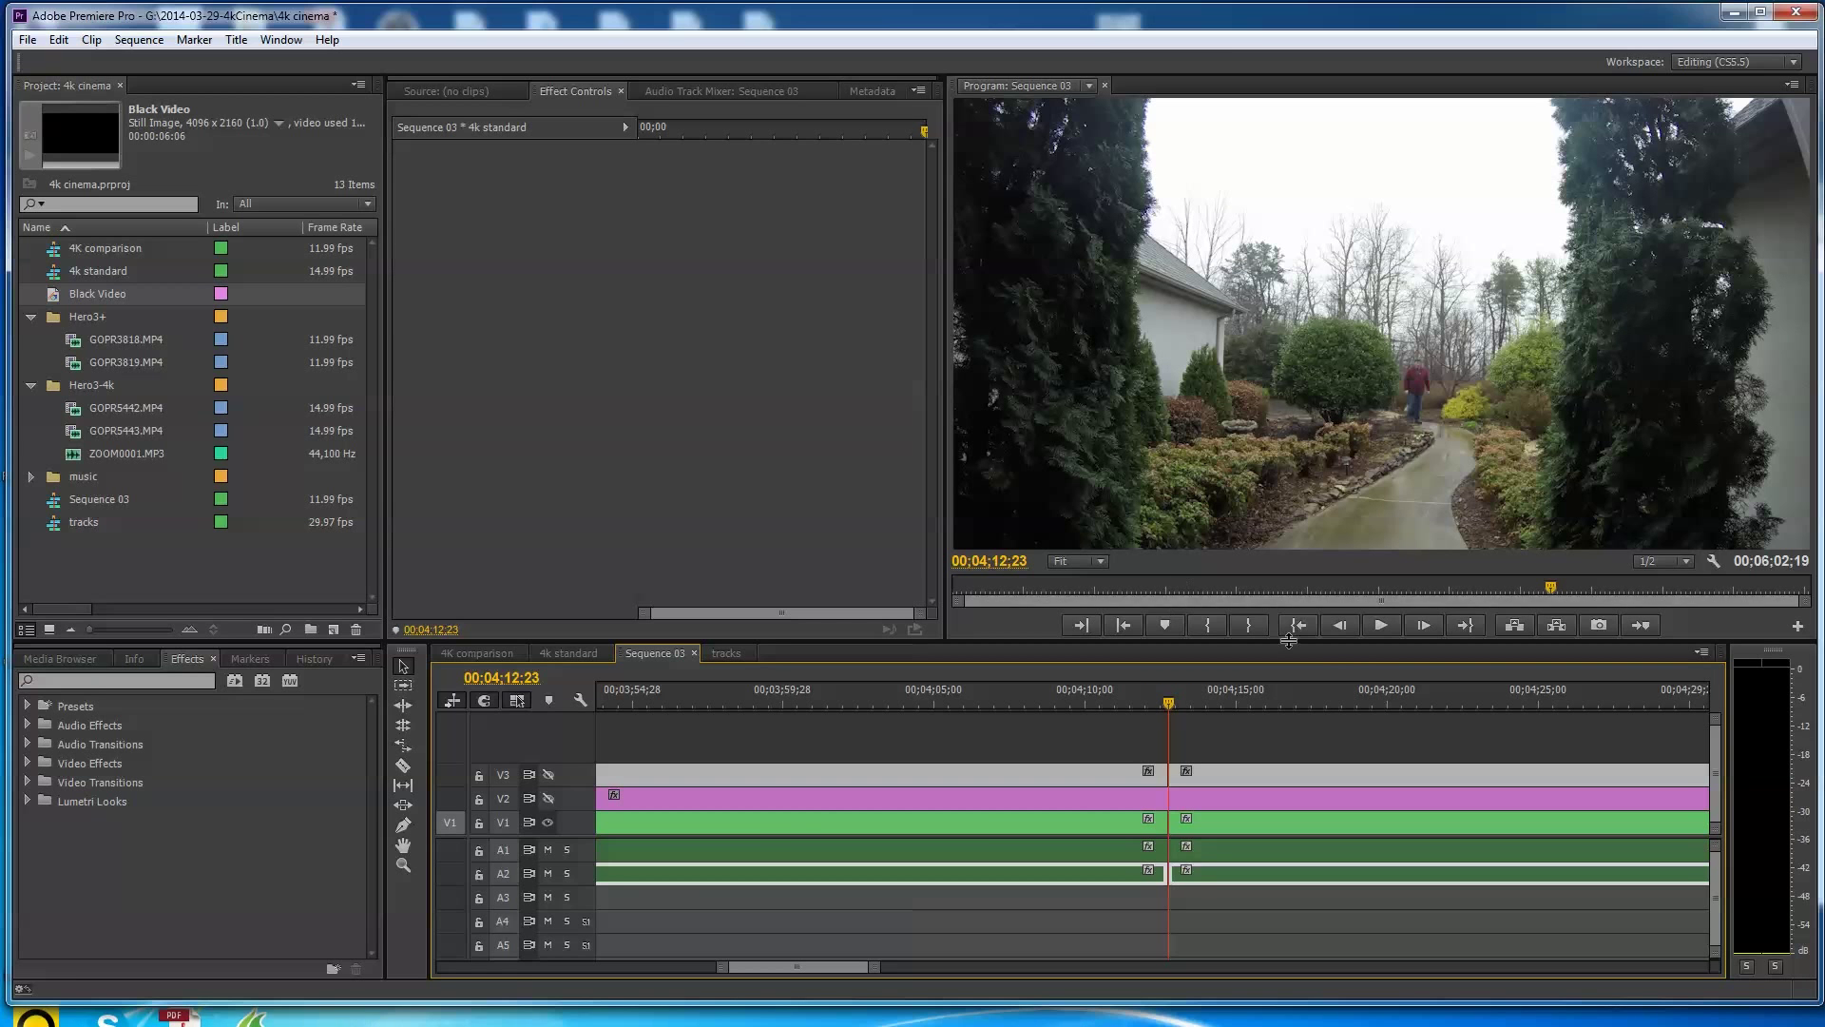
mouse_move(1380, 626)
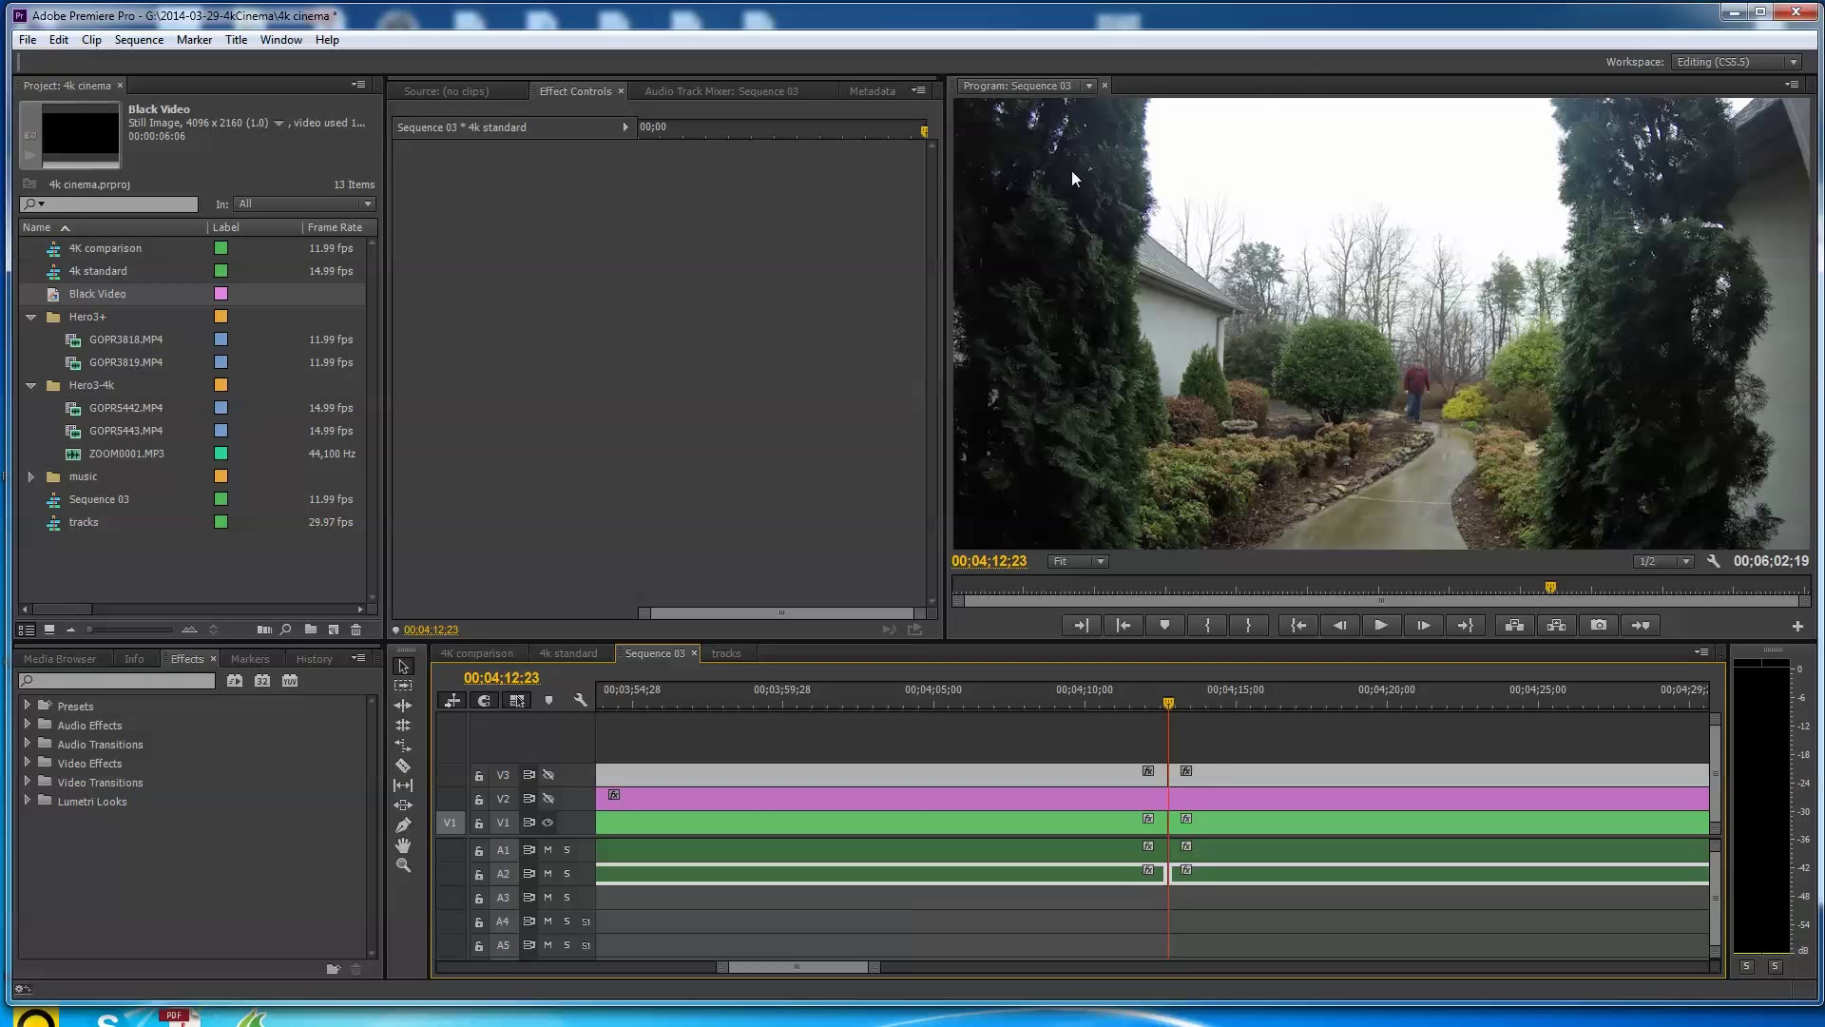
mouse_move(1213, 764)
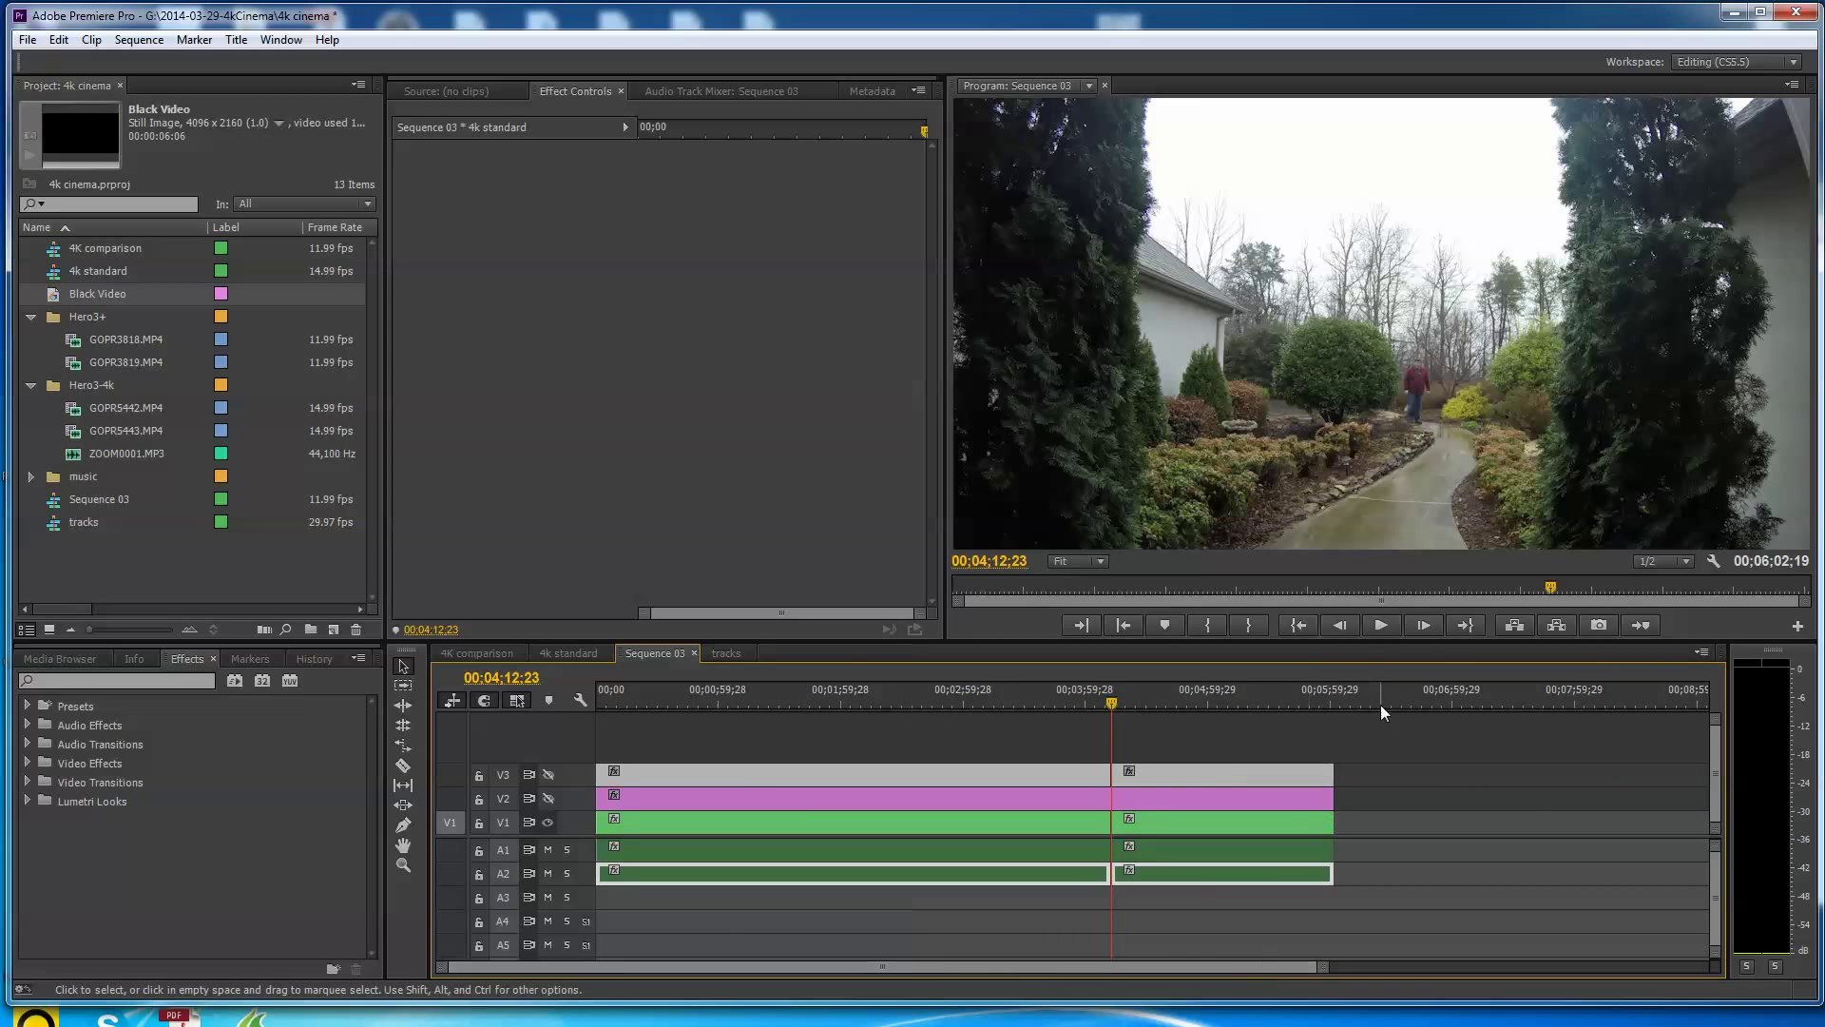
mouse_move(1147, 751)
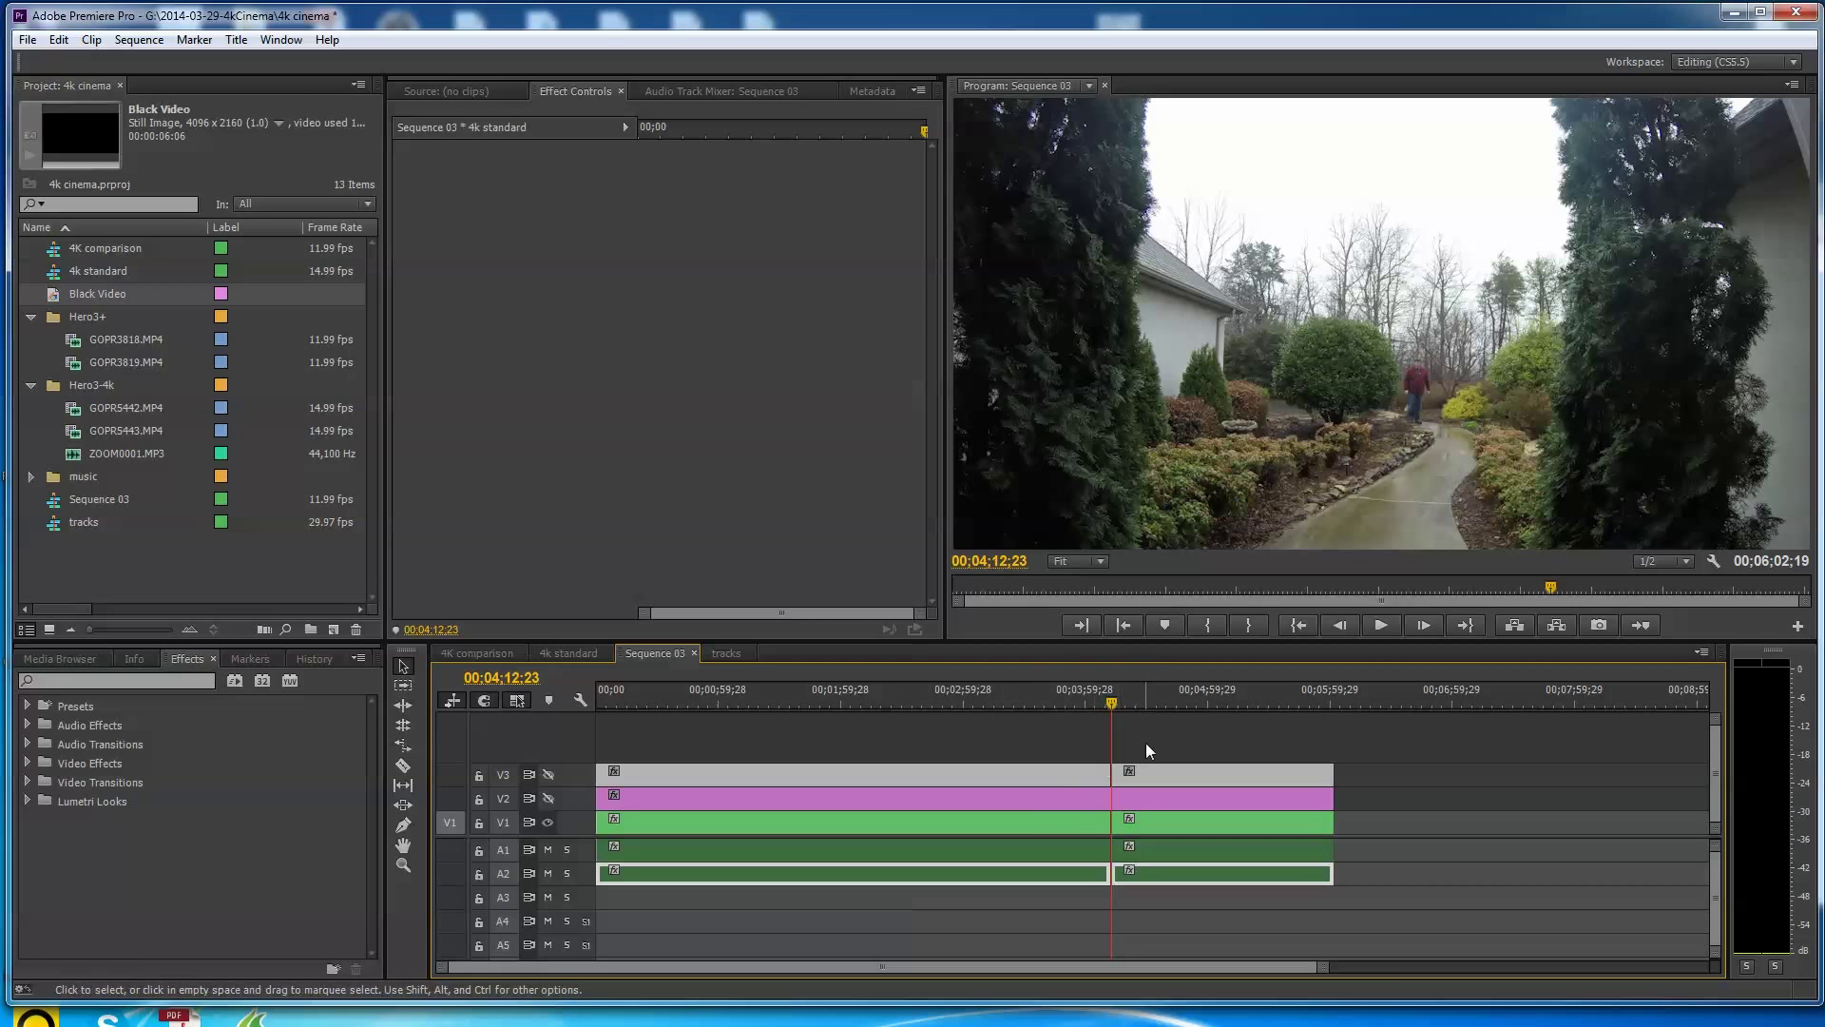
mouse_move(1106, 723)
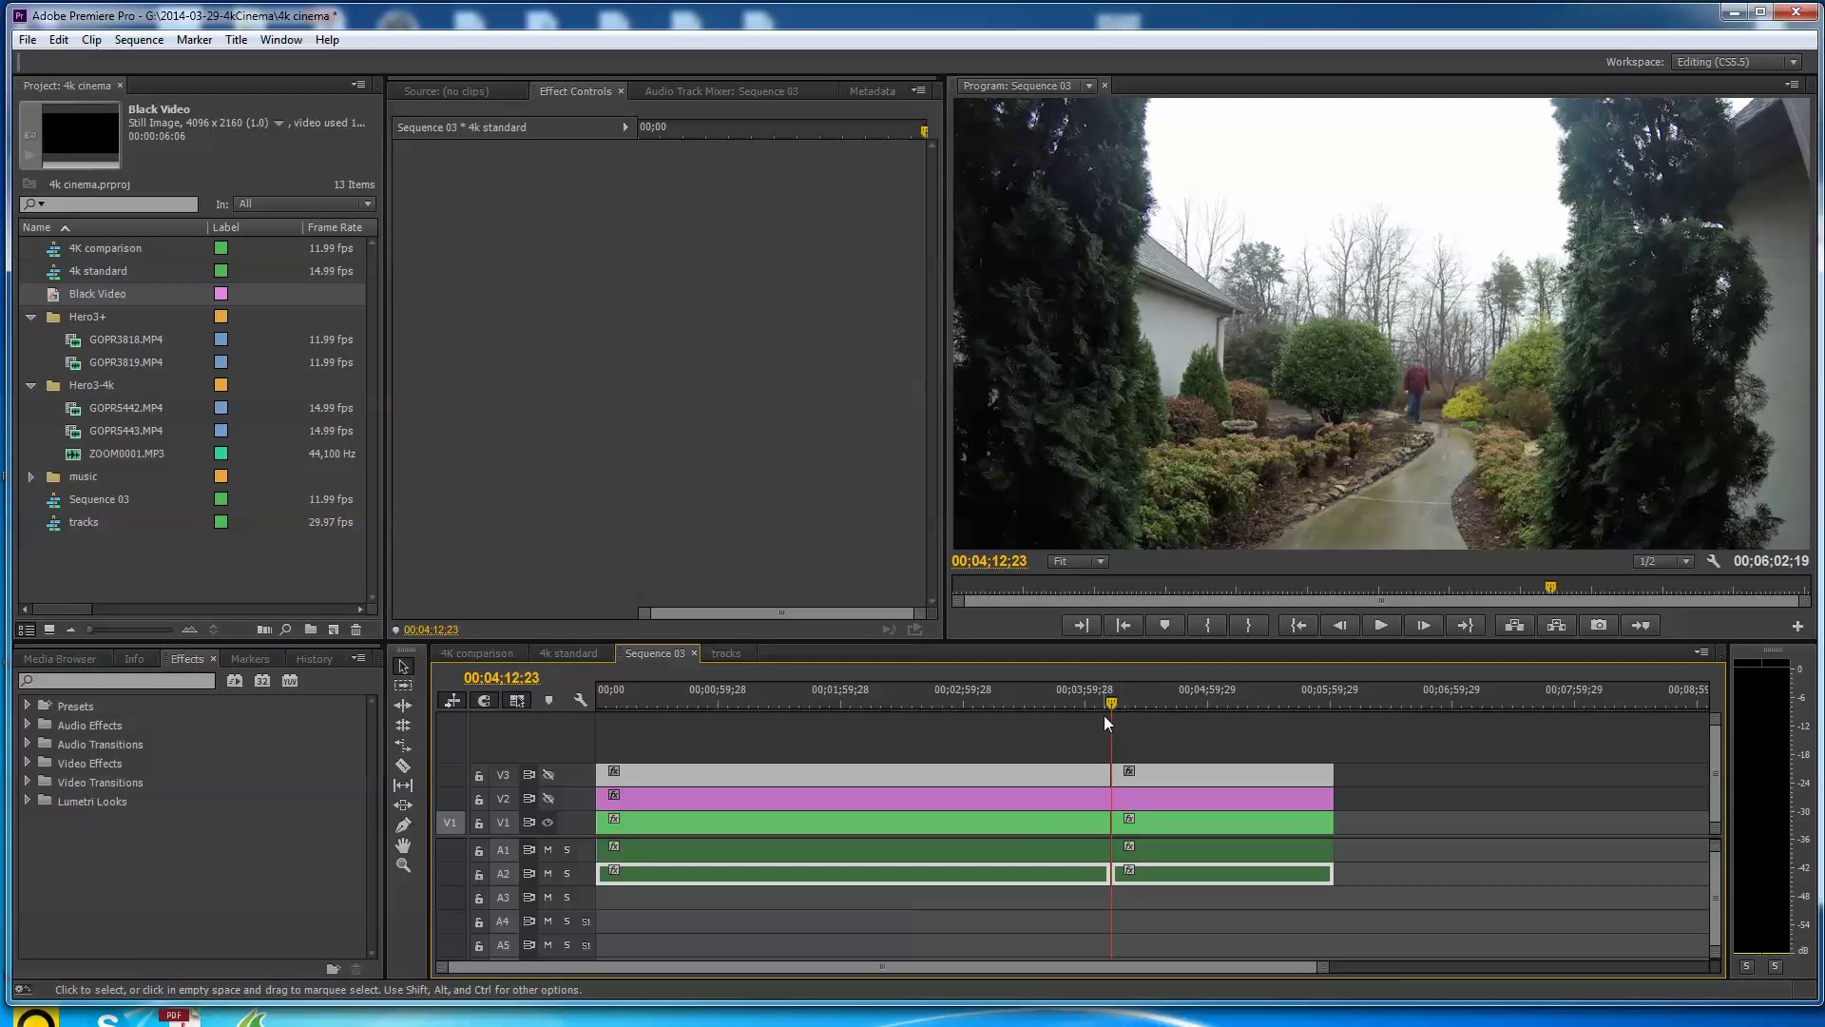